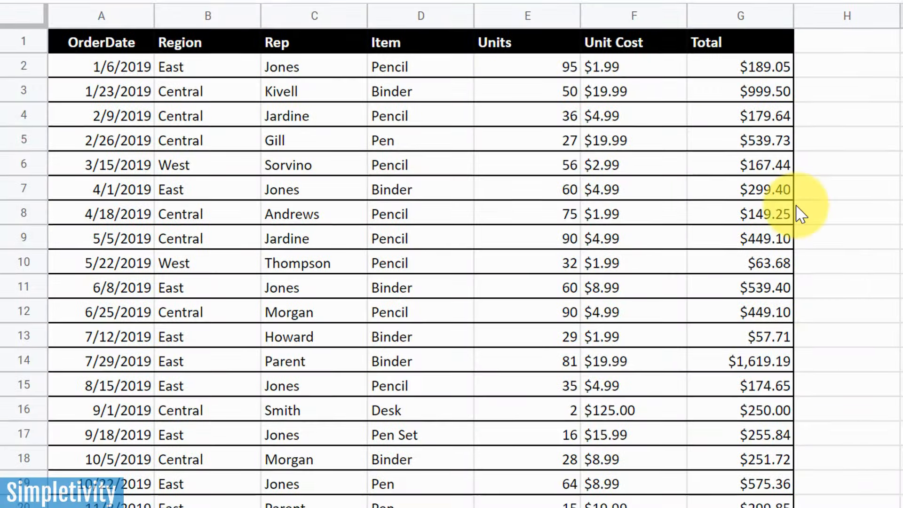
# - Start a pivot table from the Data menu using the suggested range Sheet1!A1:G44 on a new sheet
pyautogui.scroll(-3)
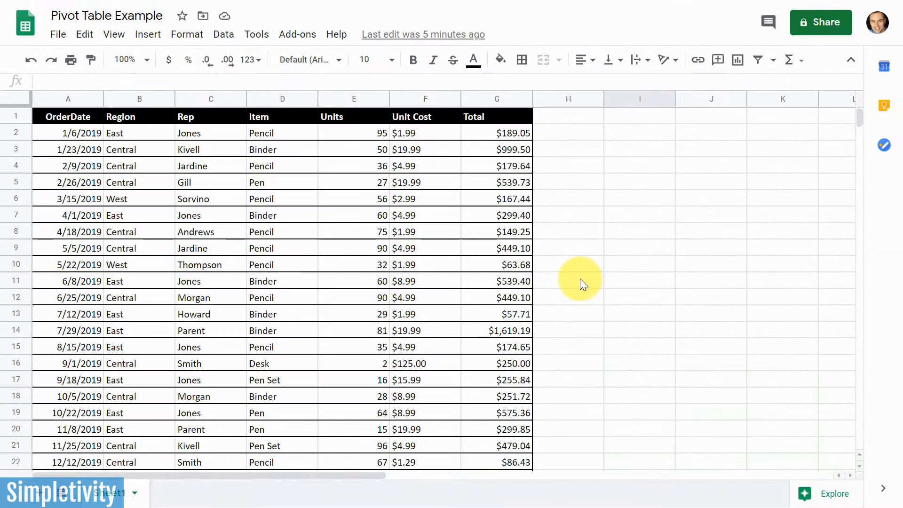
pyautogui.moveTo(104, 32)
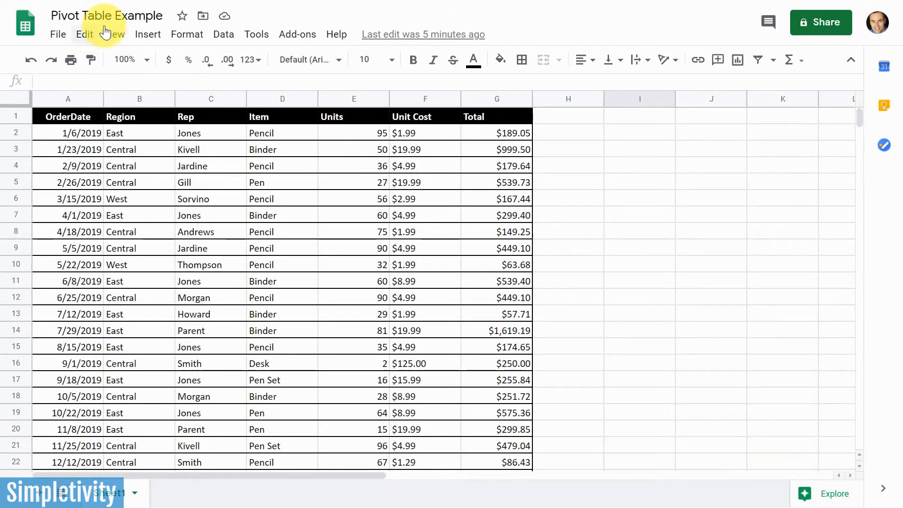
pyautogui.moveTo(483, 274)
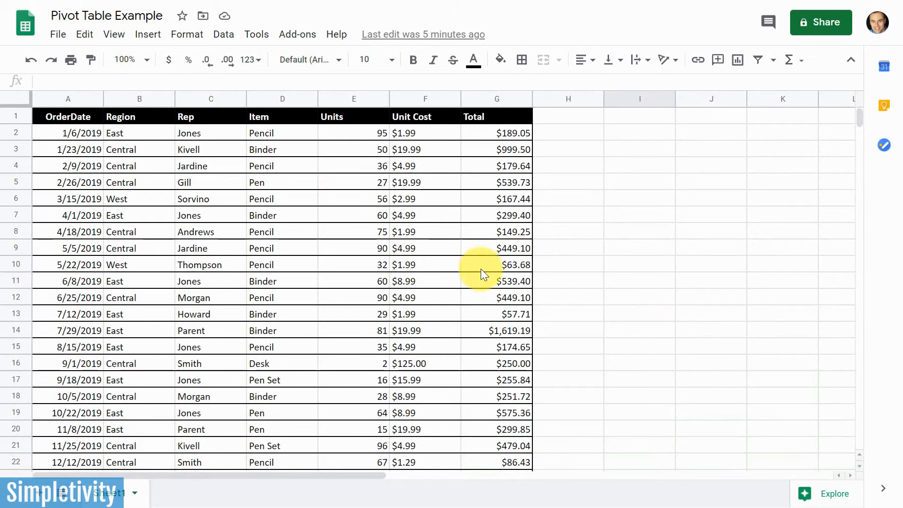
pyautogui.moveTo(589, 271)
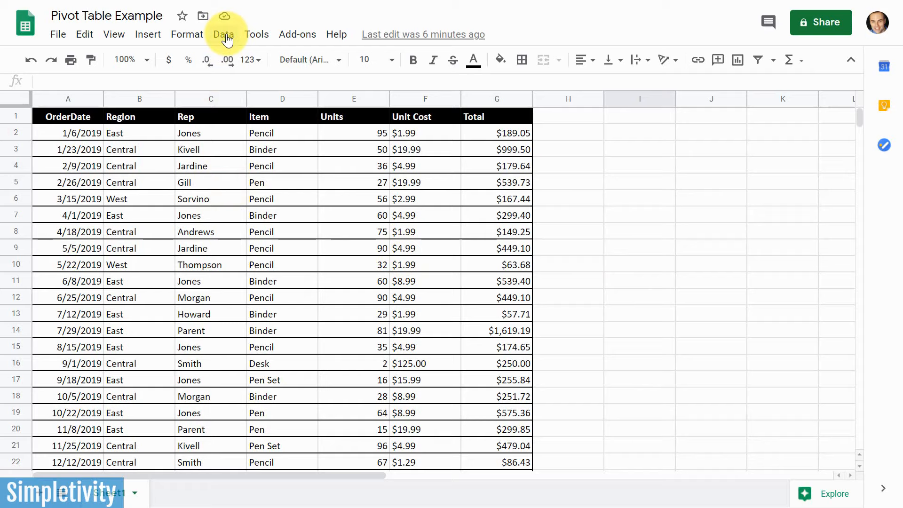
pyautogui.click(223, 34)
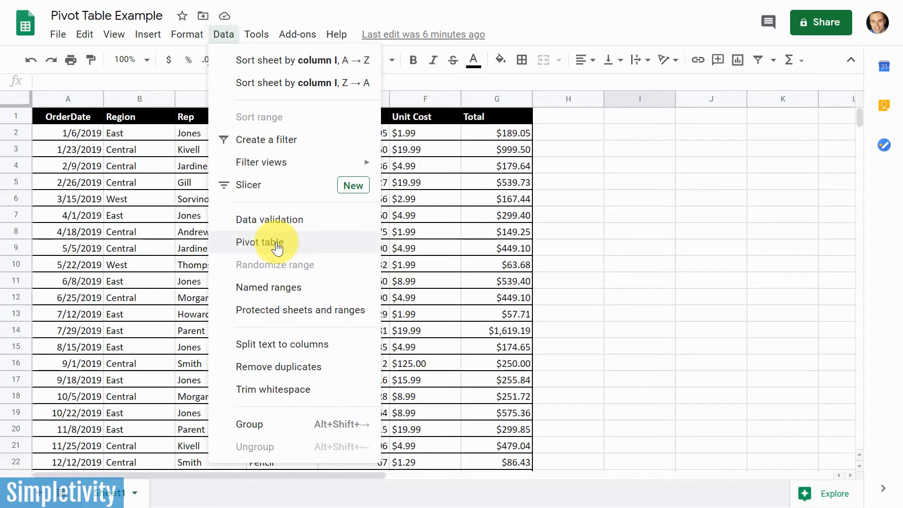
pyautogui.click(260, 242)
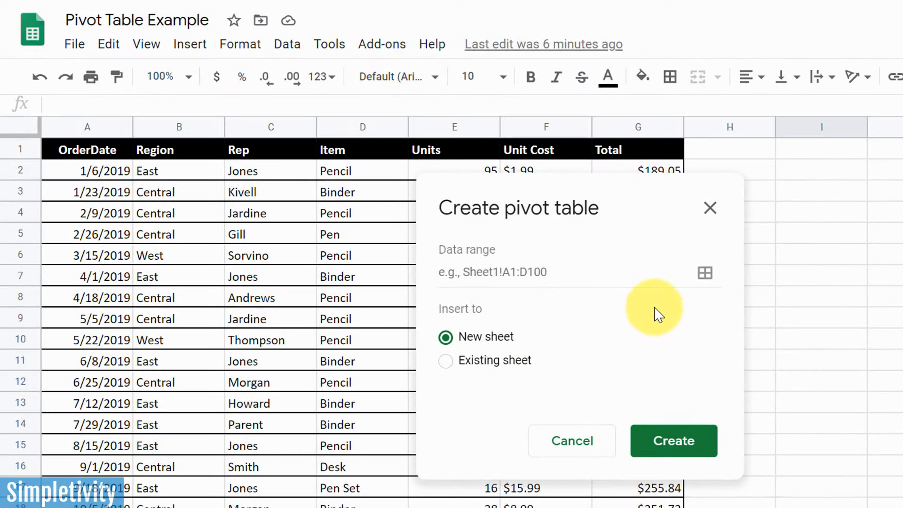
pyautogui.moveTo(704, 273)
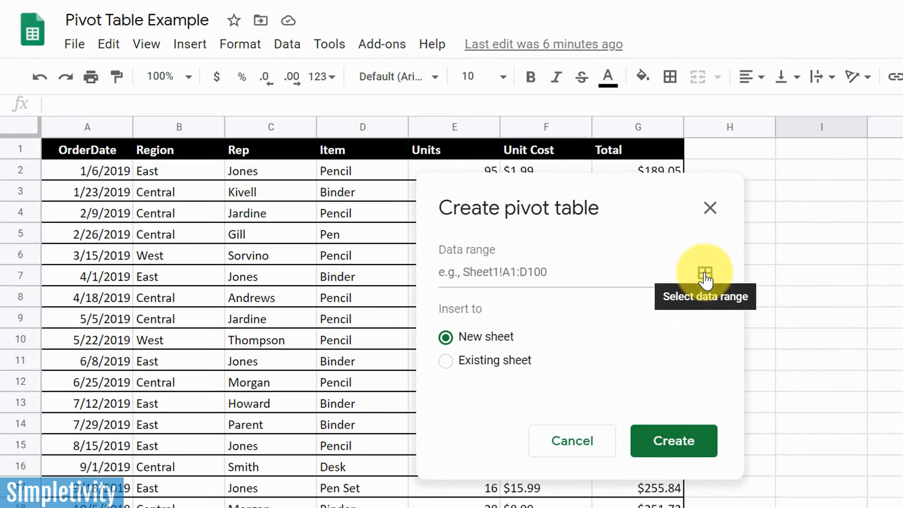
pyautogui.click(704, 274)
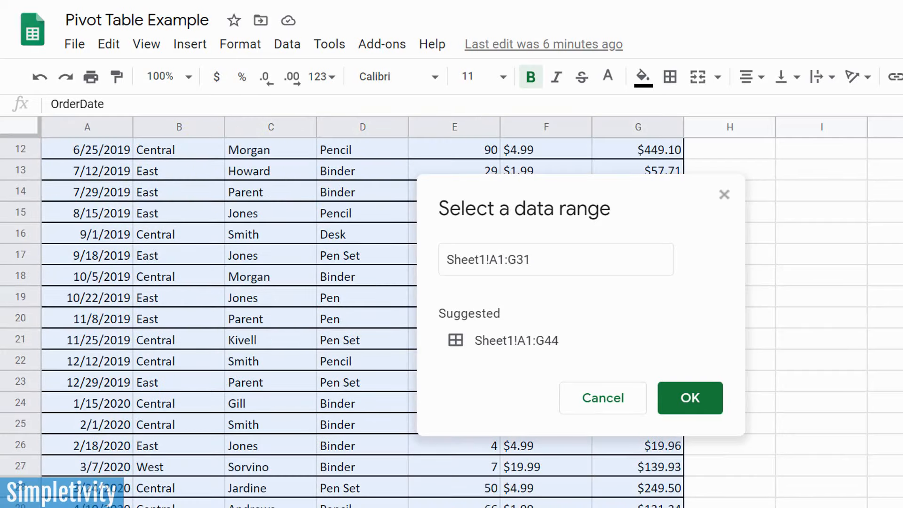
pyautogui.click(515, 339)
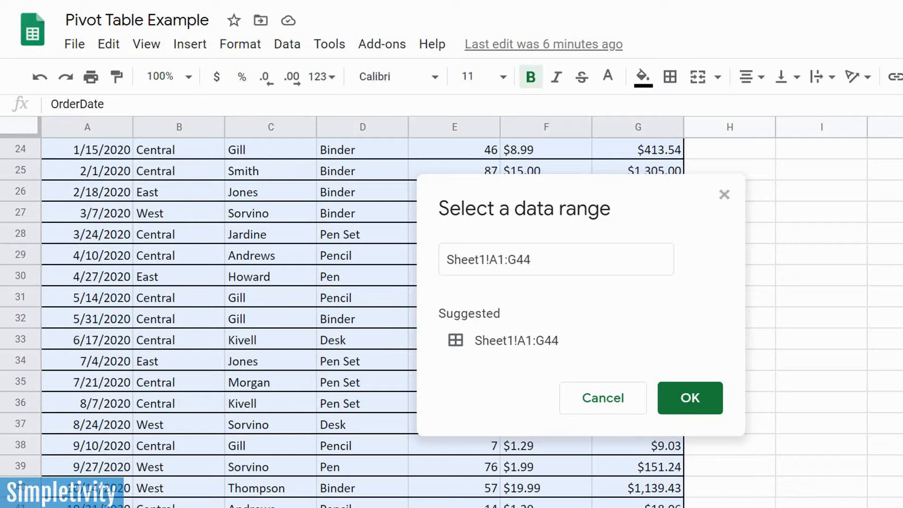
pyautogui.moveTo(575, 431)
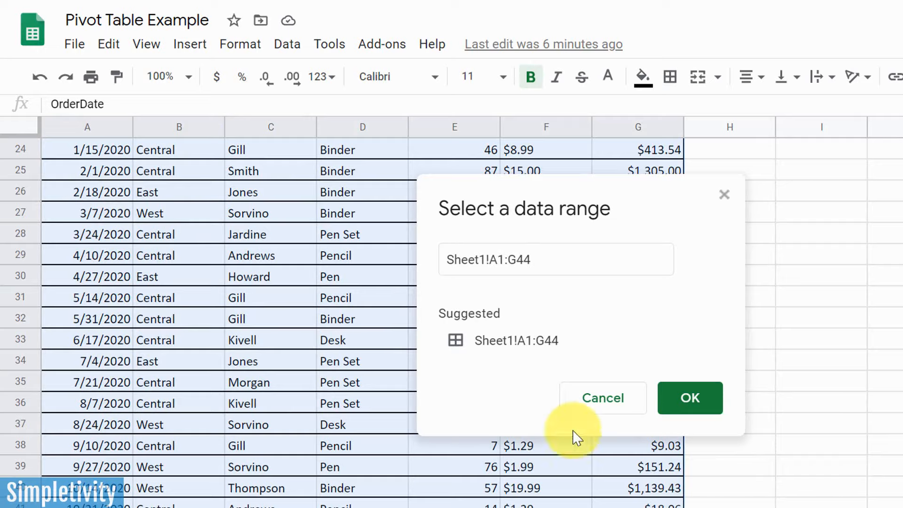
pyautogui.click(689, 397)
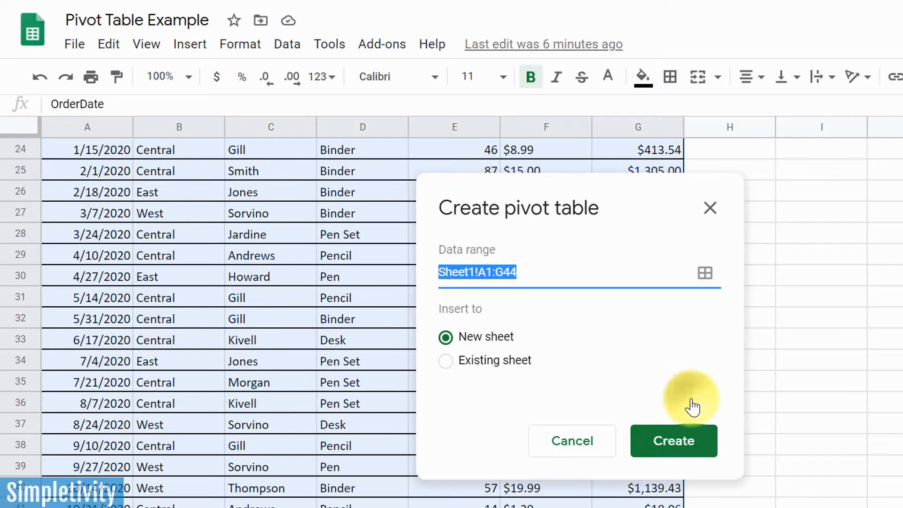
pyautogui.moveTo(550, 339)
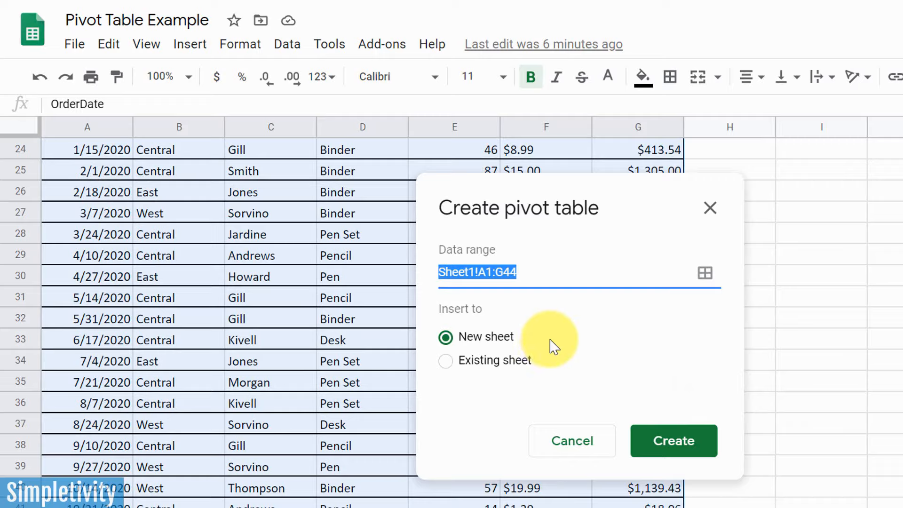
pyautogui.moveTo(550, 340)
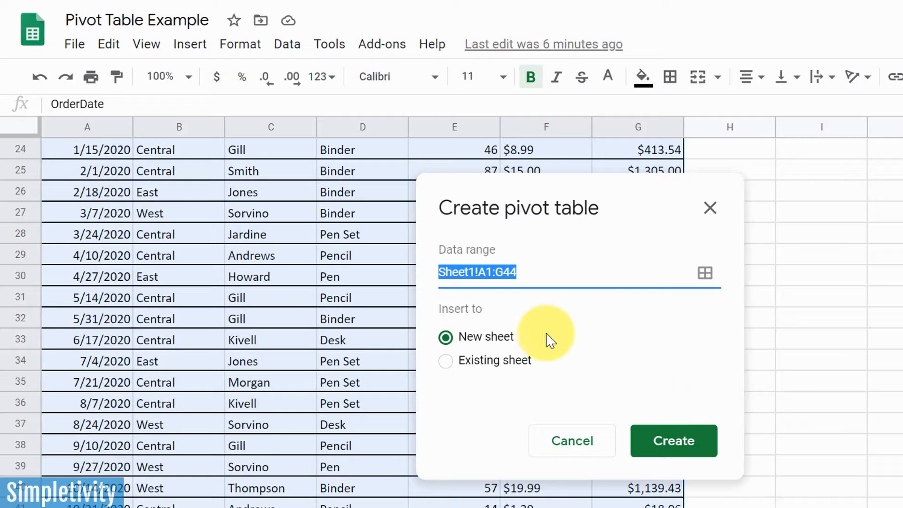
pyautogui.moveTo(467, 373)
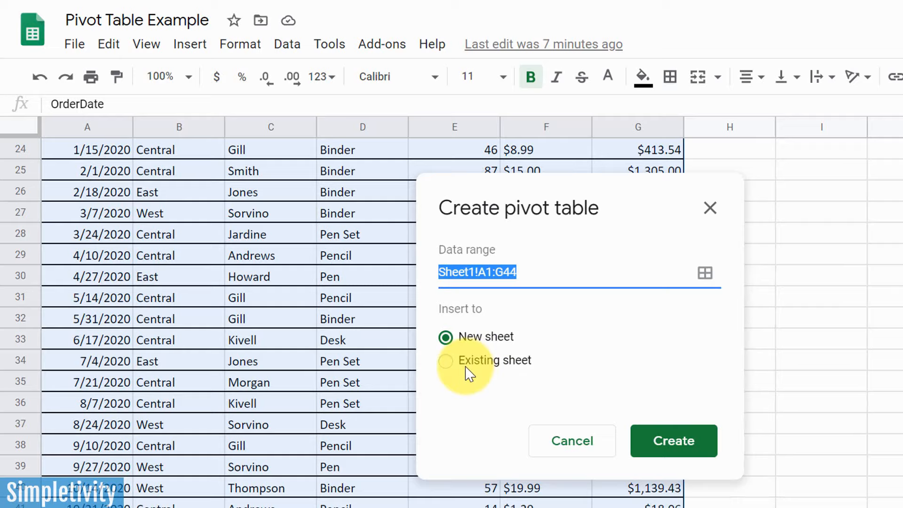
pyautogui.moveTo(483, 345)
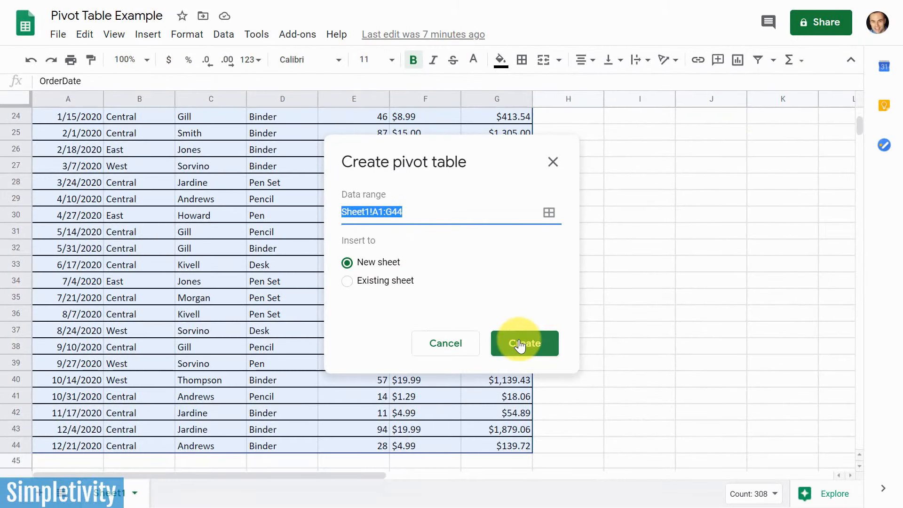
# - Create the empty pivot table on the new Pivot Table 5 sheet with its editor shown
pyautogui.click(523, 343)
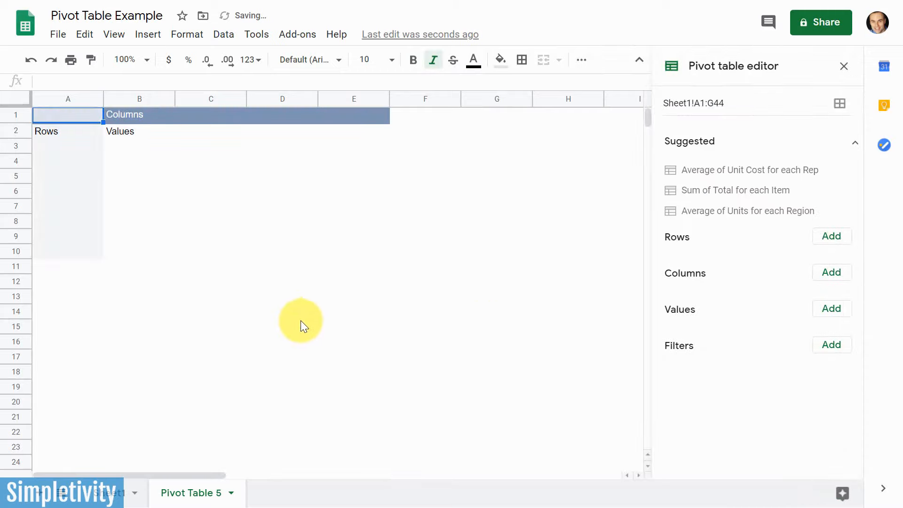
pyautogui.moveTo(210, 174)
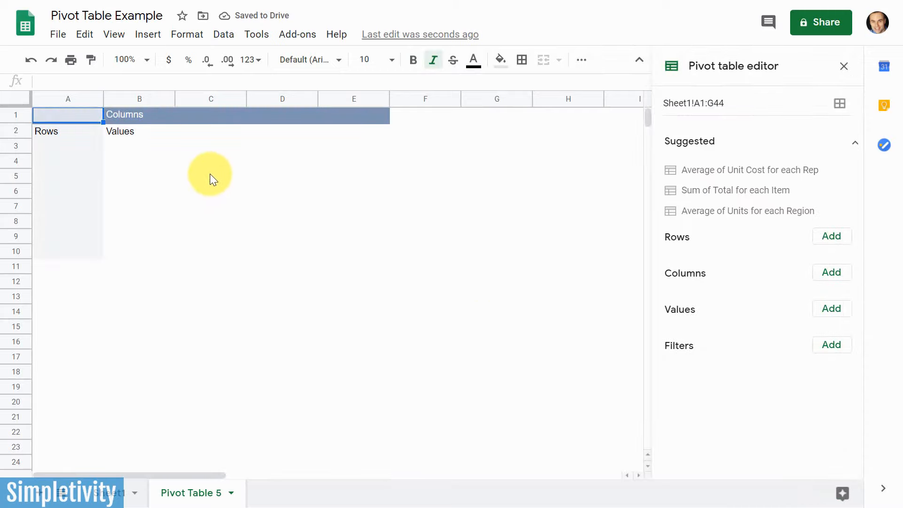
pyautogui.moveTo(226, 175)
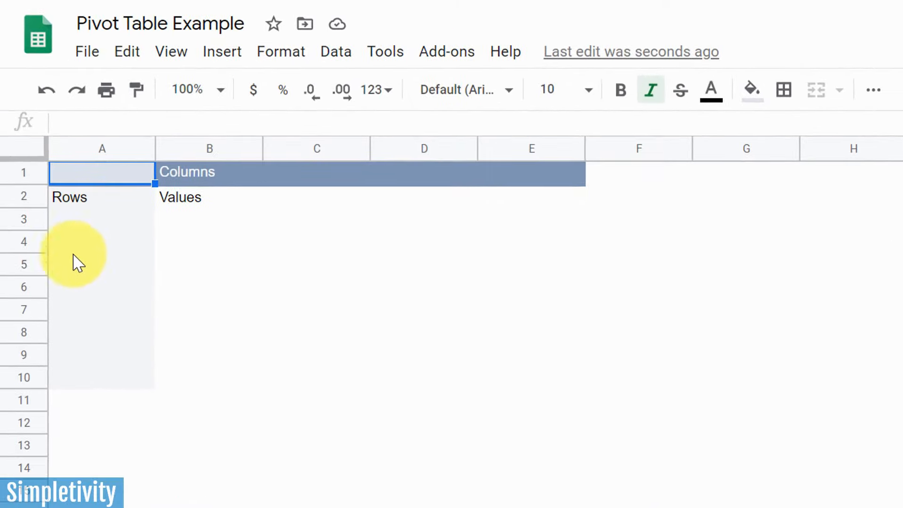
pyautogui.moveTo(78, 368)
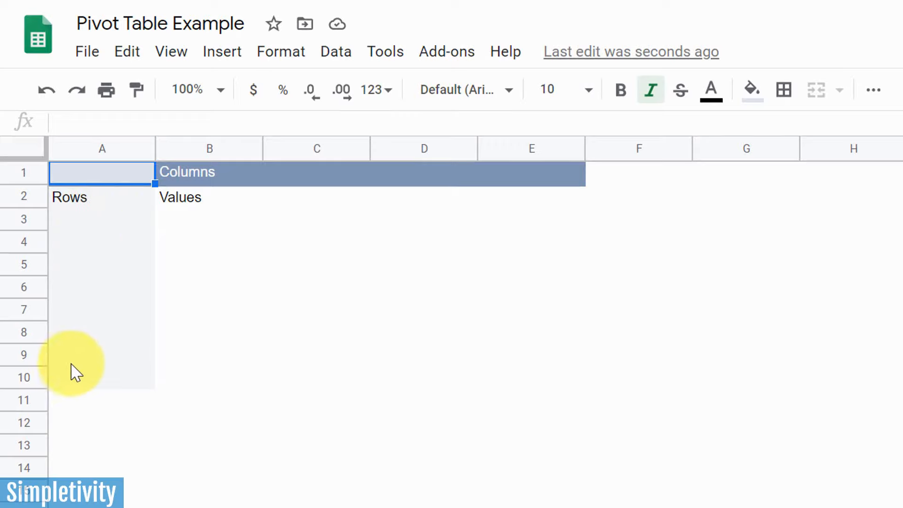
pyautogui.moveTo(92, 328)
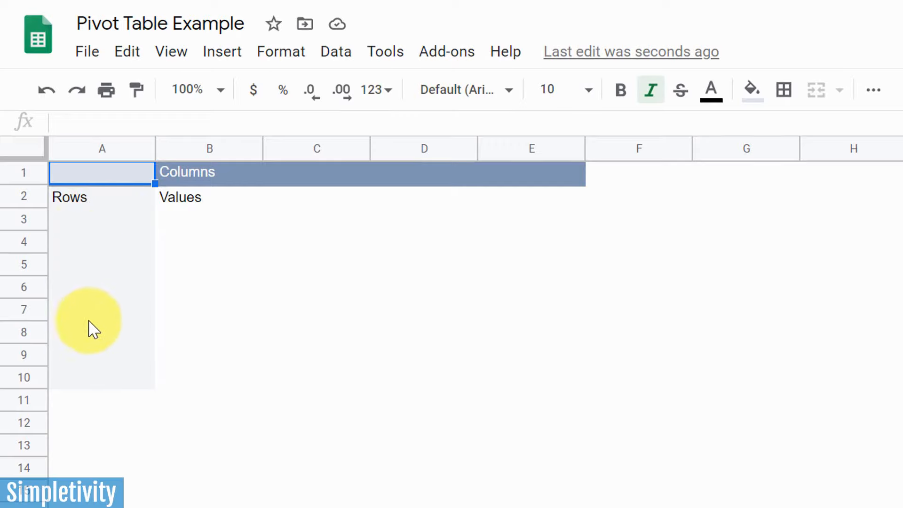
pyautogui.moveTo(242, 187)
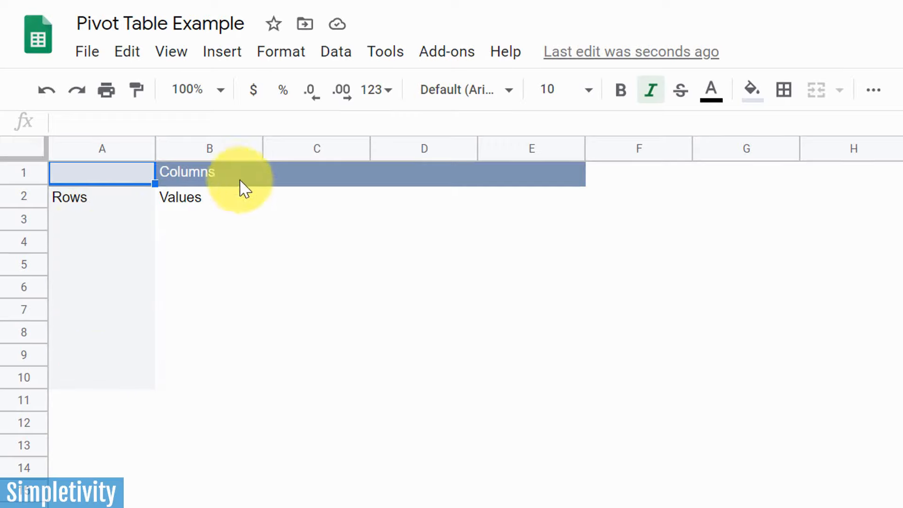
pyautogui.moveTo(256, 184)
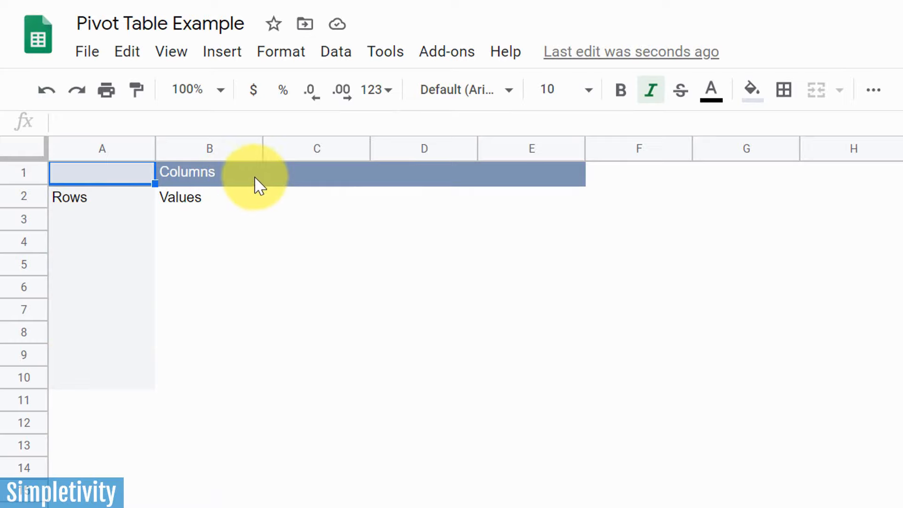
pyautogui.moveTo(385, 183)
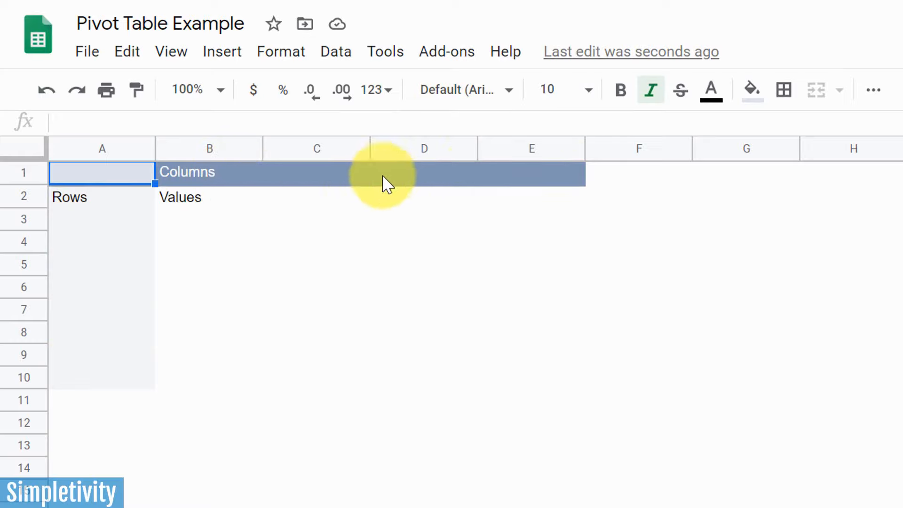
pyautogui.moveTo(339, 236)
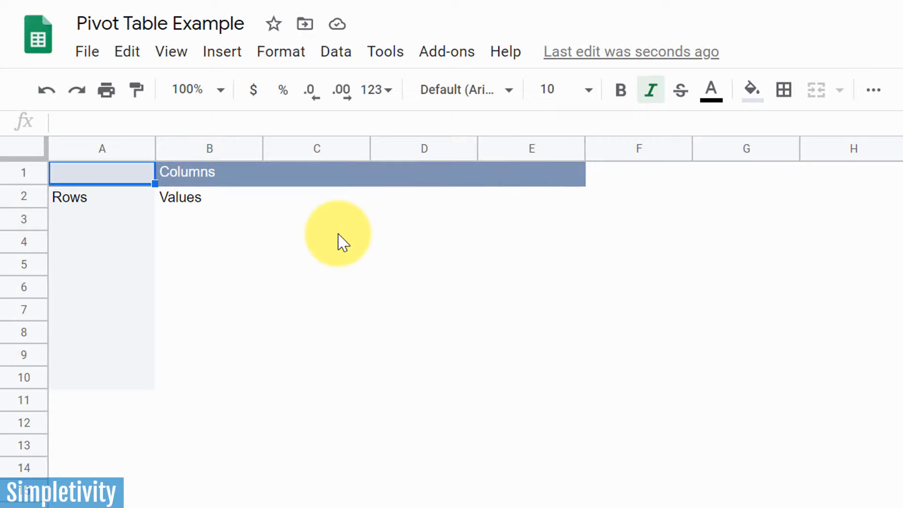
pyautogui.moveTo(209, 233)
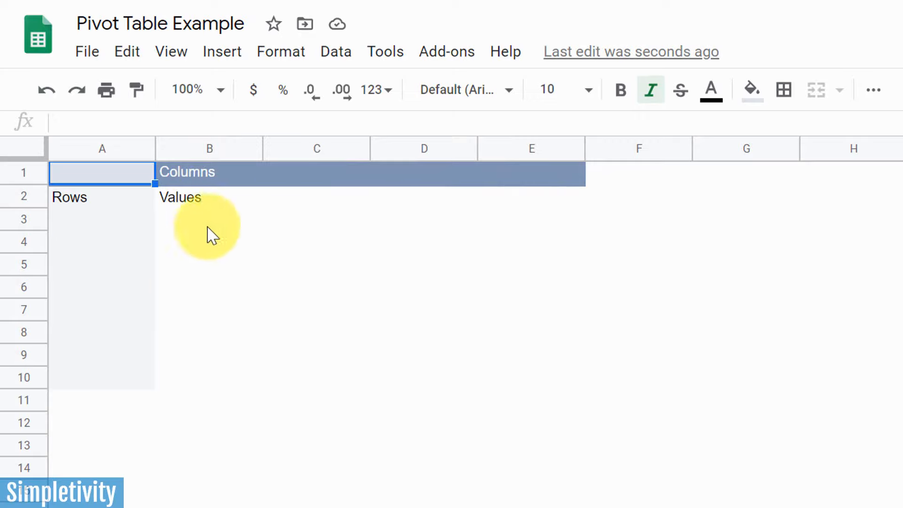
pyautogui.moveTo(523, 270)
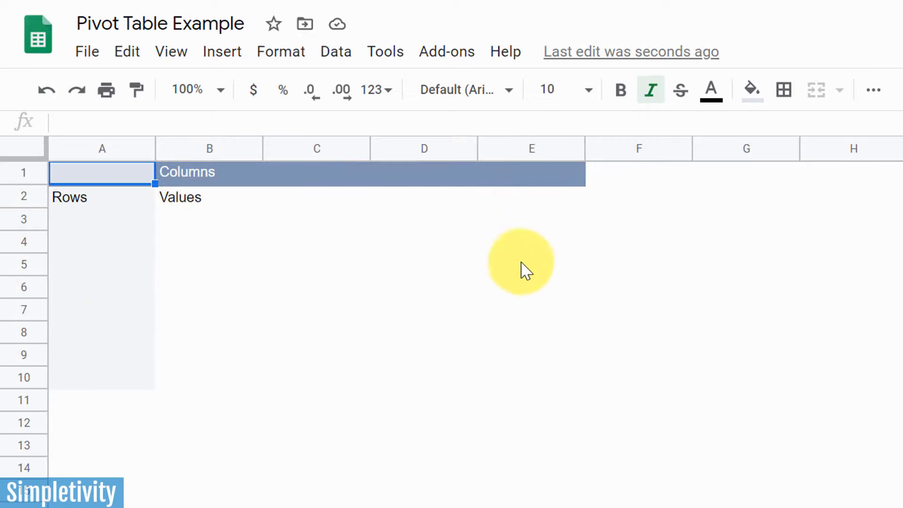
pyautogui.moveTo(322, 239)
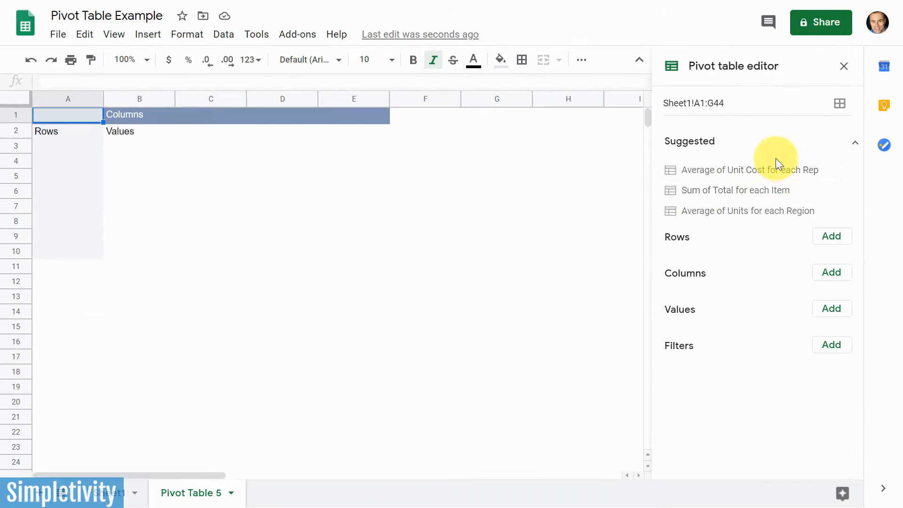
pyautogui.moveTo(748, 170)
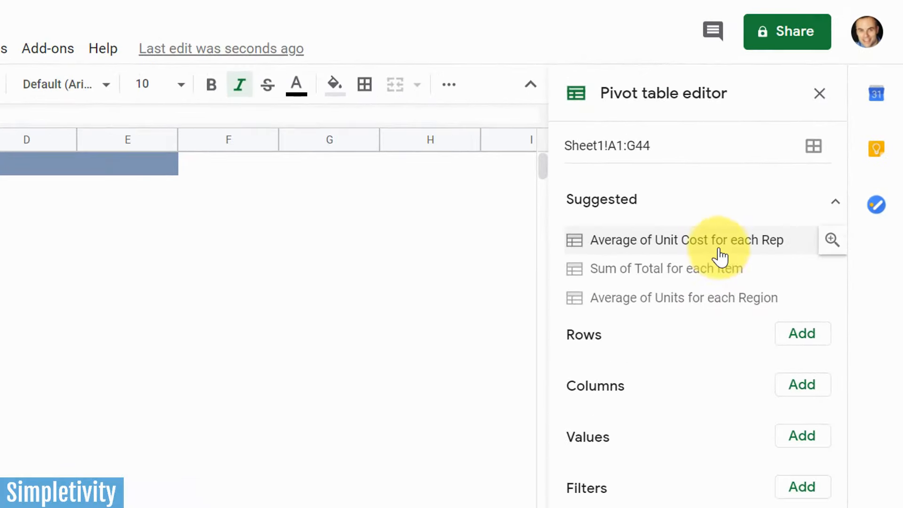
pyautogui.moveTo(667, 298)
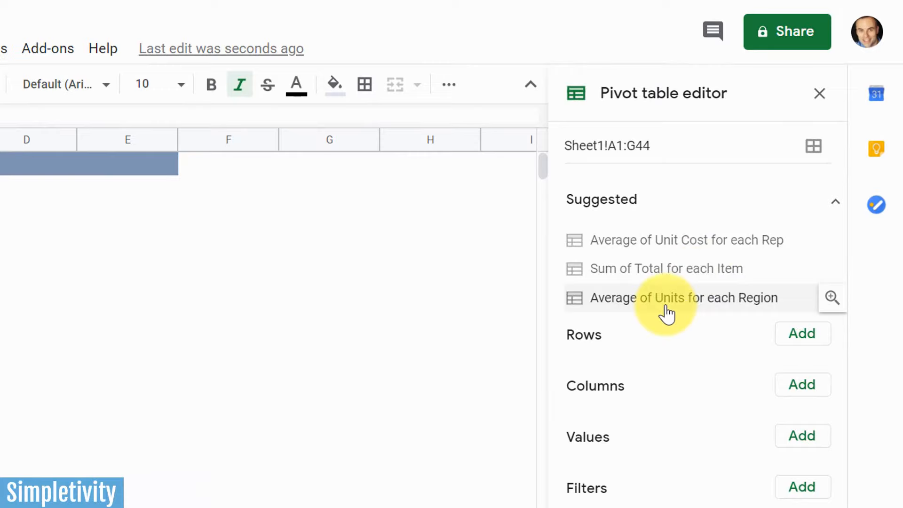
pyautogui.moveTo(662, 285)
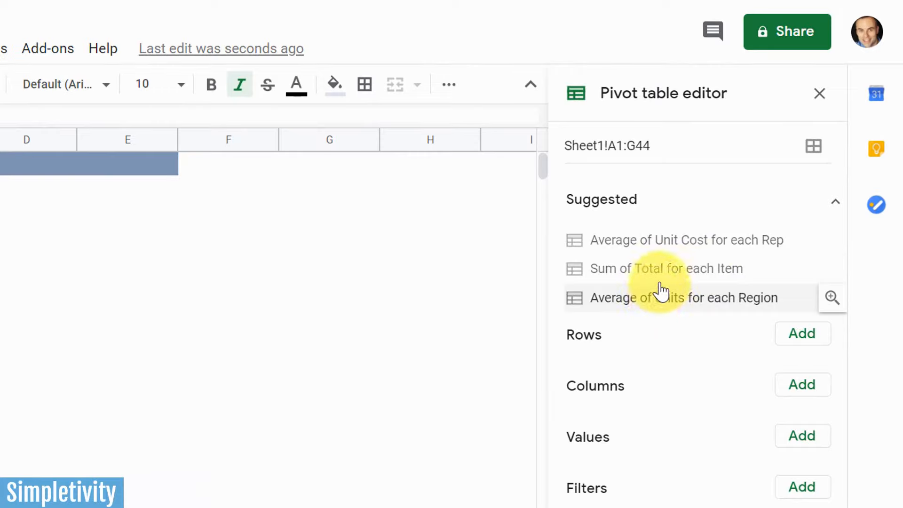
pyautogui.moveTo(656, 299)
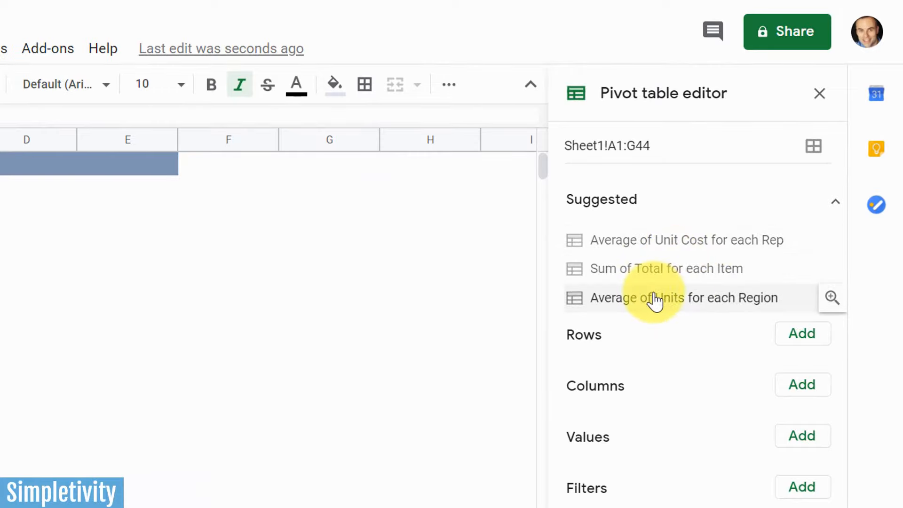
pyautogui.moveTo(665, 239)
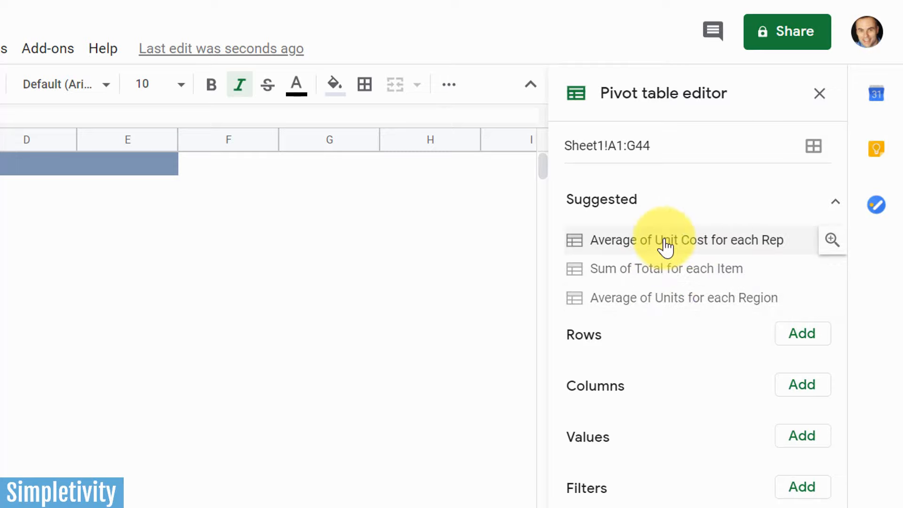
pyautogui.moveTo(678, 394)
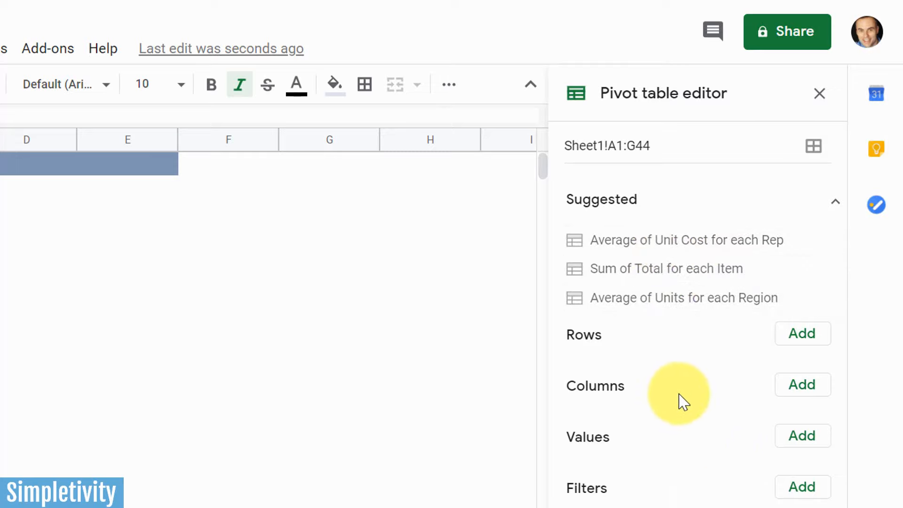
pyautogui.moveTo(688, 371)
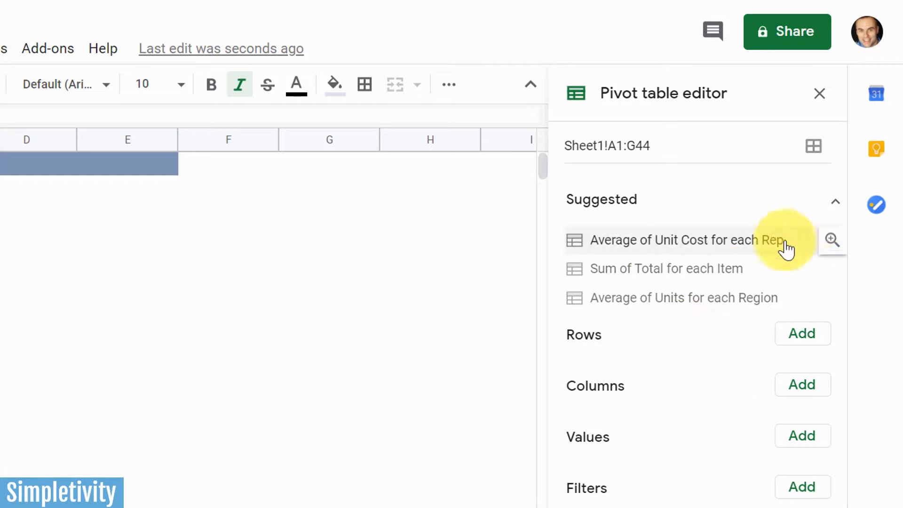
# - Collapse the Suggested list so only Rows, Columns, Values and Filters remain
pyautogui.click(834, 201)
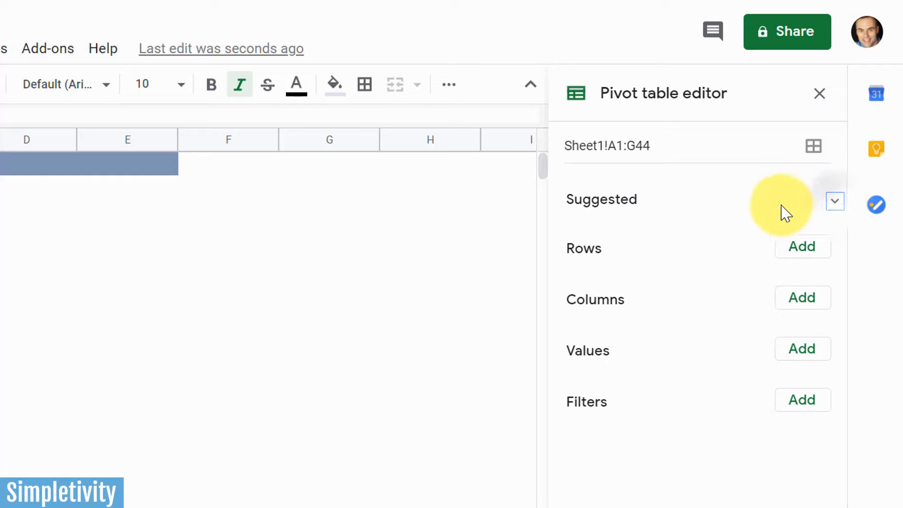
pyautogui.moveTo(813, 146)
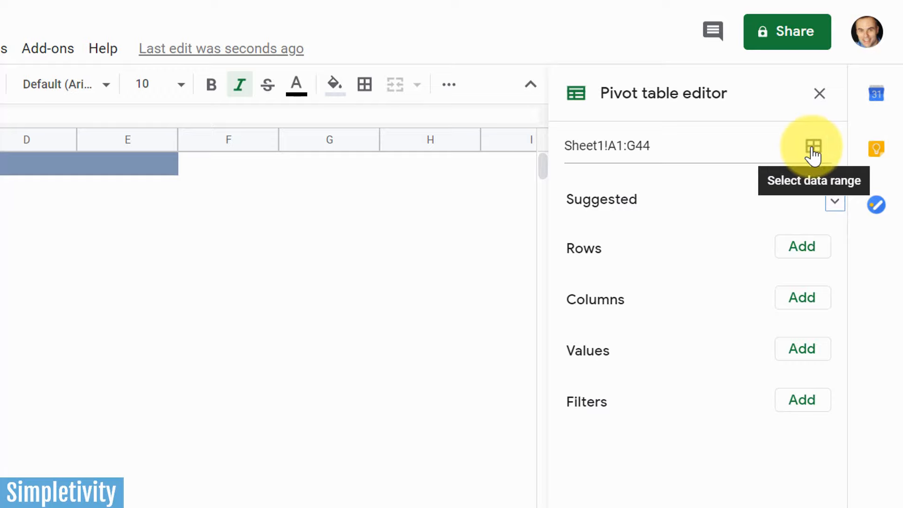
pyautogui.moveTo(662, 193)
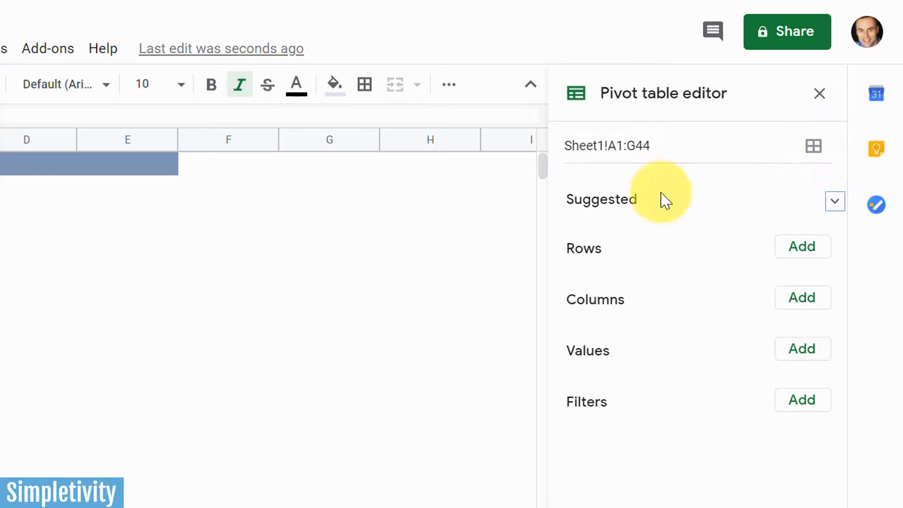
pyautogui.moveTo(716, 221)
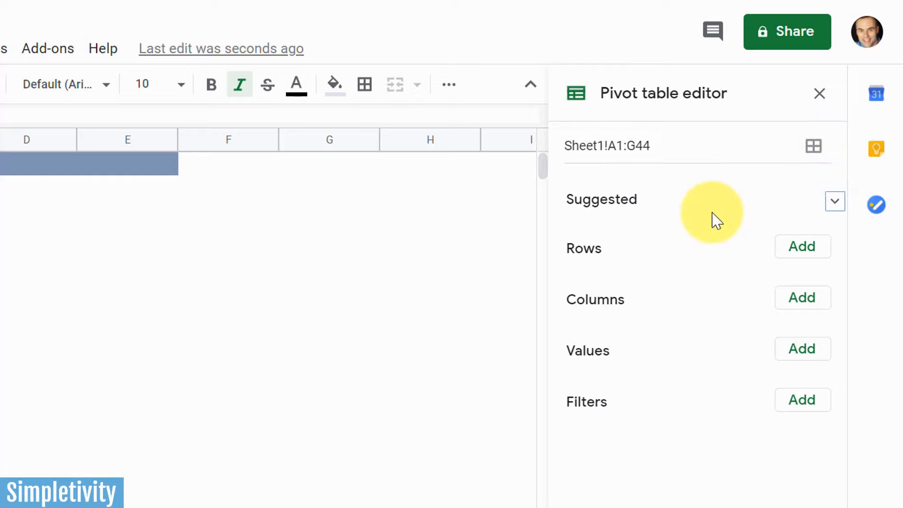
pyautogui.moveTo(754, 255)
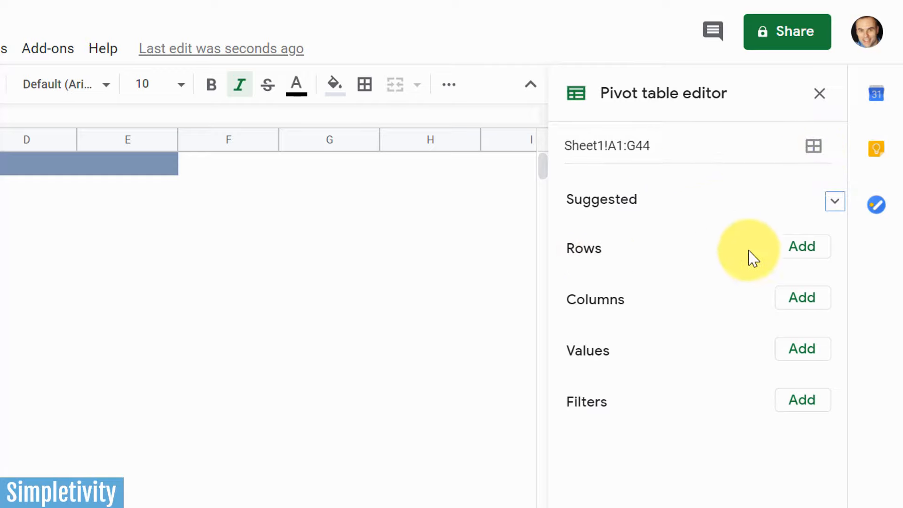
# - Add Rep as the row field, toggling Show totals off and back on to keep the Grand Total
pyautogui.click(802, 246)
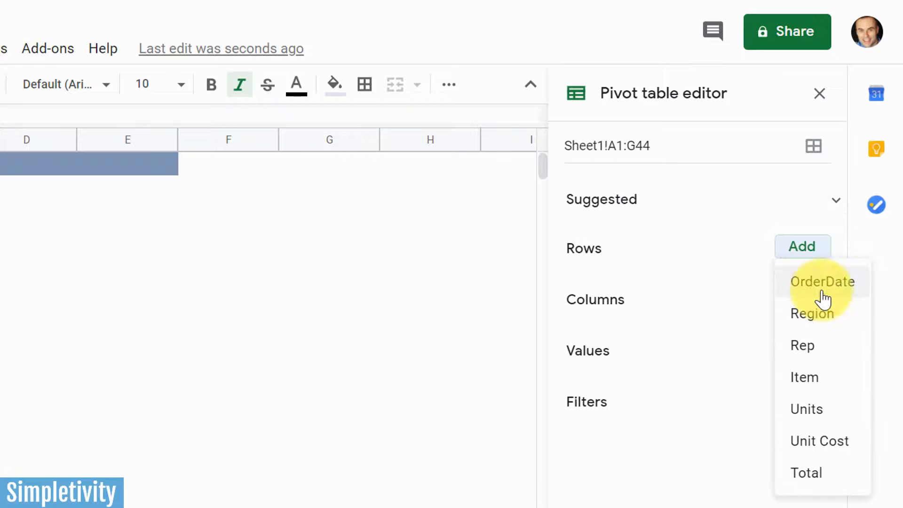
pyautogui.moveTo(822, 288)
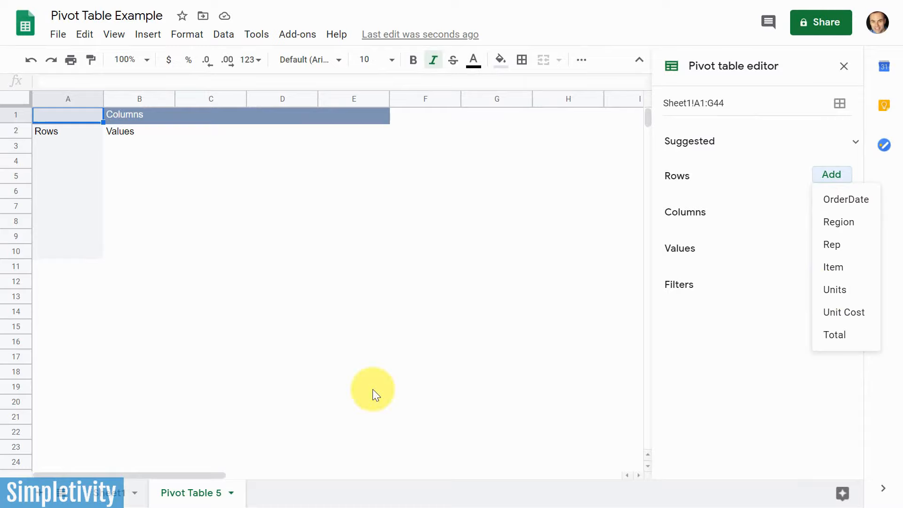
pyautogui.moveTo(837, 222)
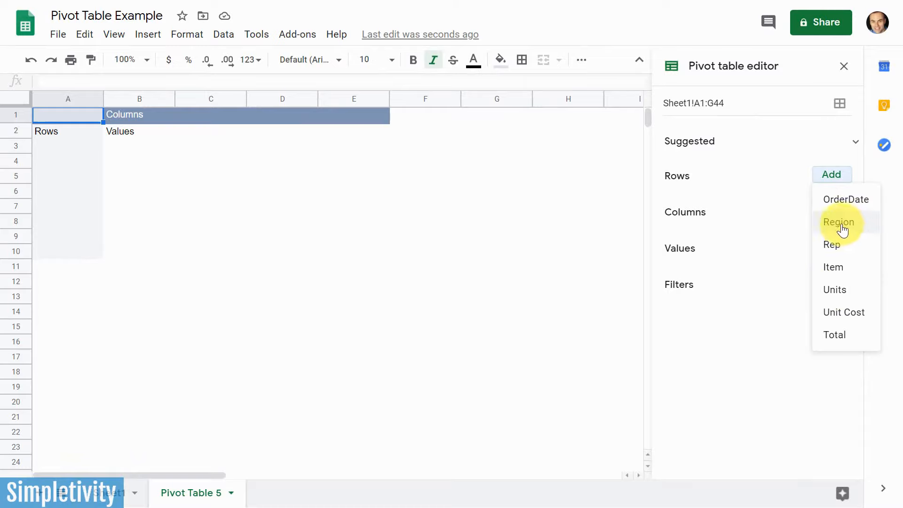
pyautogui.moveTo(835, 288)
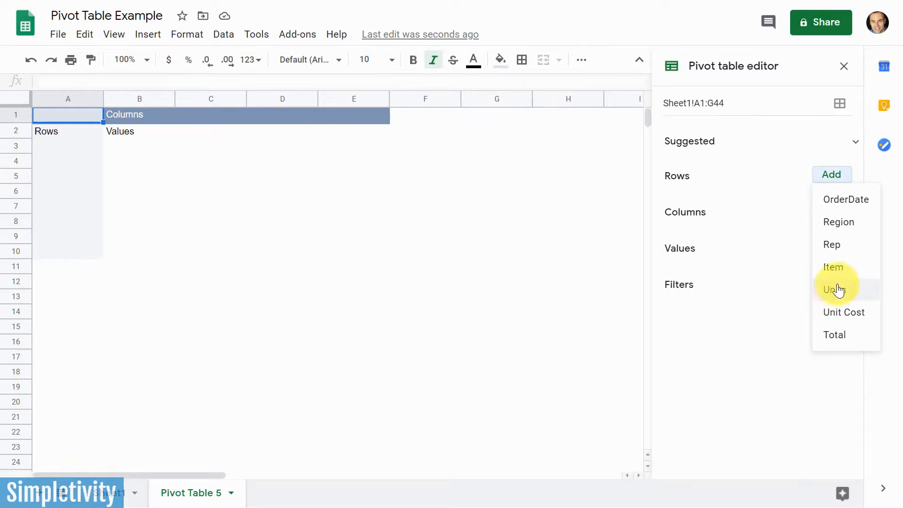
pyautogui.moveTo(840, 244)
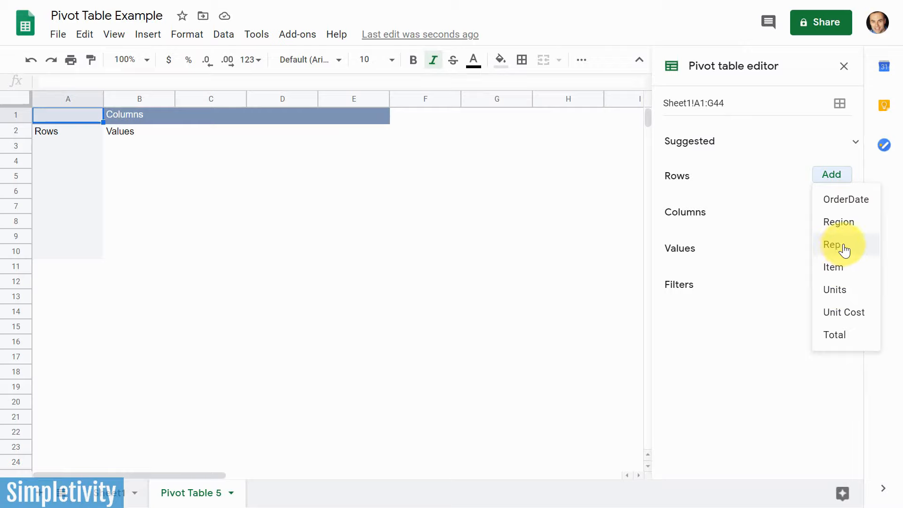
pyautogui.moveTo(841, 248)
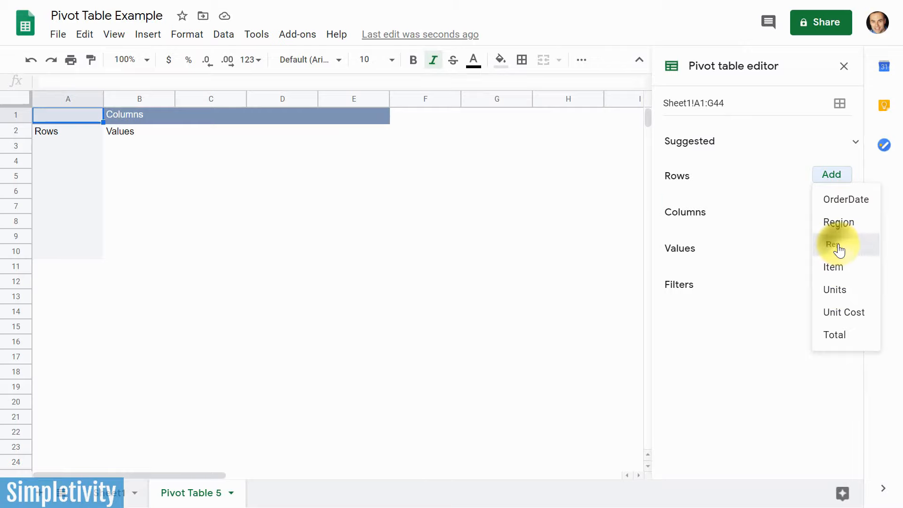
pyautogui.click(832, 244)
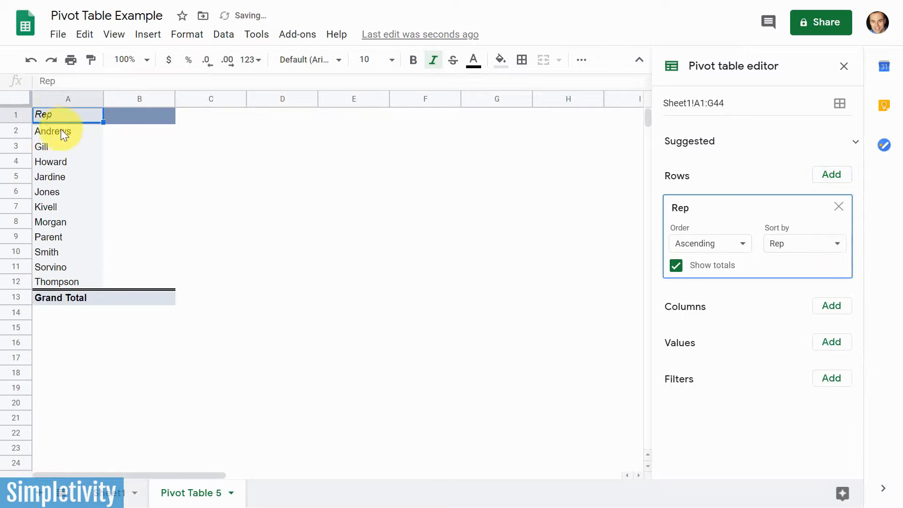
pyautogui.moveTo(75, 164)
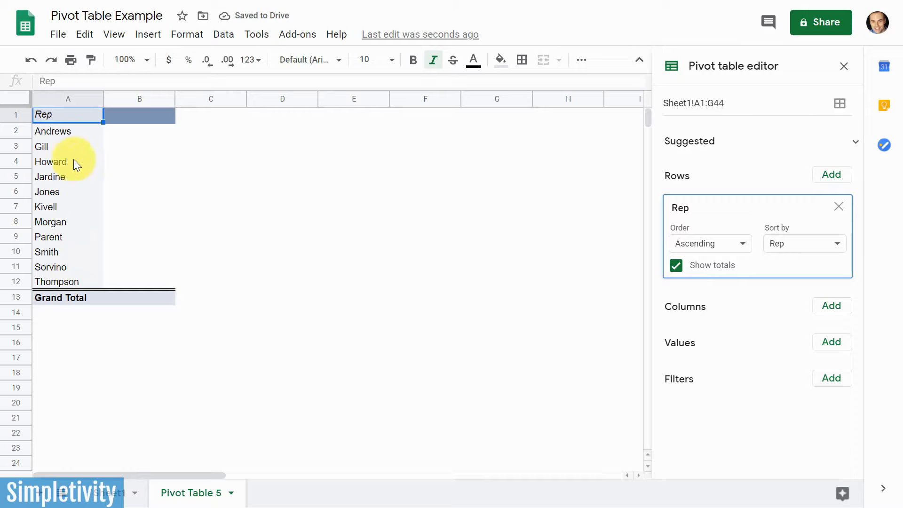
pyautogui.moveTo(469, 234)
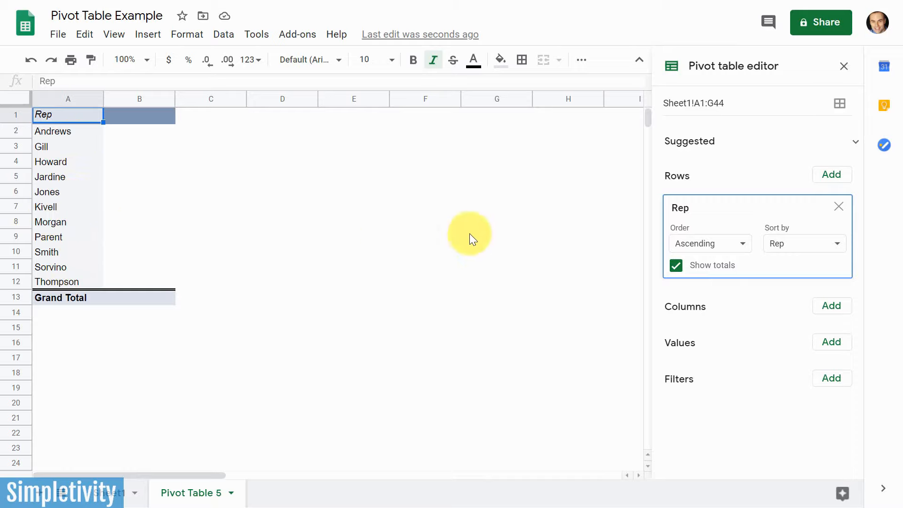
pyautogui.moveTo(727, 242)
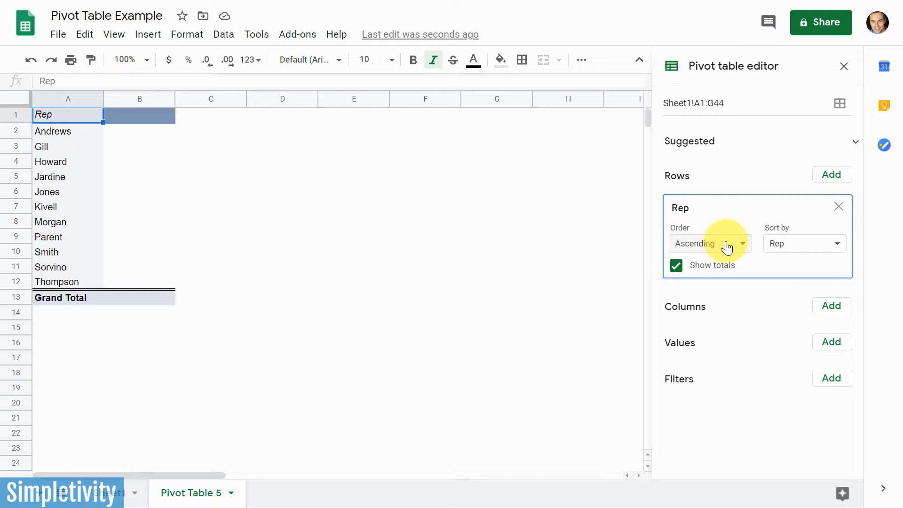
pyautogui.moveTo(78, 139)
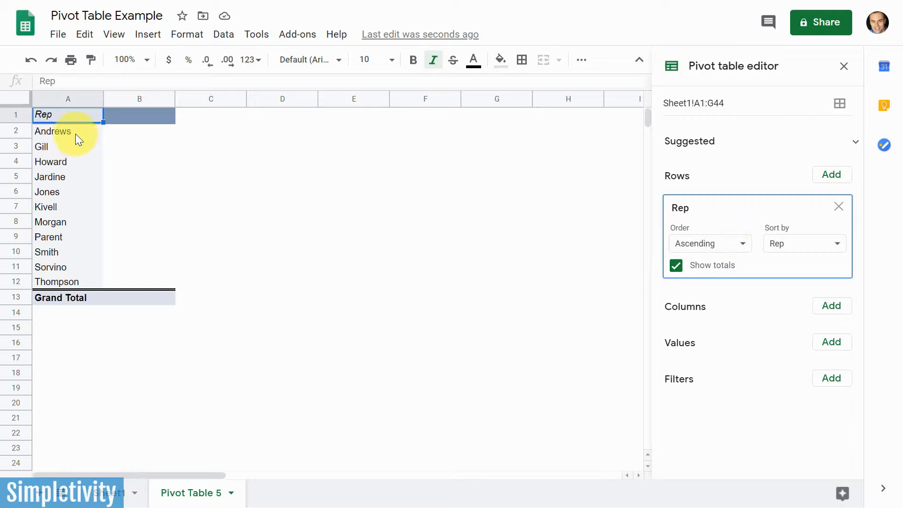
pyautogui.moveTo(583, 201)
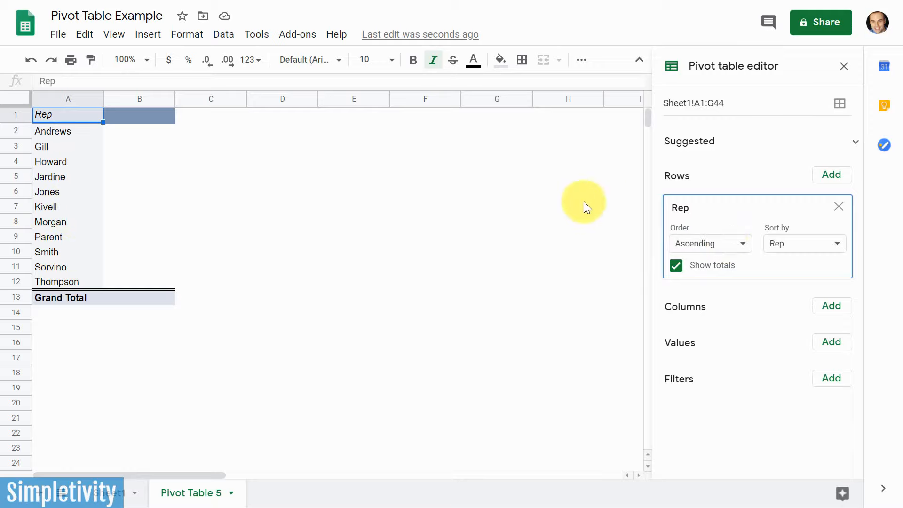
pyautogui.moveTo(709, 242)
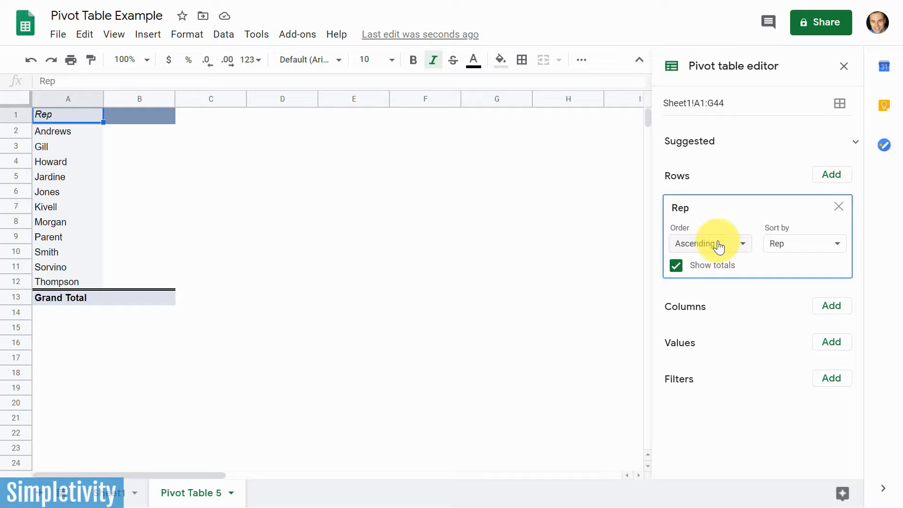
pyautogui.moveTo(676, 265)
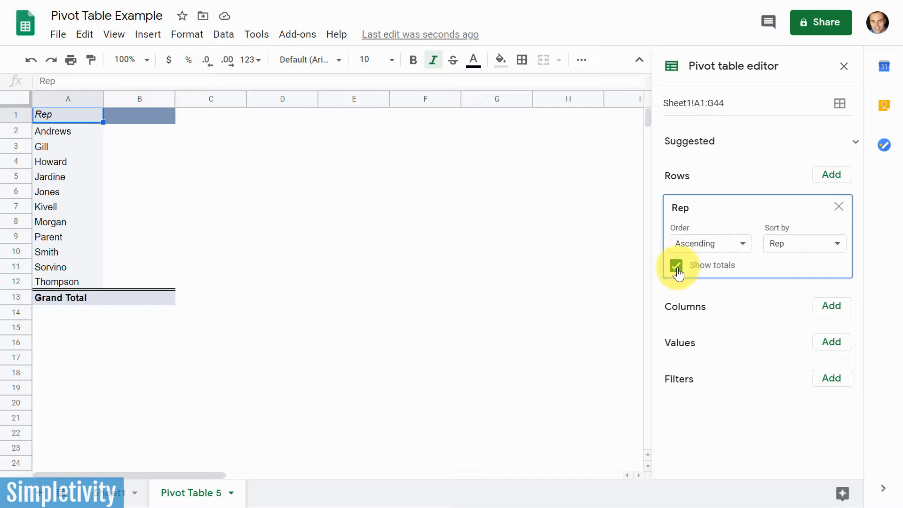
pyautogui.click(675, 265)
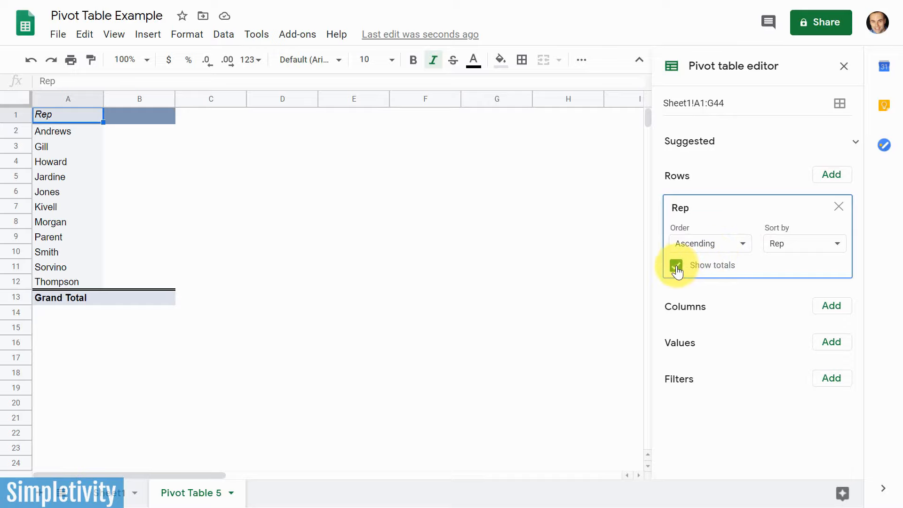
pyautogui.click(676, 265)
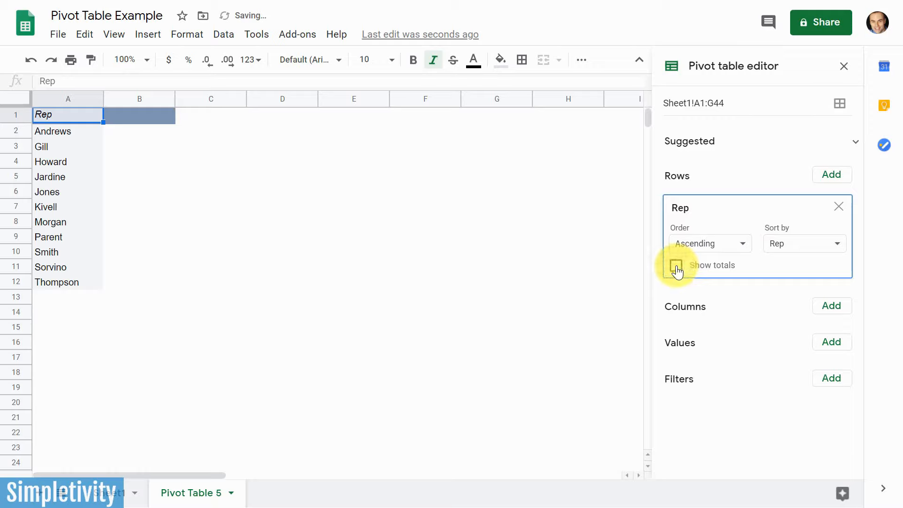
pyautogui.click(675, 265)
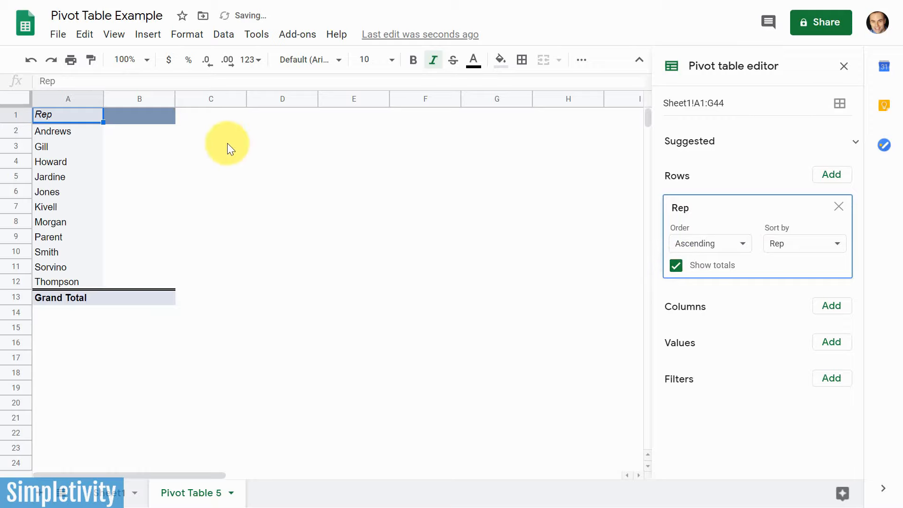
pyautogui.moveTo(256, 290)
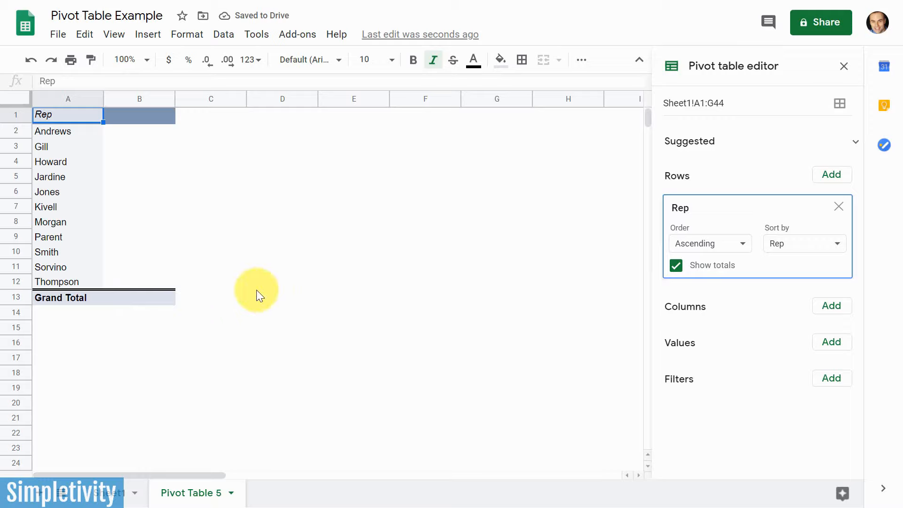
pyautogui.moveTo(420, 296)
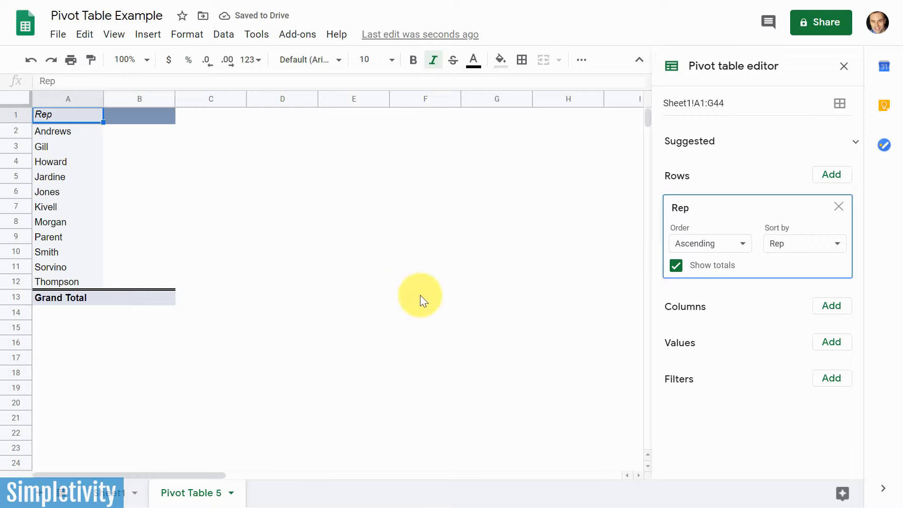
pyautogui.moveTo(429, 286)
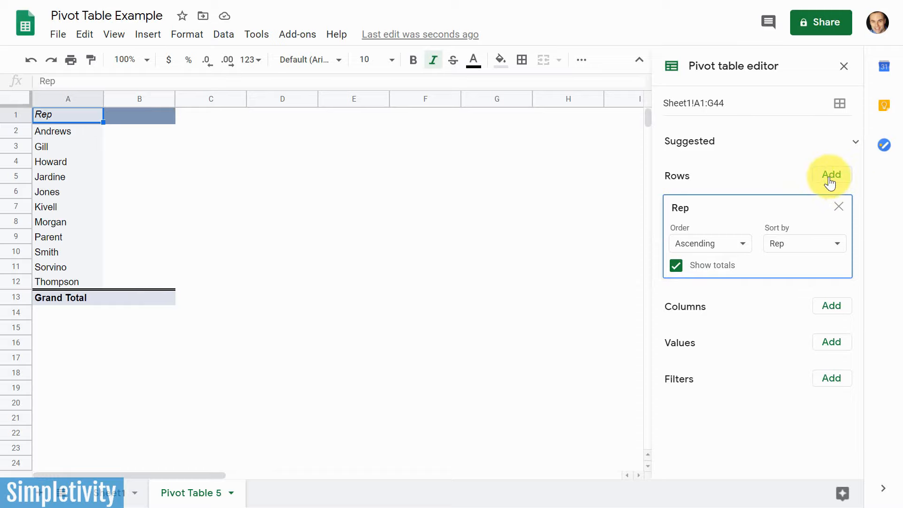
pyautogui.moveTo(728, 184)
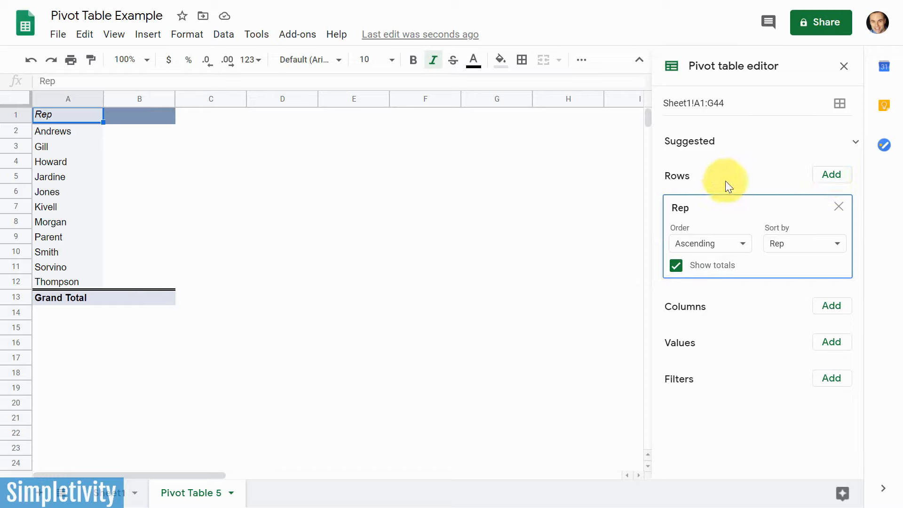
pyautogui.moveTo(707, 186)
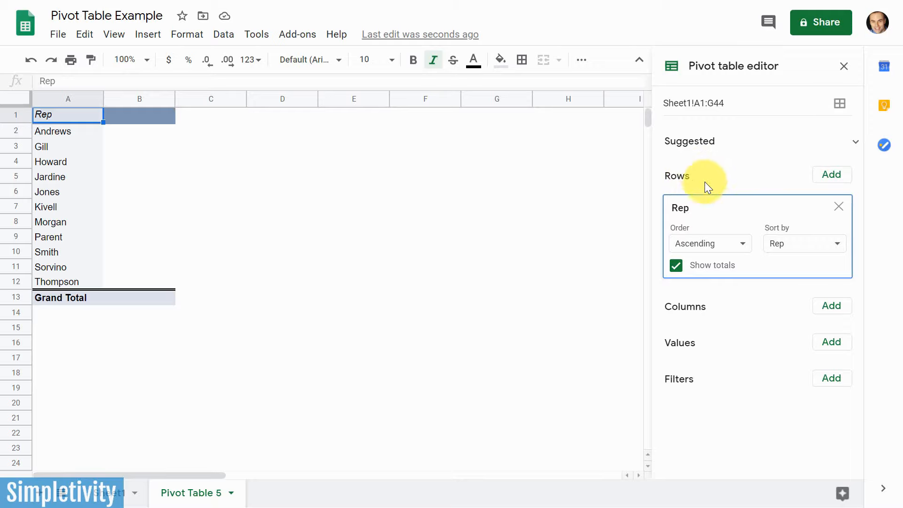
pyautogui.moveTo(711, 315)
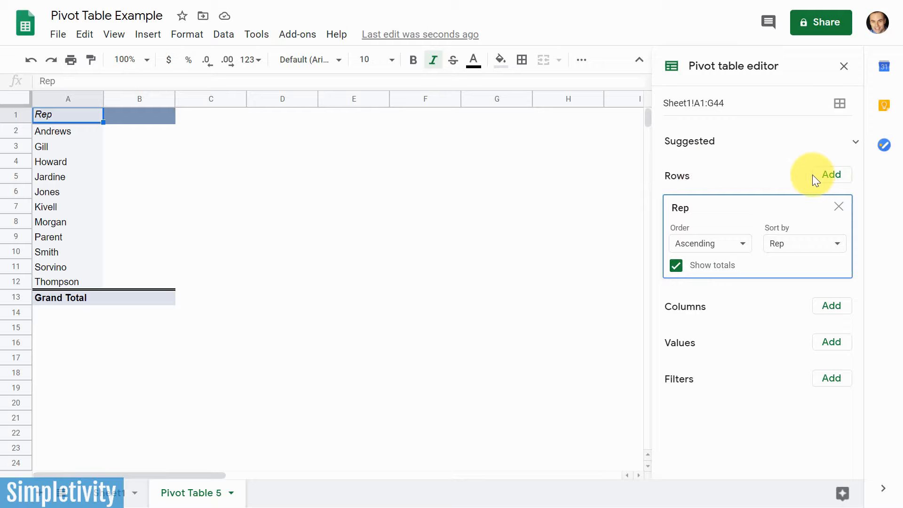
pyautogui.moveTo(802, 180)
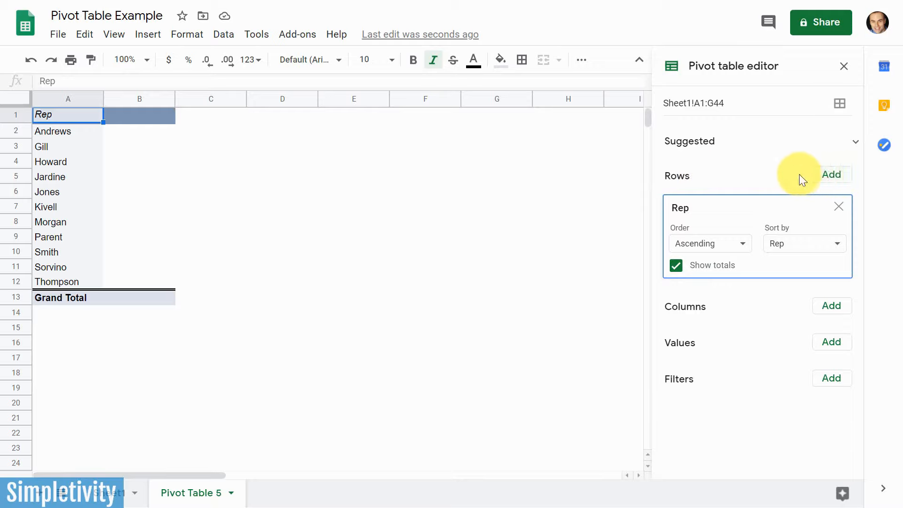
# - Add Item as a second row field so each rep's items list beneath it with per-rep totals
pyautogui.click(830, 175)
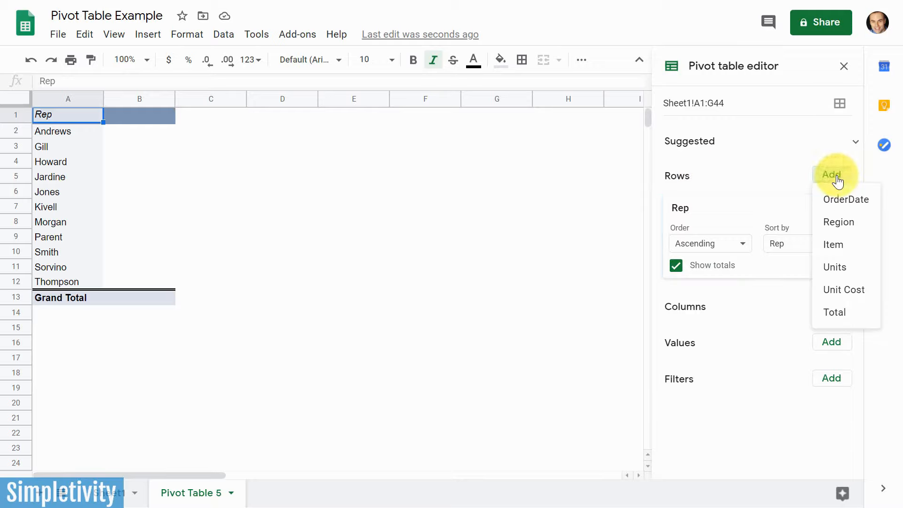
pyautogui.moveTo(839, 245)
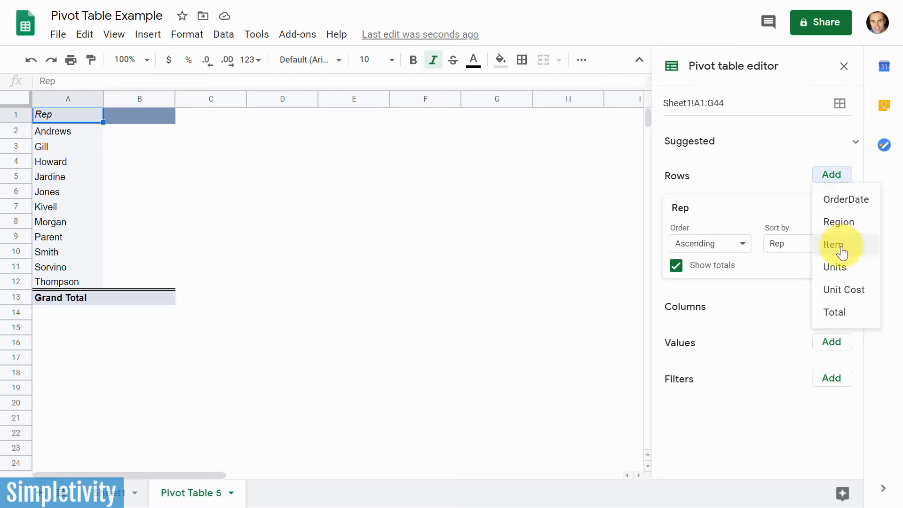
pyautogui.click(833, 244)
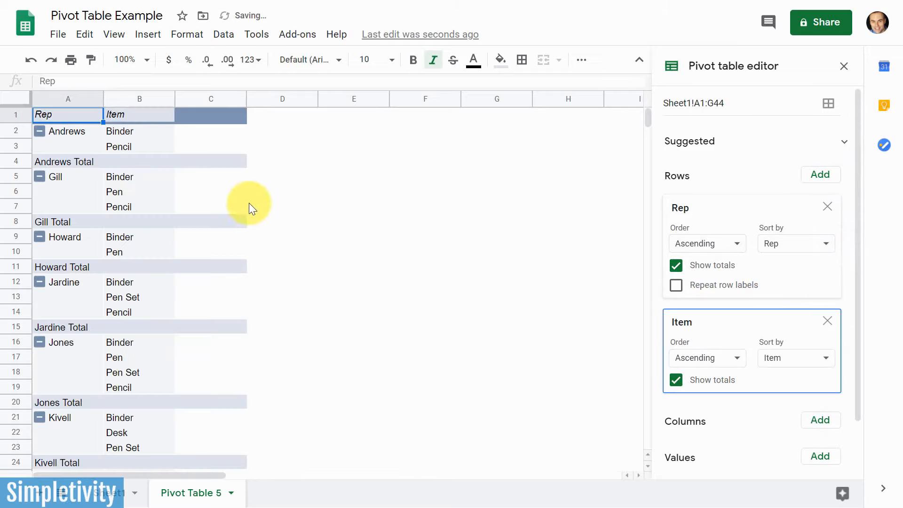
pyautogui.moveTo(147, 141)
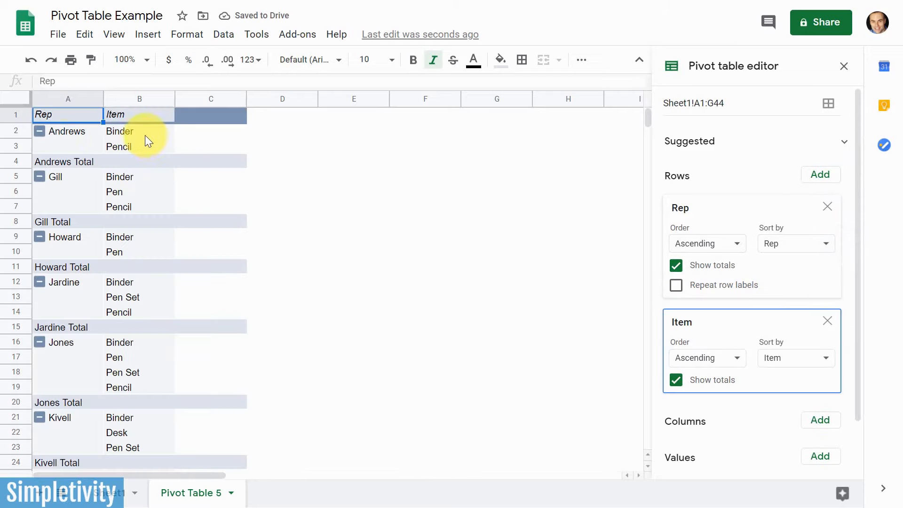
pyautogui.moveTo(147, 209)
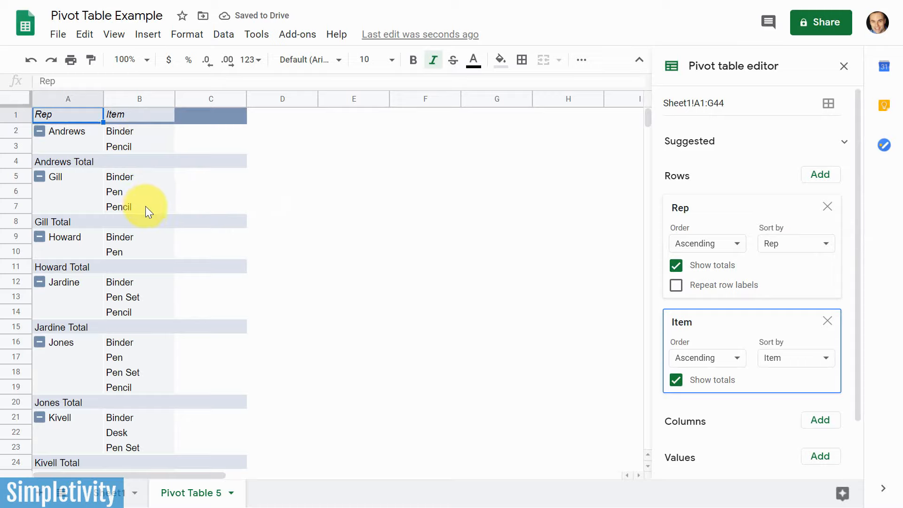
pyautogui.moveTo(167, 203)
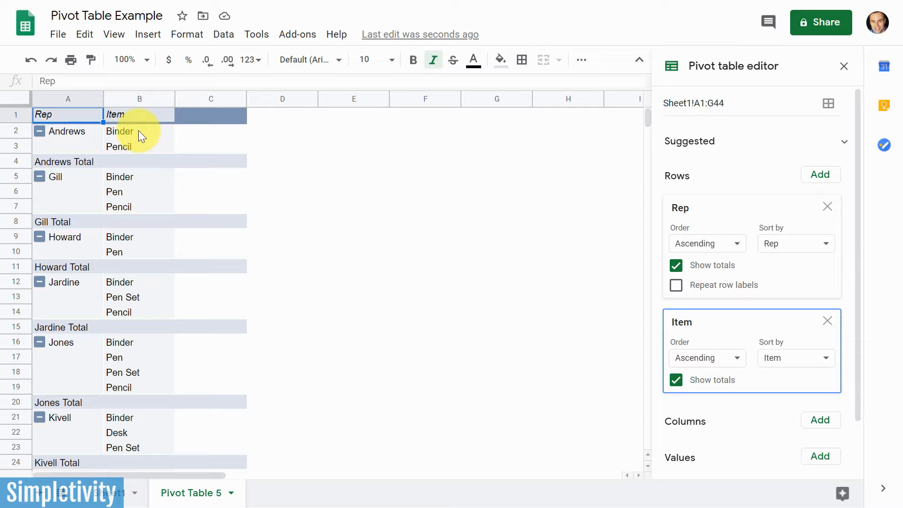
pyautogui.moveTo(147, 147)
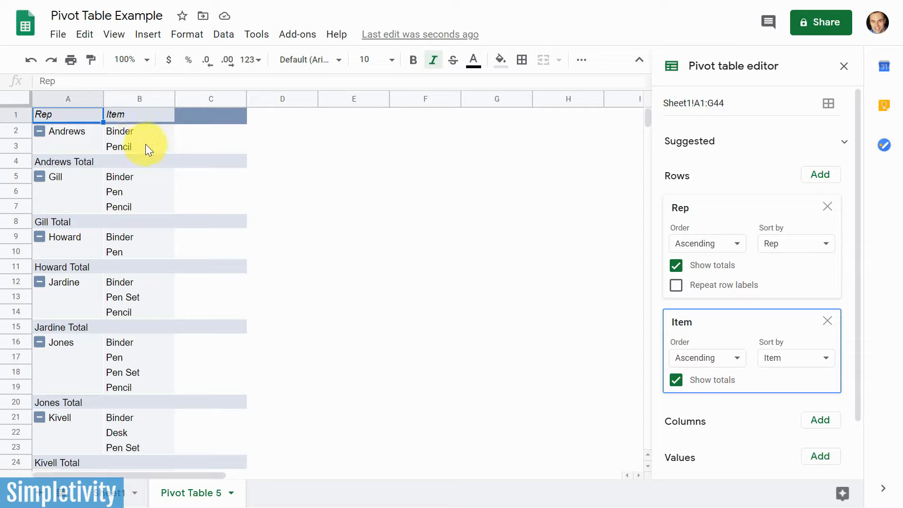
pyautogui.moveTo(106, 351)
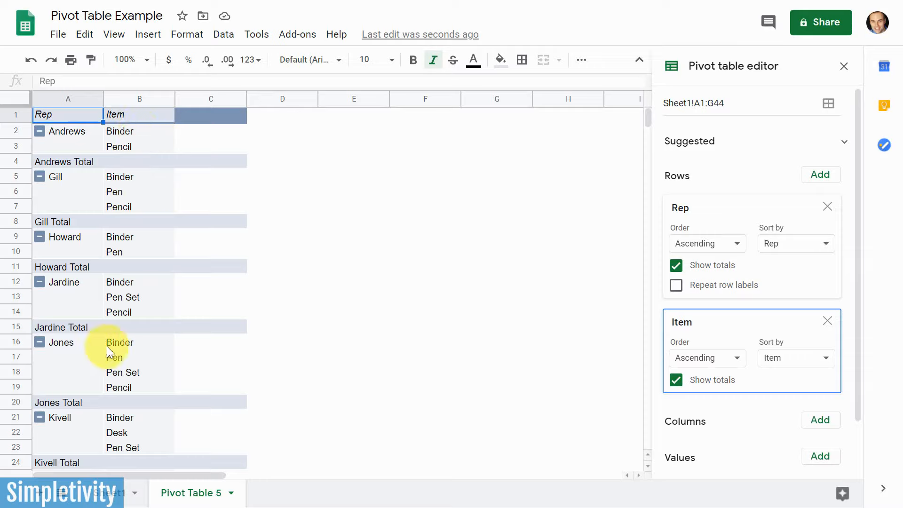
pyautogui.moveTo(143, 393)
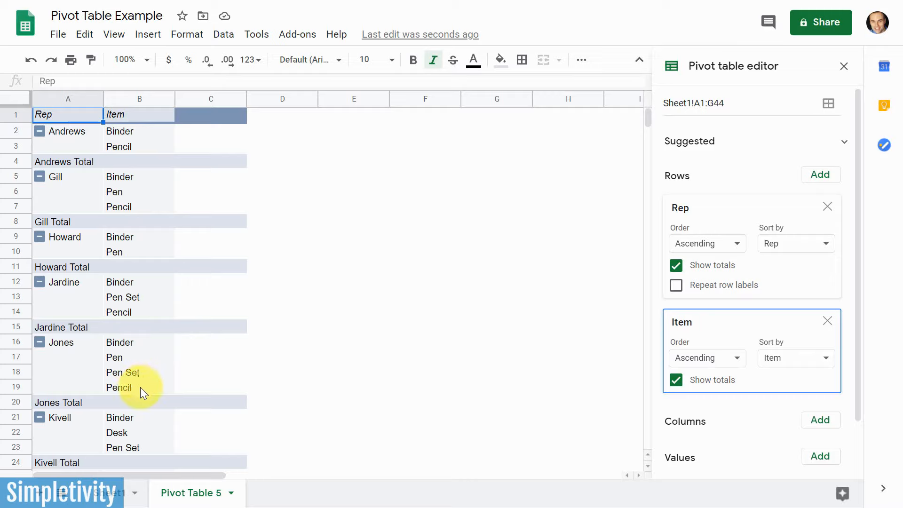
pyautogui.moveTo(317, 243)
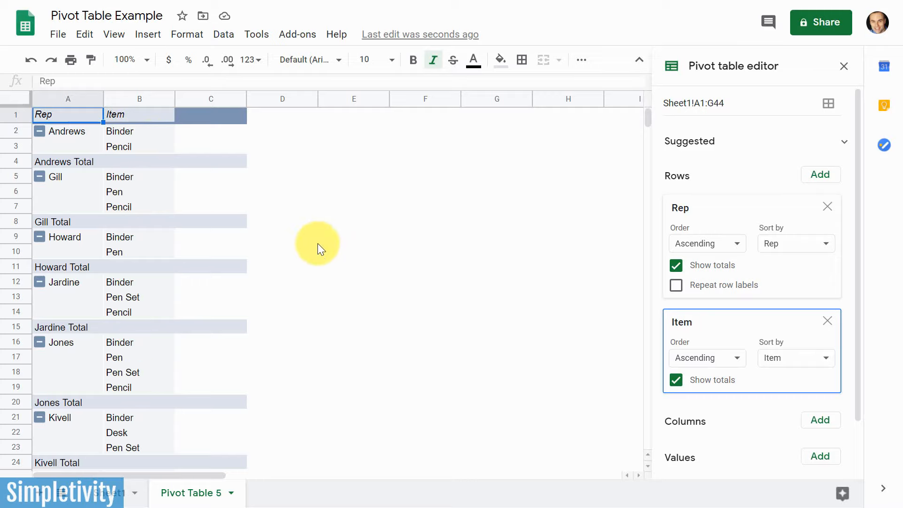
pyautogui.moveTo(489, 333)
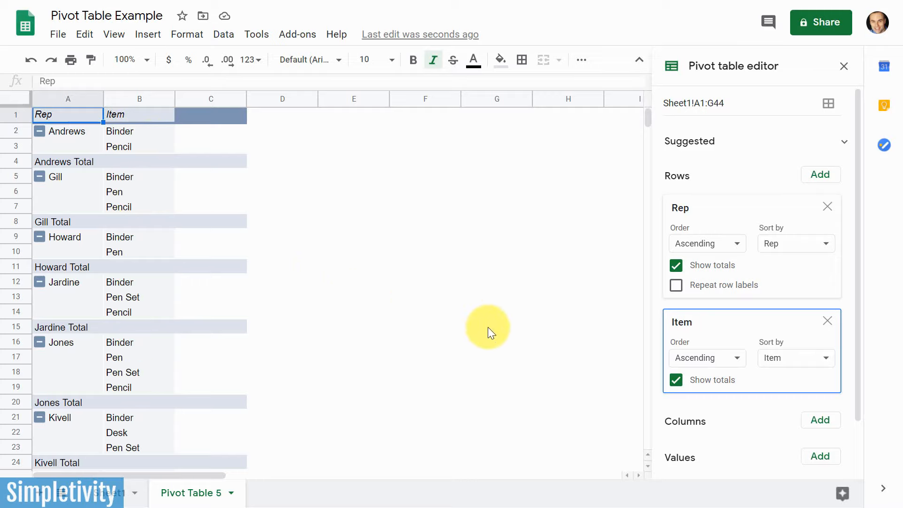
pyautogui.moveTo(827, 321)
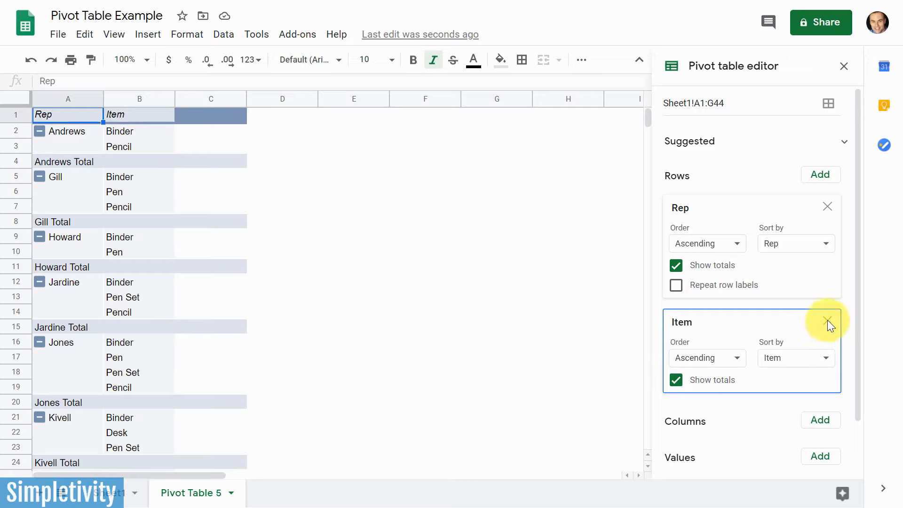
# - Remove Item from the rows so the table lists only reps with a Grand Total
pyautogui.click(827, 322)
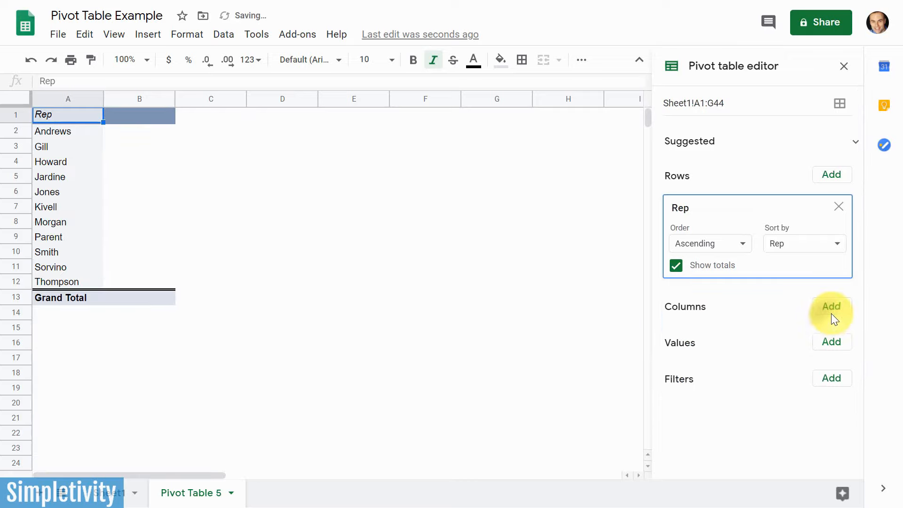
pyautogui.moveTo(839, 207)
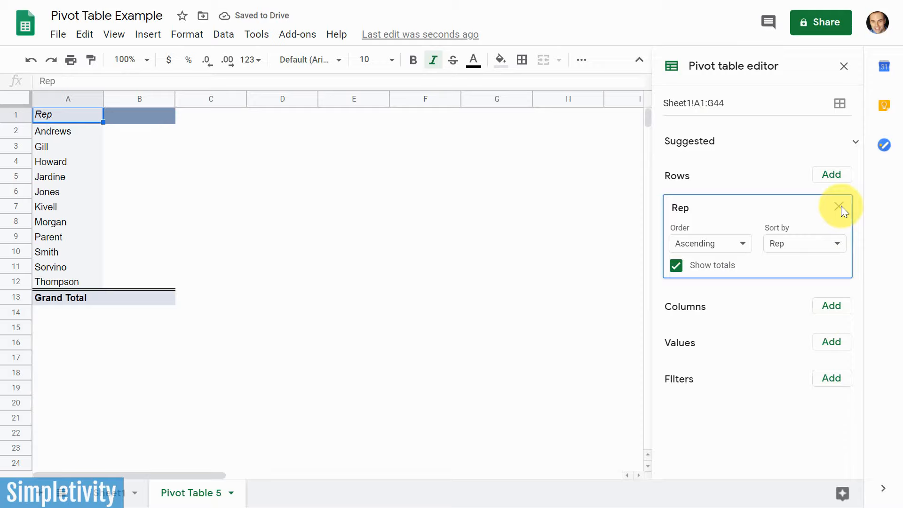
pyautogui.moveTo(373, 248)
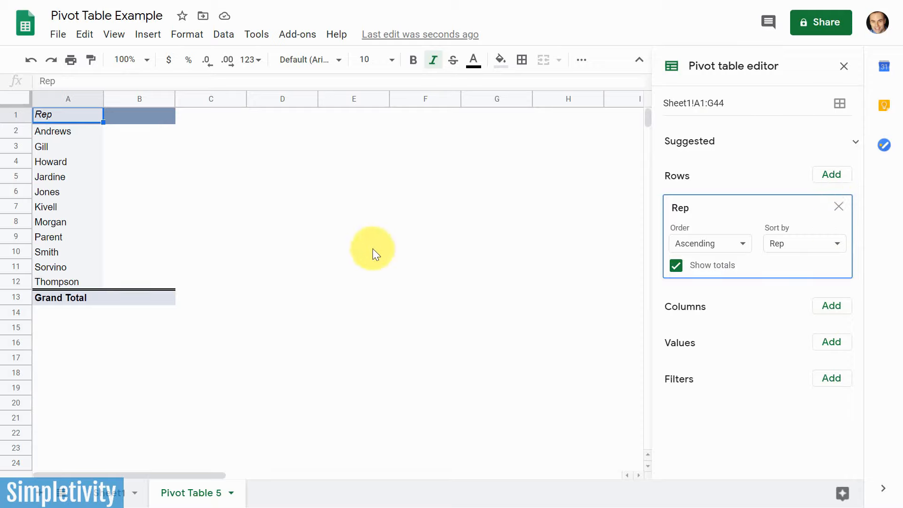
pyautogui.moveTo(467, 112)
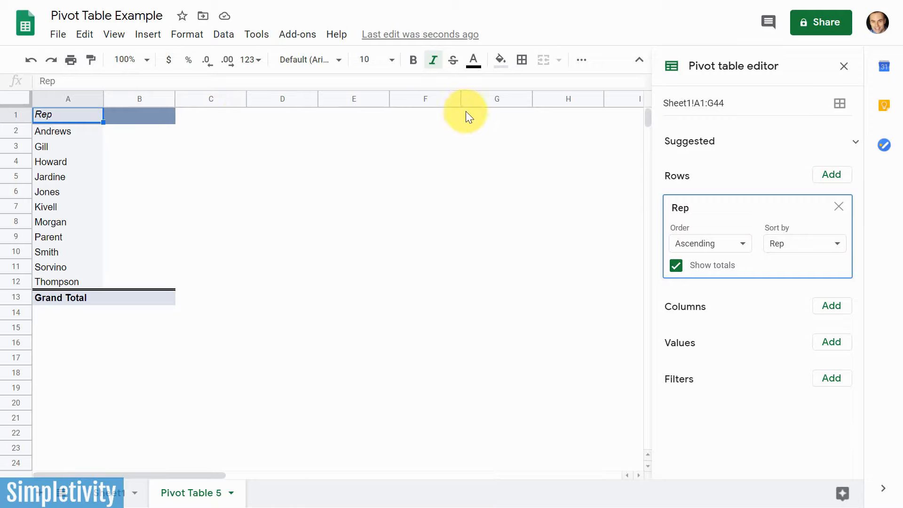
pyautogui.moveTo(759, 302)
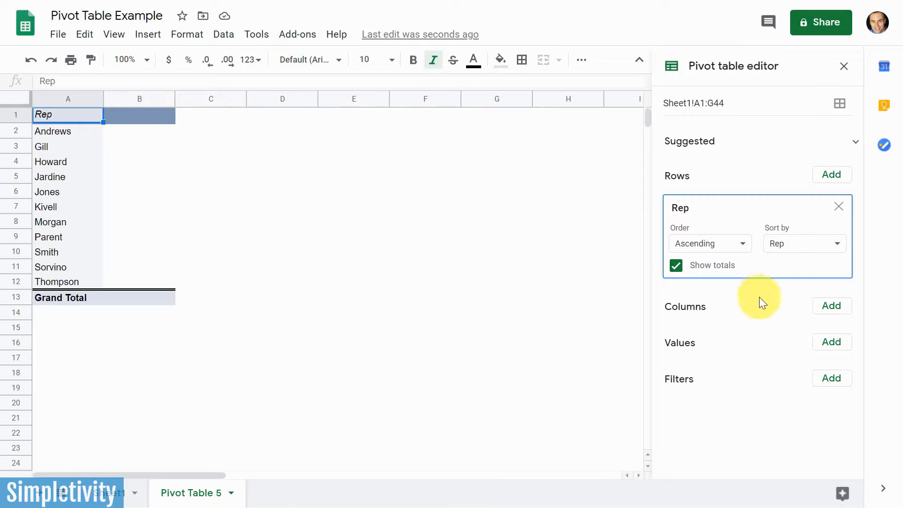
# - Add Item as the column field, spreading Binder through Pencil across, after checking Sheet1's data
pyautogui.click(831, 304)
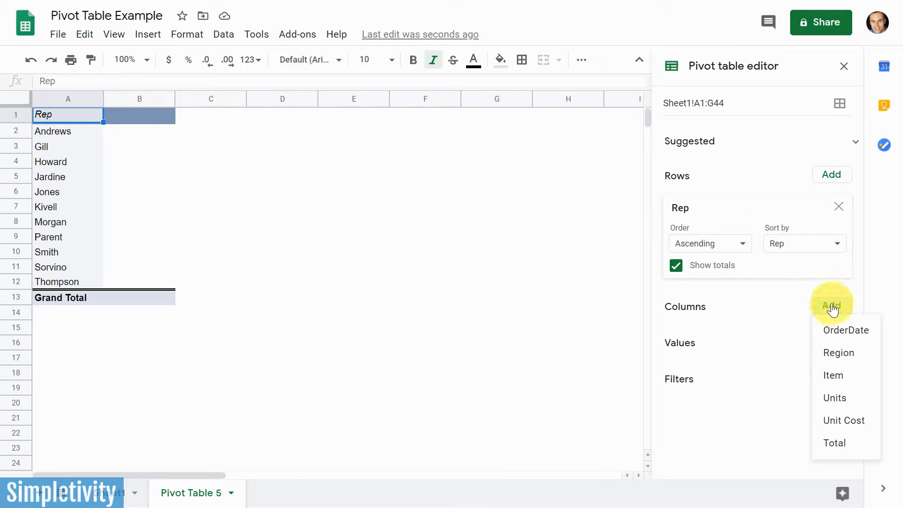
pyautogui.moveTo(852, 345)
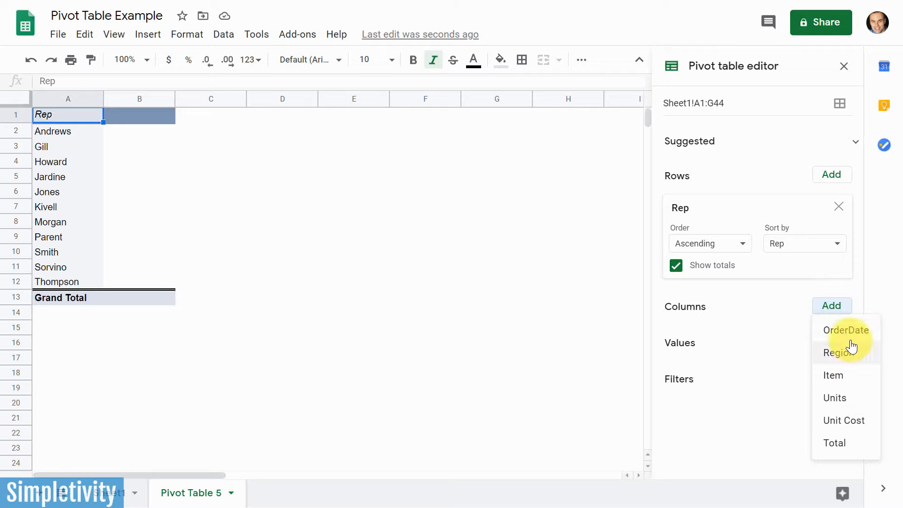
pyautogui.moveTo(78, 166)
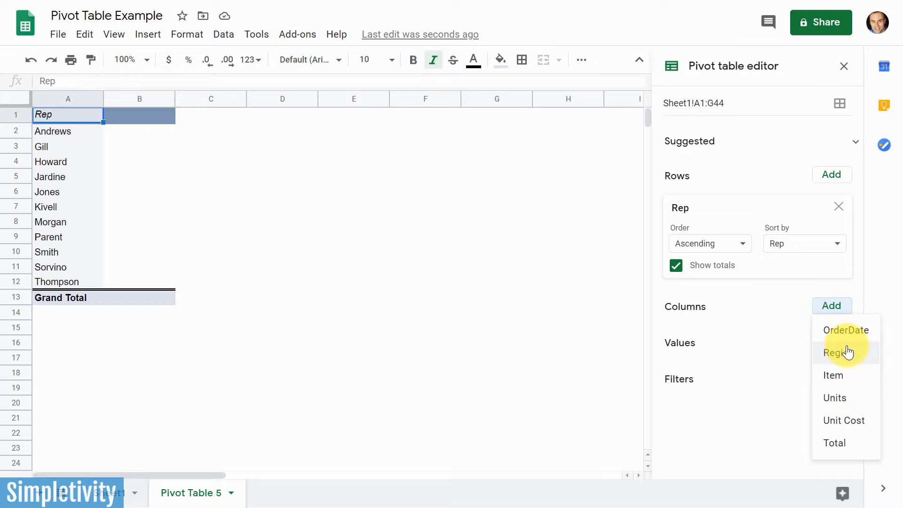
pyautogui.moveTo(847, 355)
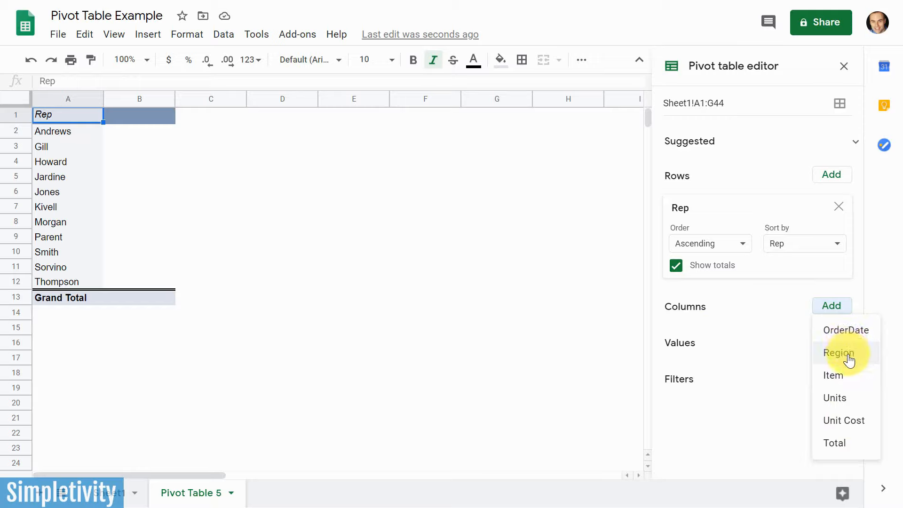
pyautogui.moveTo(834, 379)
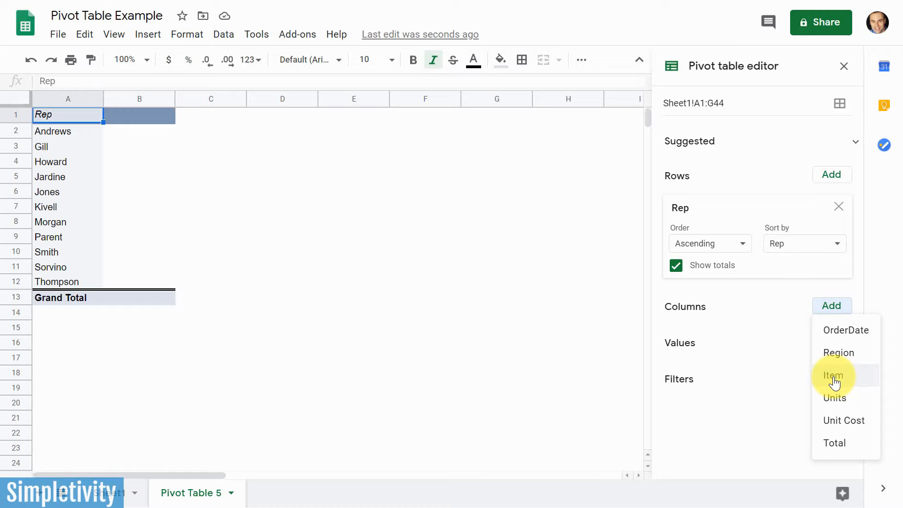
pyautogui.click(833, 375)
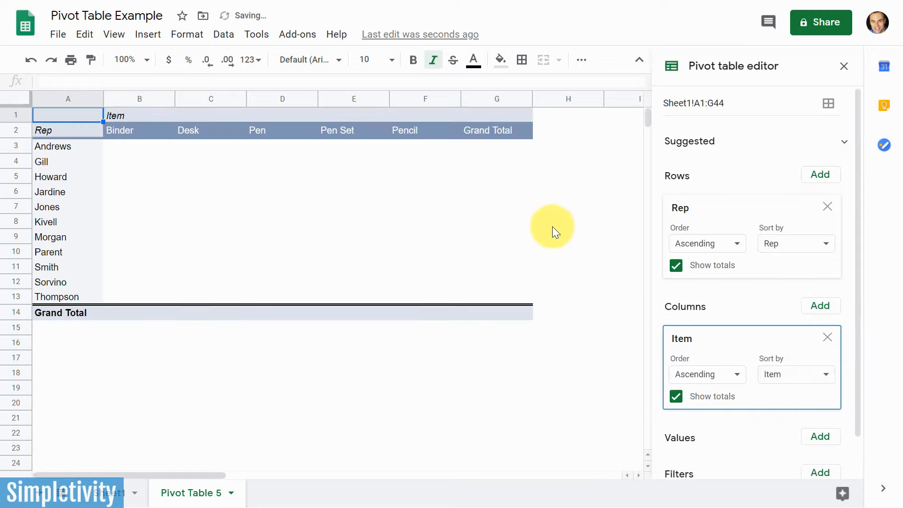
pyautogui.moveTo(239, 141)
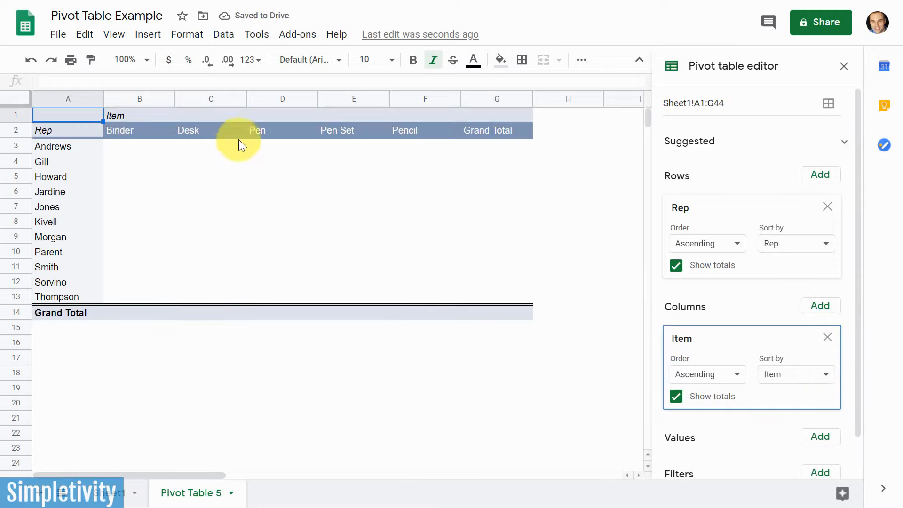
pyautogui.moveTo(232, 355)
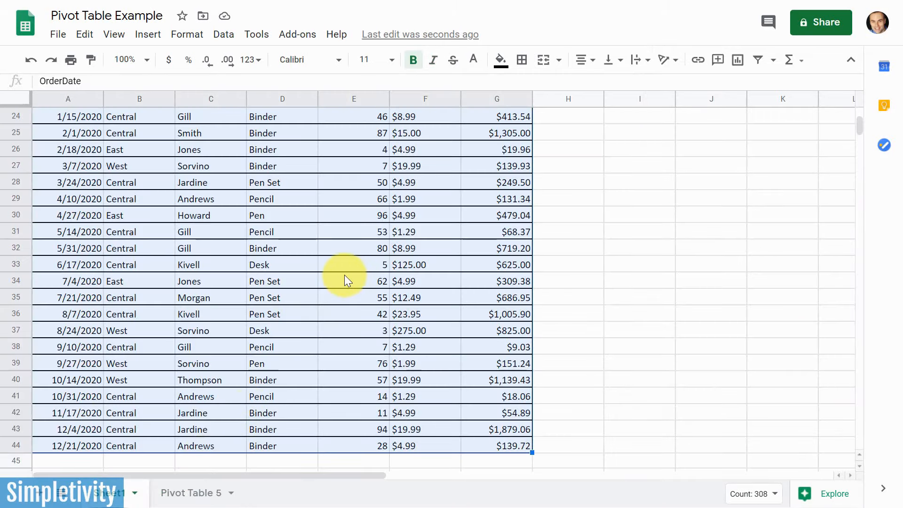
pyautogui.scroll(3)
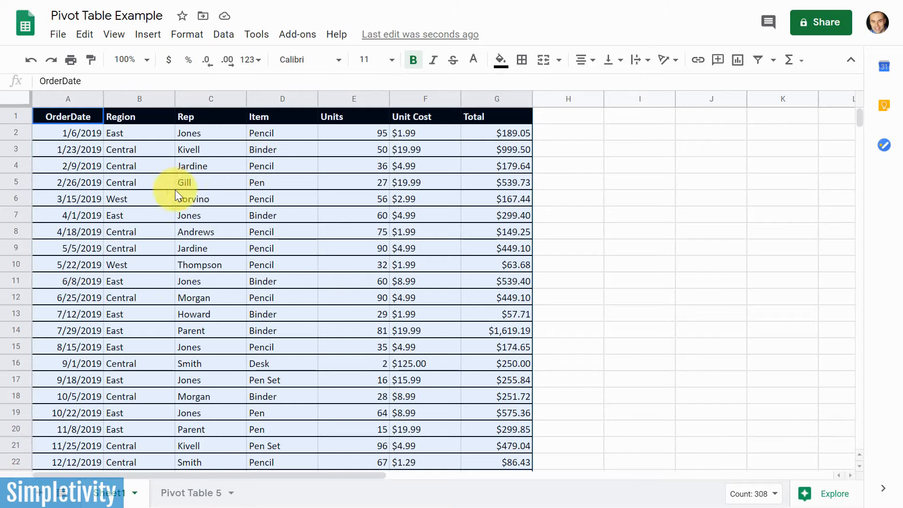
pyautogui.click(192, 492)
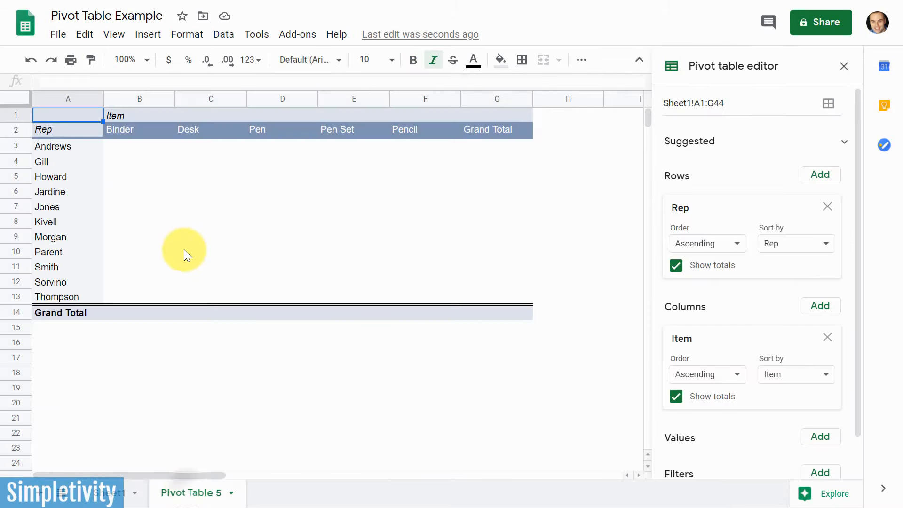
pyautogui.moveTo(394, 157)
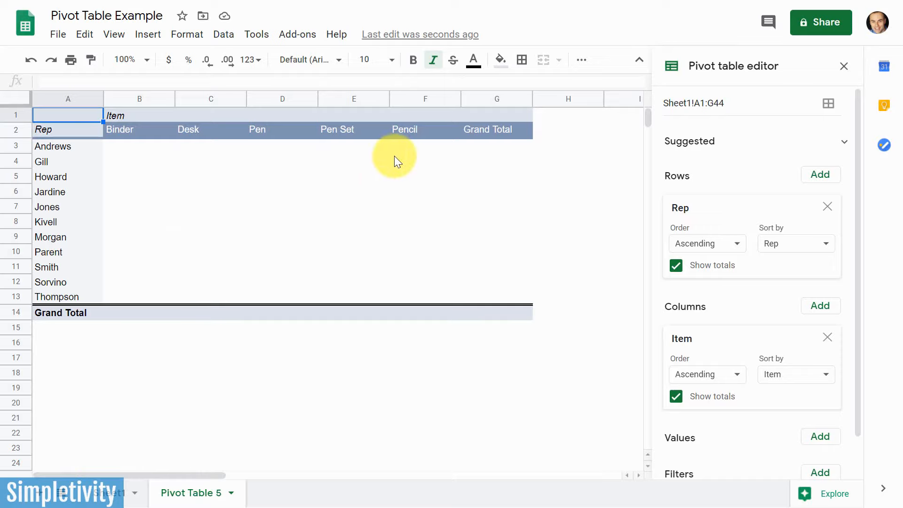
pyautogui.moveTo(137, 149)
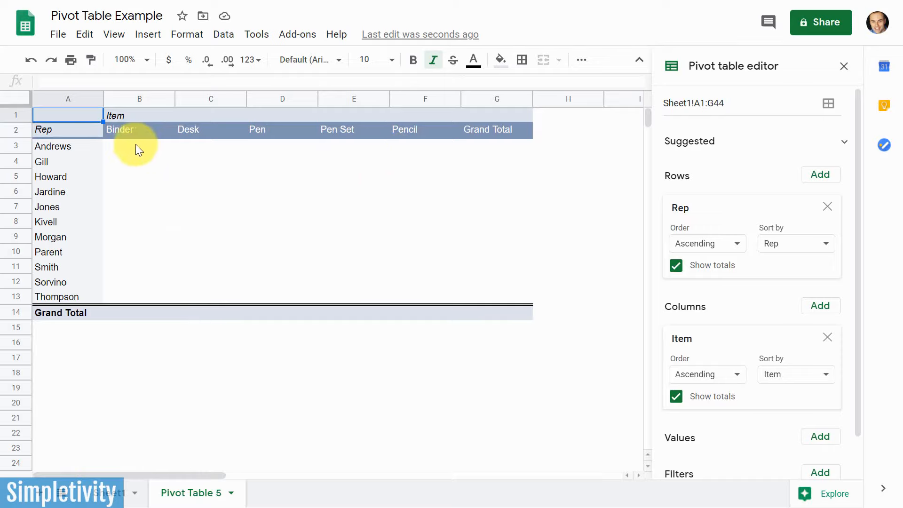
pyautogui.moveTo(79, 263)
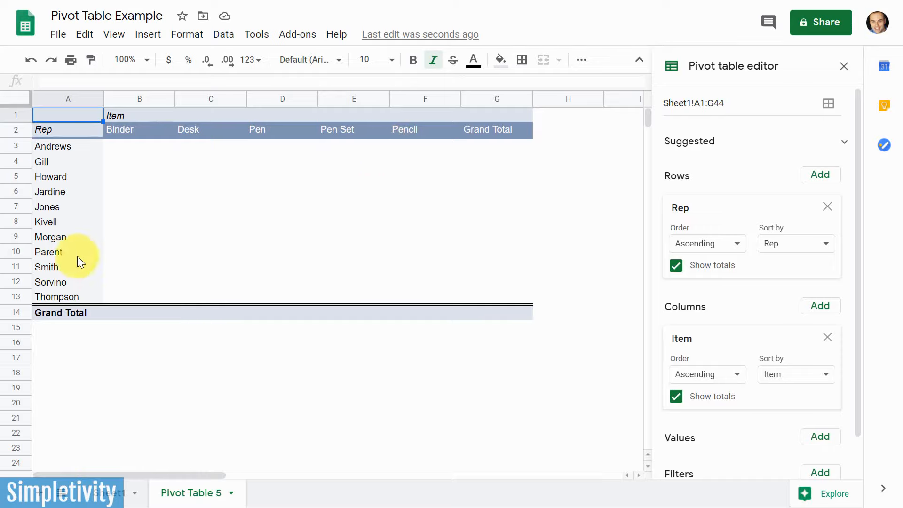
pyautogui.moveTo(770, 352)
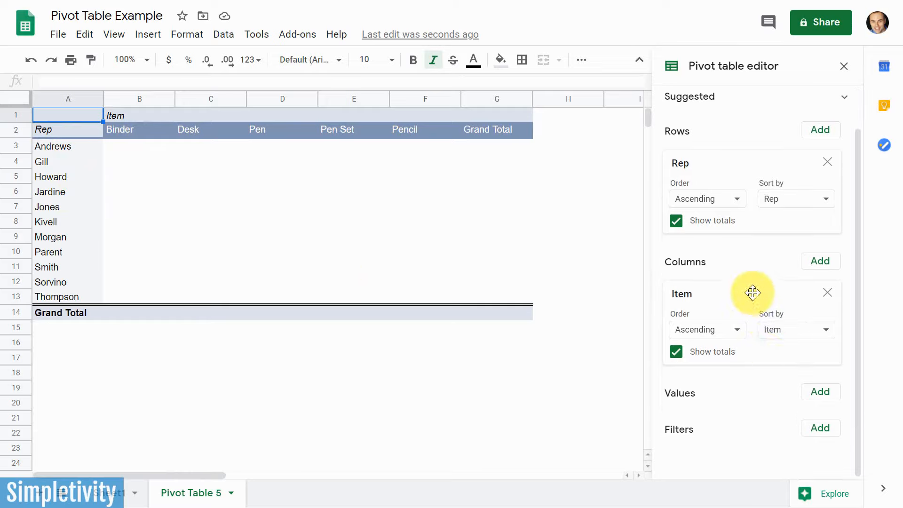
pyautogui.moveTo(728, 388)
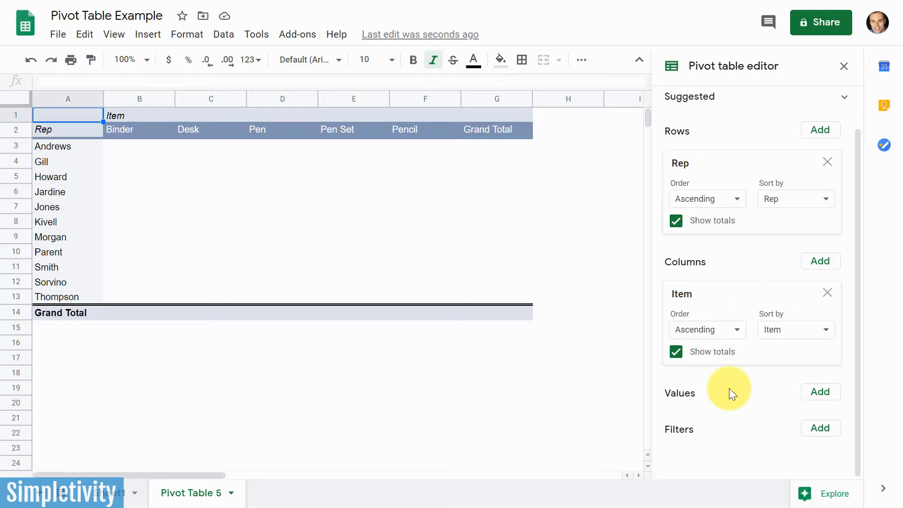
pyautogui.moveTo(331, 262)
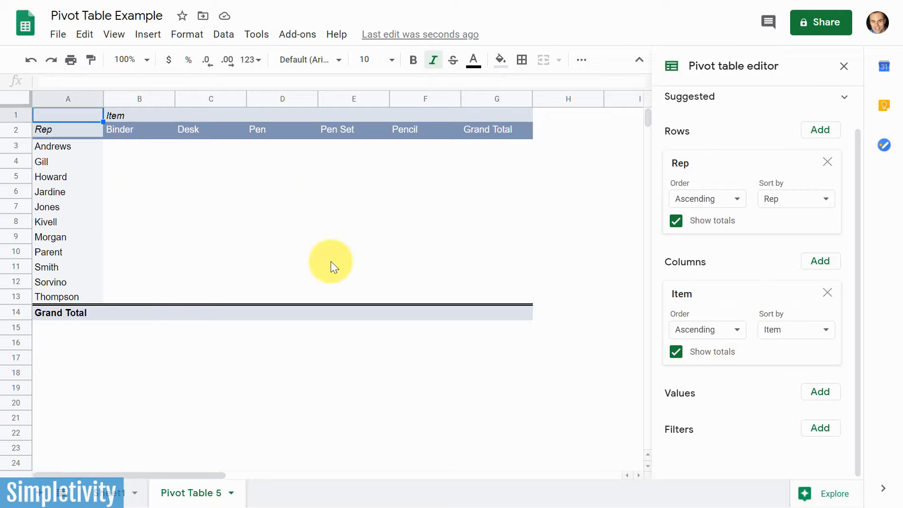
pyautogui.moveTo(242, 166)
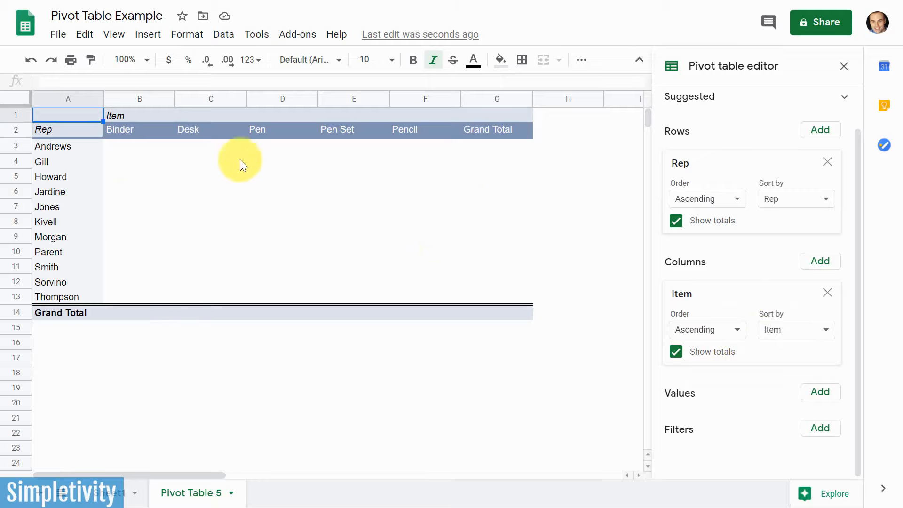
pyautogui.moveTo(501, 234)
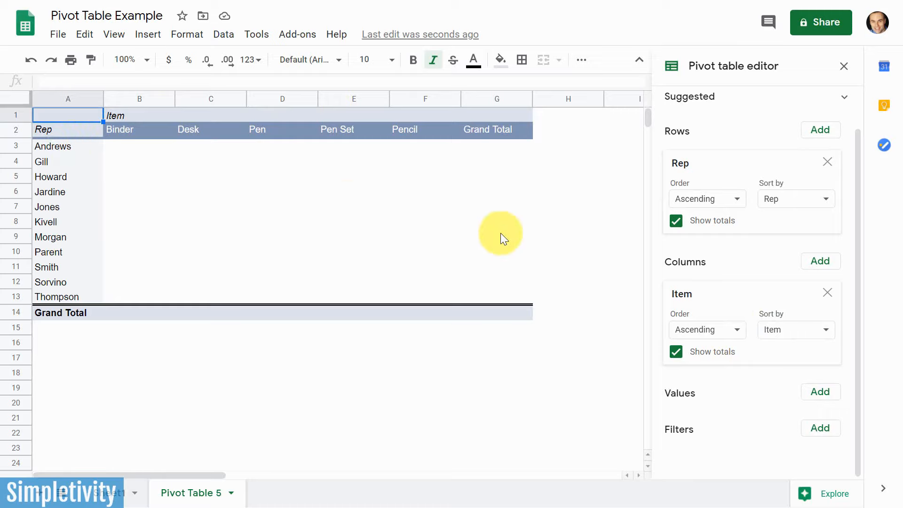
# - Add Units as the value field so the pivot sums Units per rep and item, totaling 2121
pyautogui.click(819, 392)
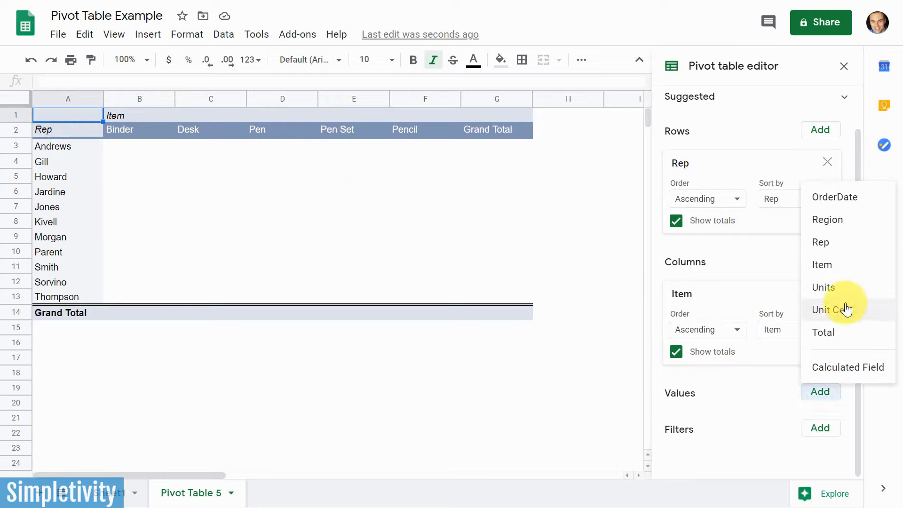
pyautogui.moveTo(827, 219)
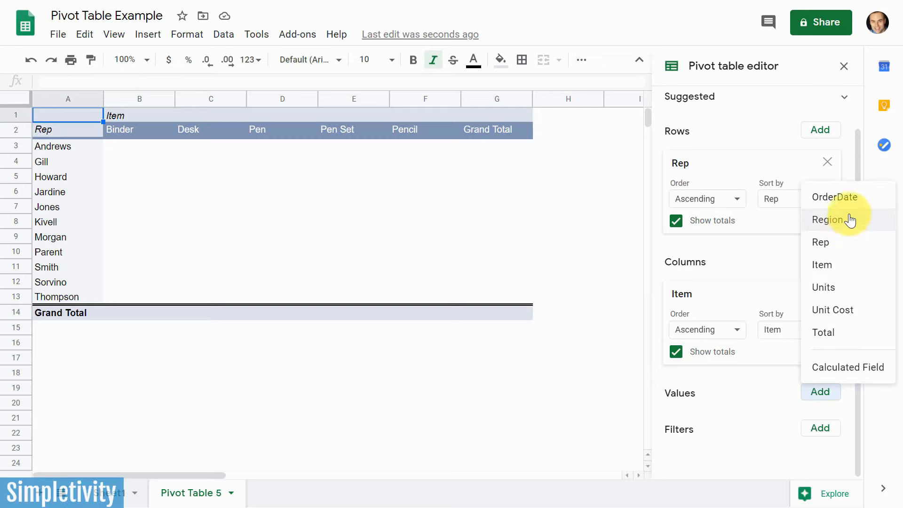
pyautogui.moveTo(852, 231)
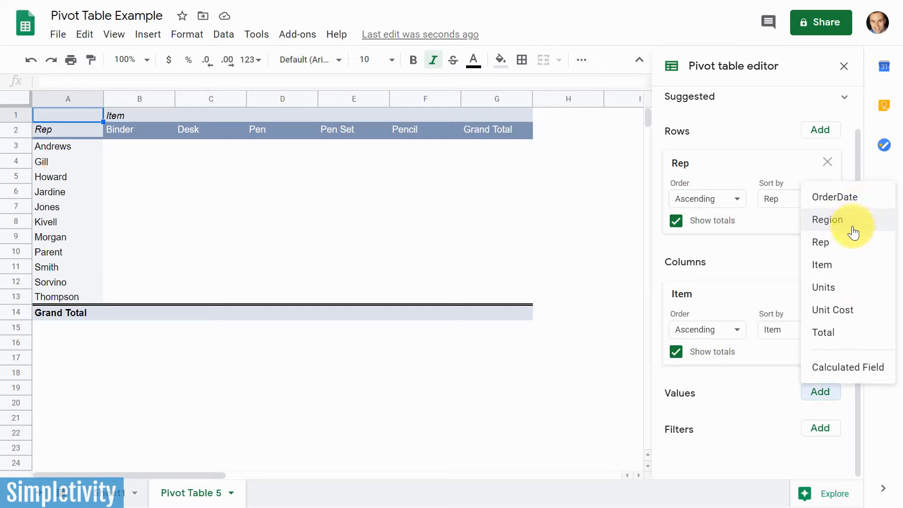
pyautogui.moveTo(824, 287)
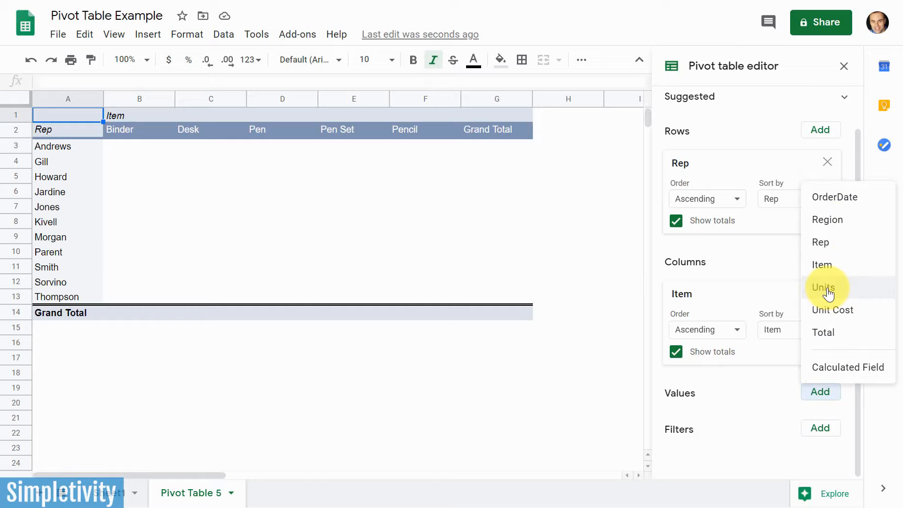
pyautogui.click(823, 287)
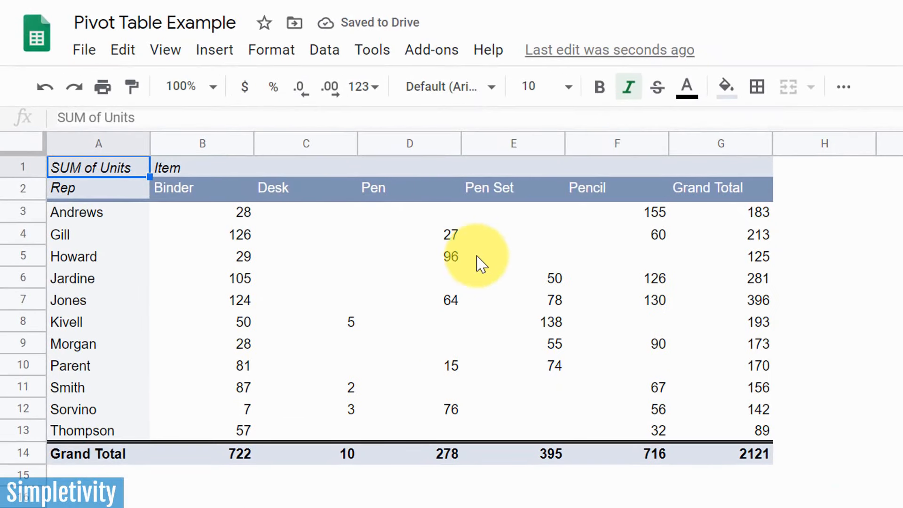
pyautogui.moveTo(360, 282)
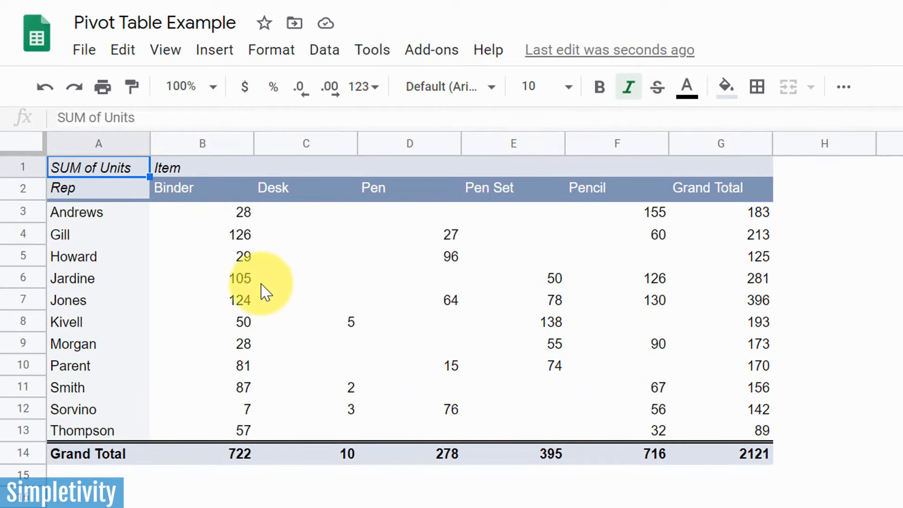
pyautogui.moveTo(234, 216)
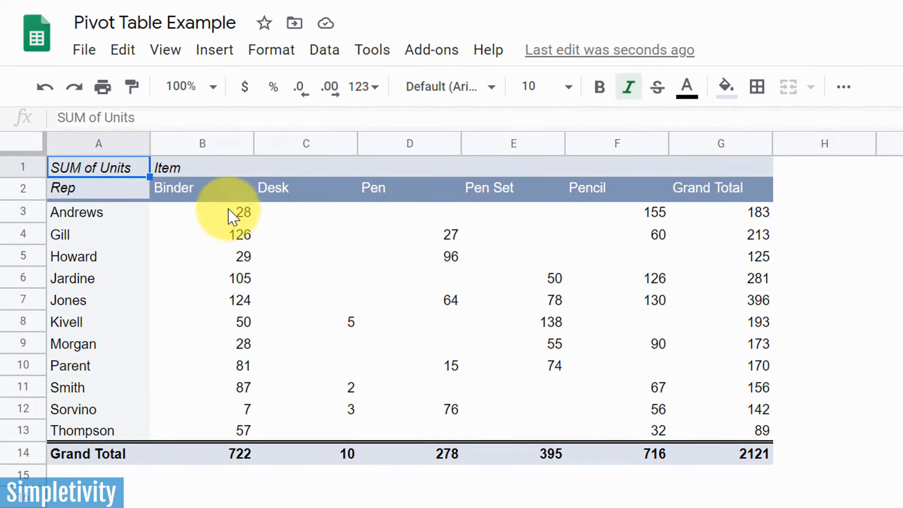
pyautogui.moveTo(225, 394)
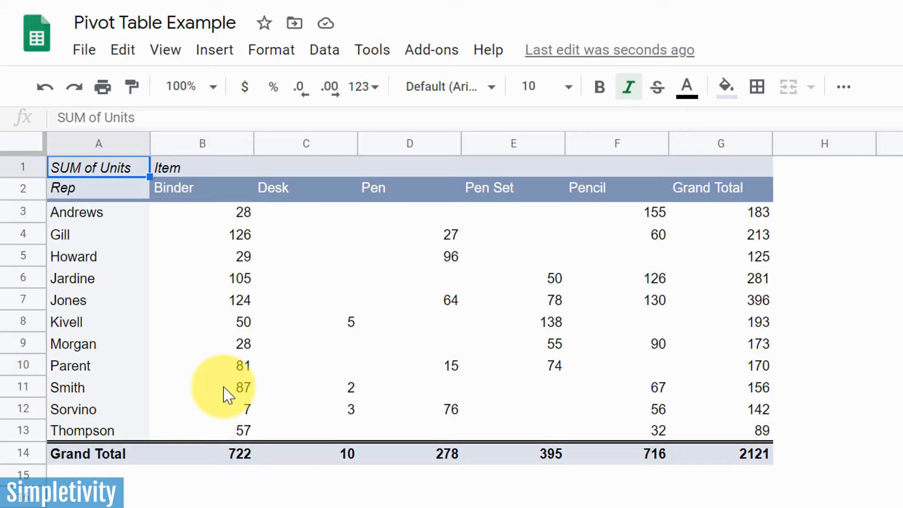
pyautogui.moveTo(158, 337)
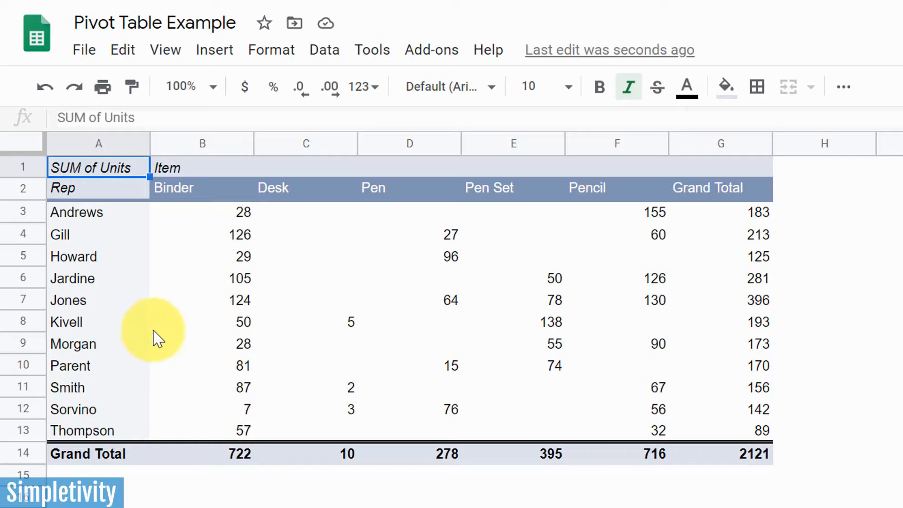
pyautogui.moveTo(320, 285)
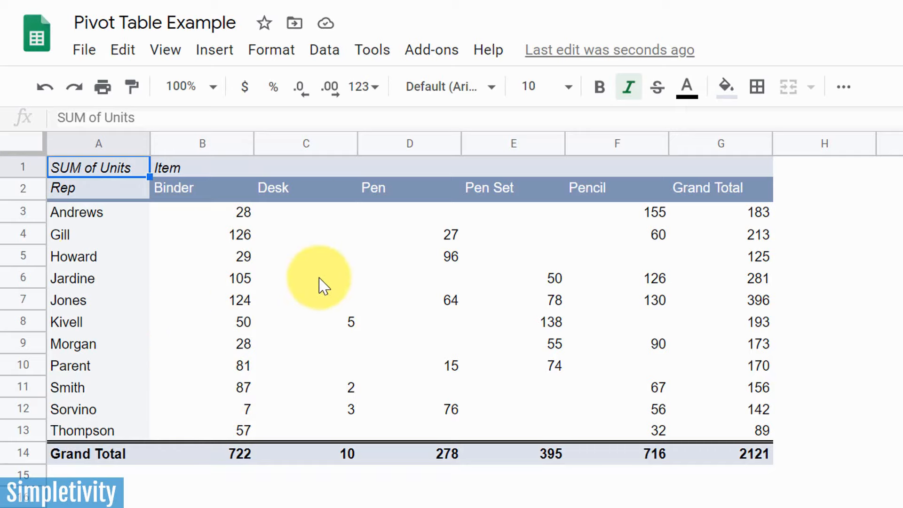
pyautogui.moveTo(325, 415)
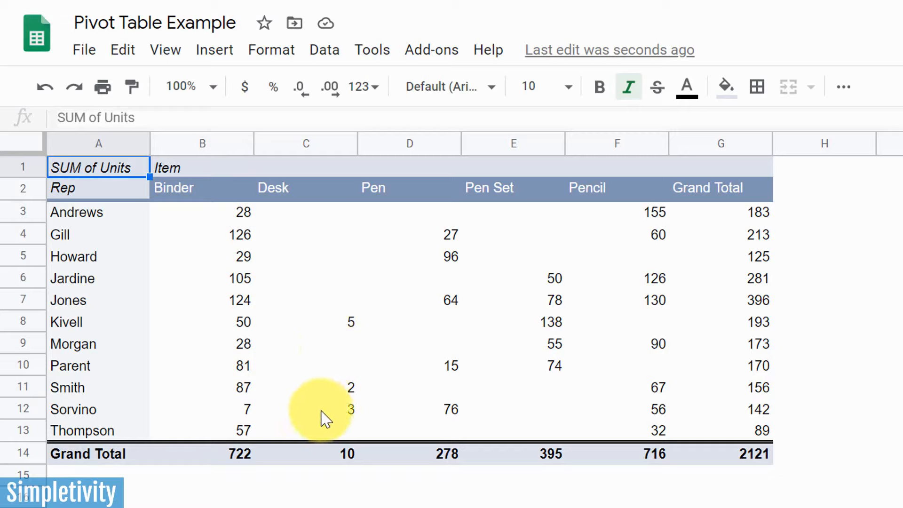
pyautogui.moveTo(342, 397)
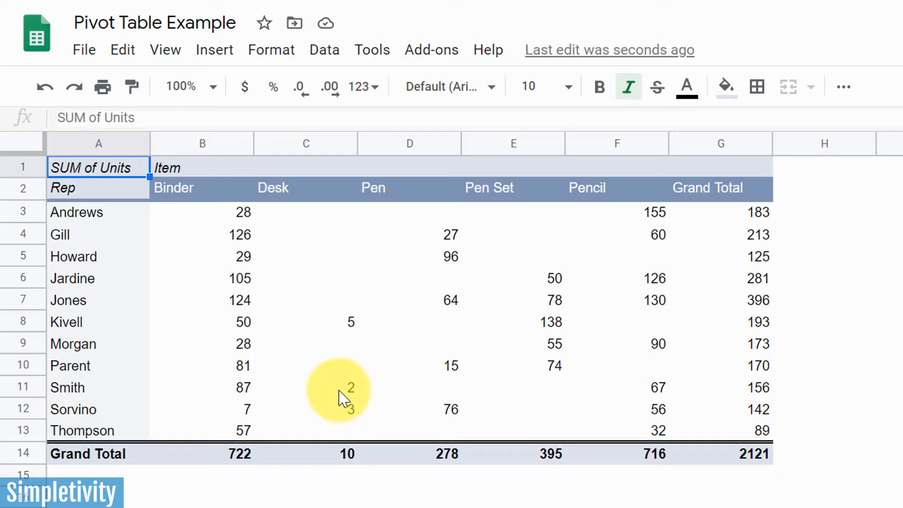
pyautogui.moveTo(317, 354)
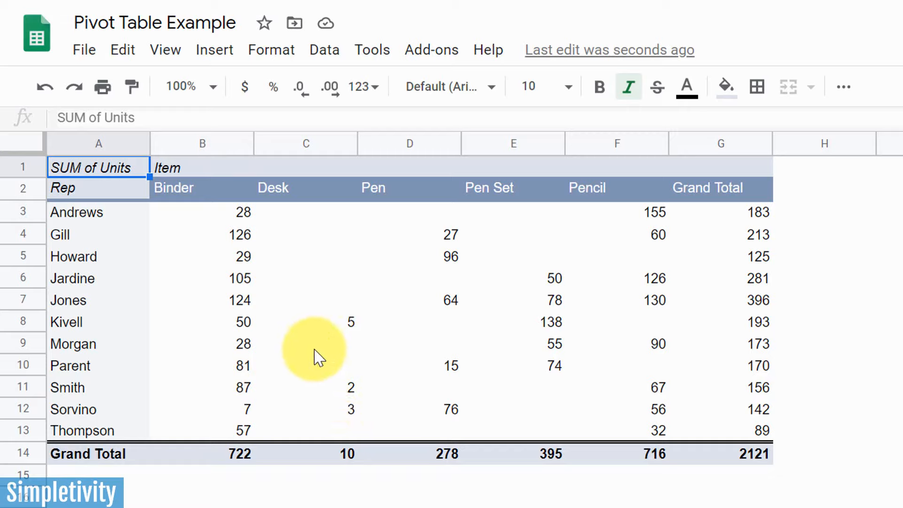
pyautogui.moveTo(518, 320)
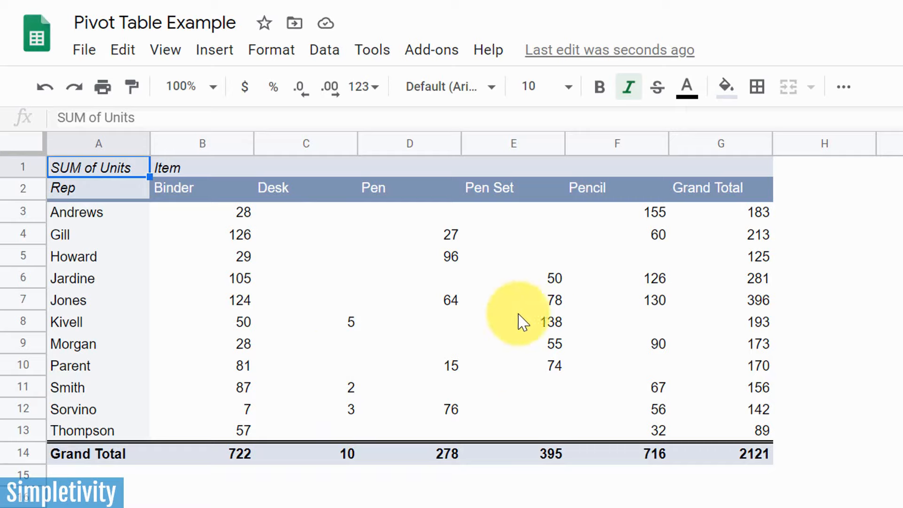
pyautogui.moveTo(440, 297)
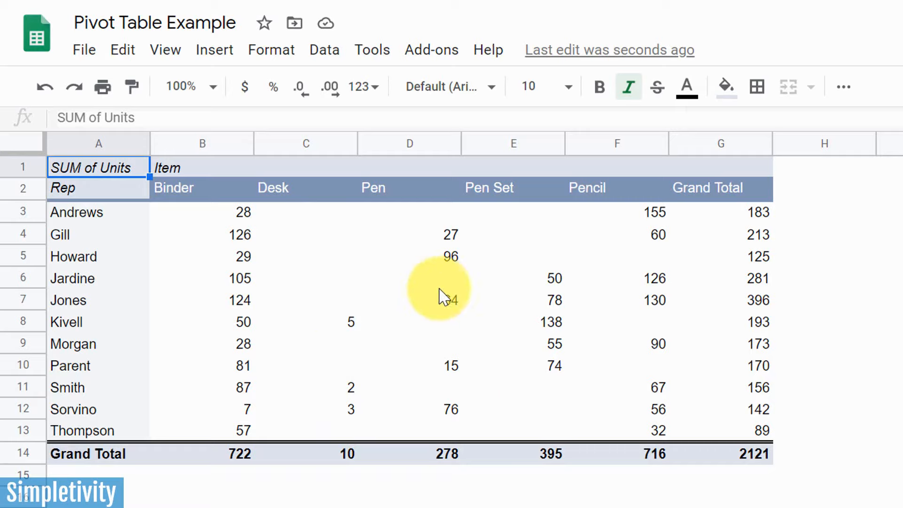
pyautogui.moveTo(383, 265)
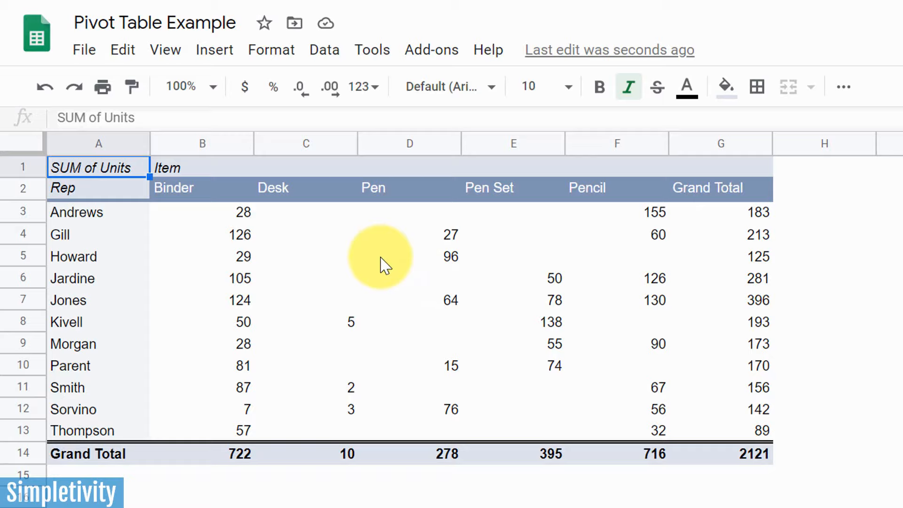
pyautogui.moveTo(553, 277)
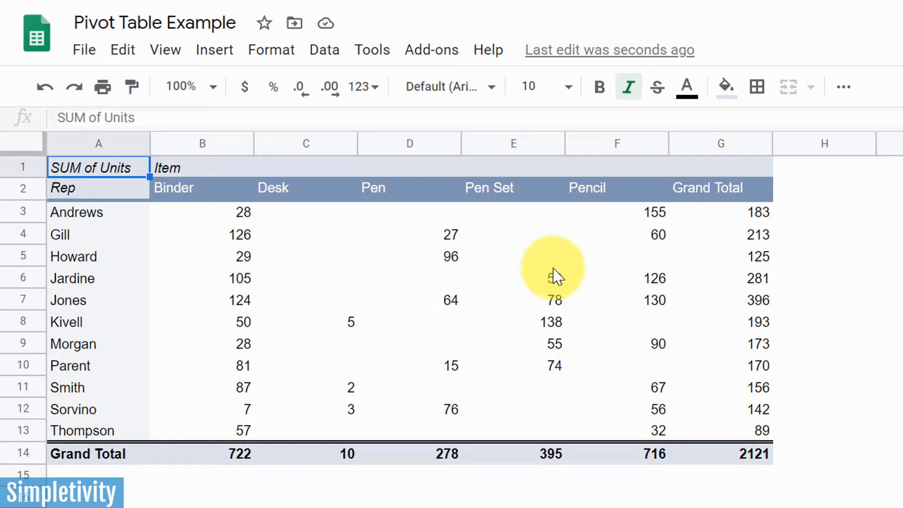
pyautogui.moveTo(554, 296)
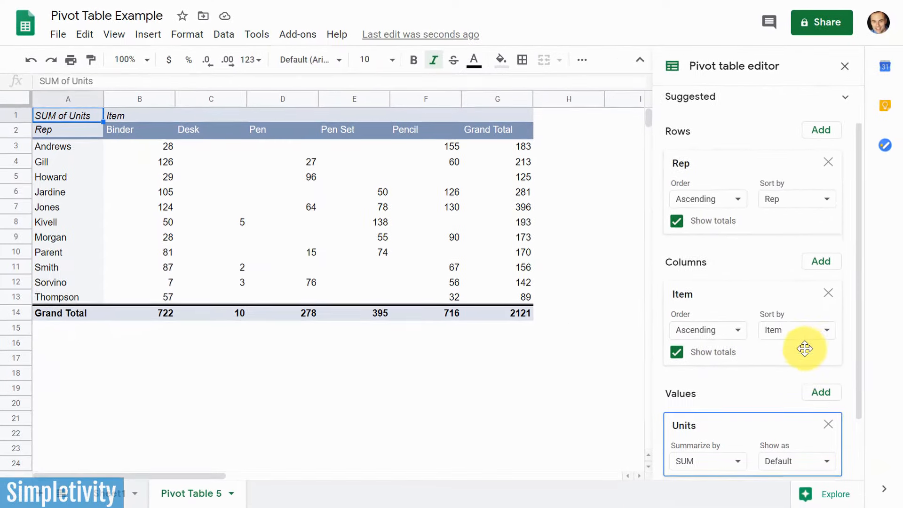
pyautogui.scroll(-3)
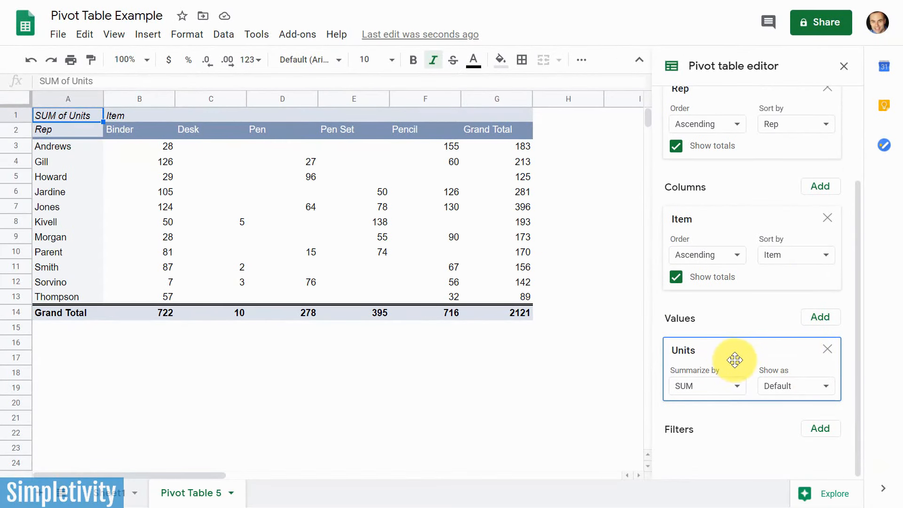
pyautogui.moveTo(713, 394)
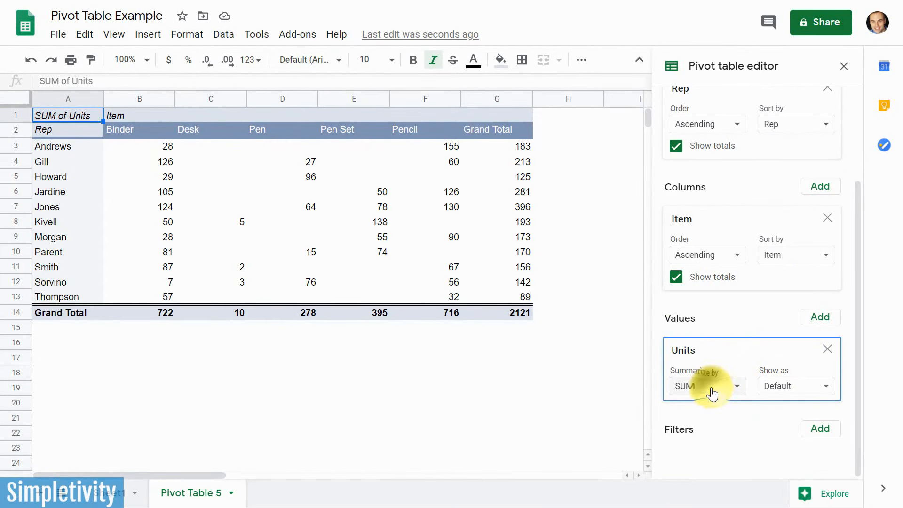
pyautogui.click(704, 385)
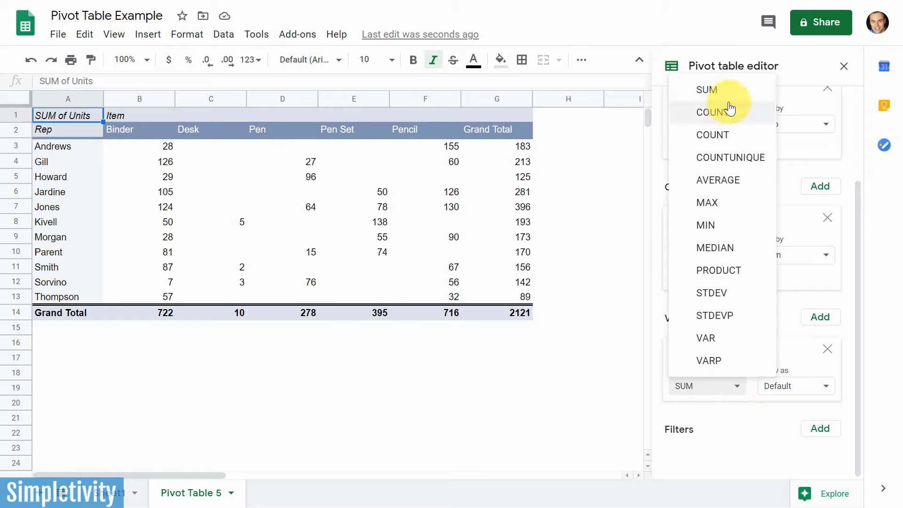
pyautogui.moveTo(730, 225)
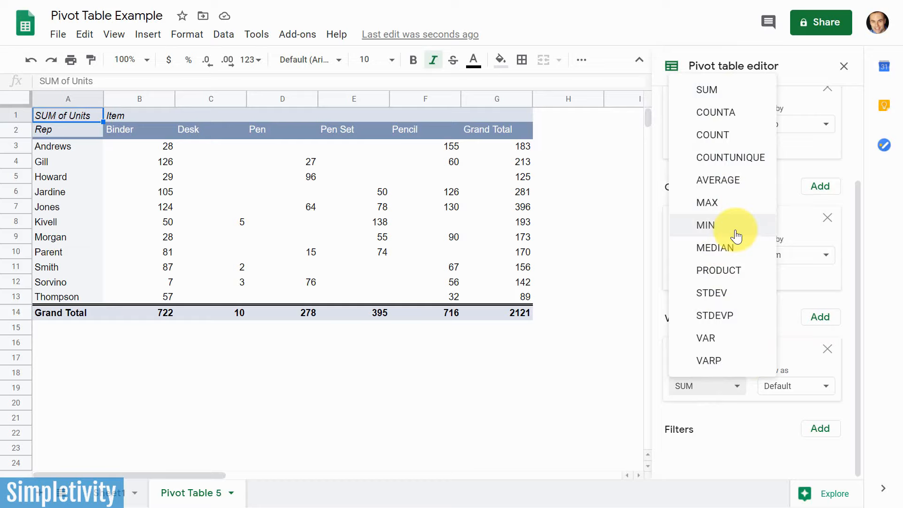
pyautogui.moveTo(706, 90)
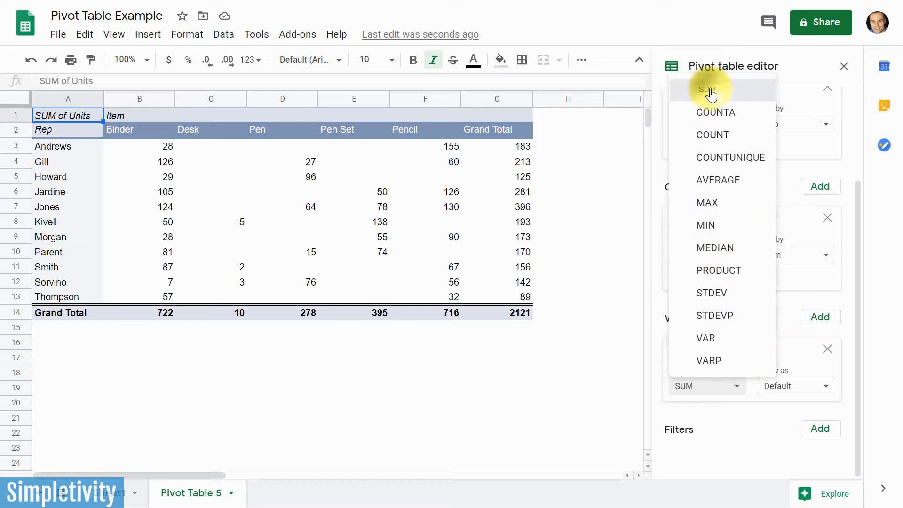
pyautogui.click(706, 90)
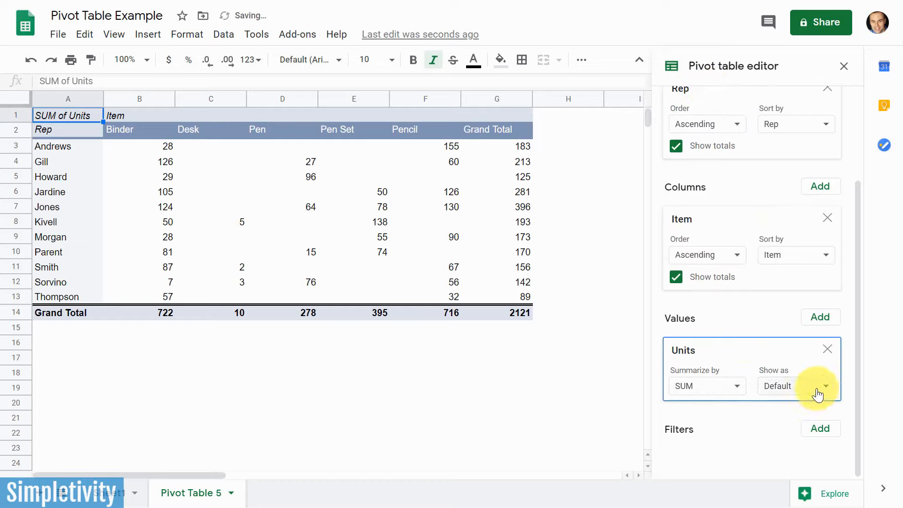
# - Show Units as % of row so each rep totals 100%, then revisit the Show as choices
pyautogui.click(825, 386)
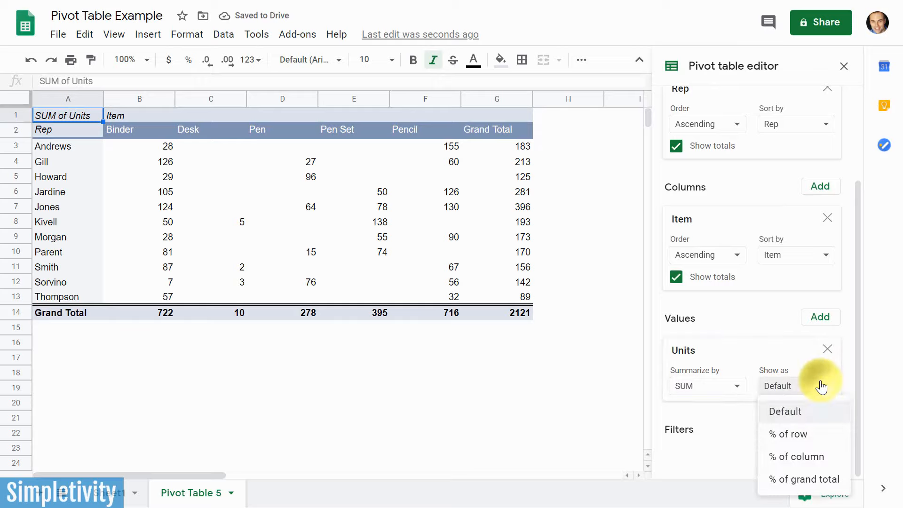
pyautogui.moveTo(811, 435)
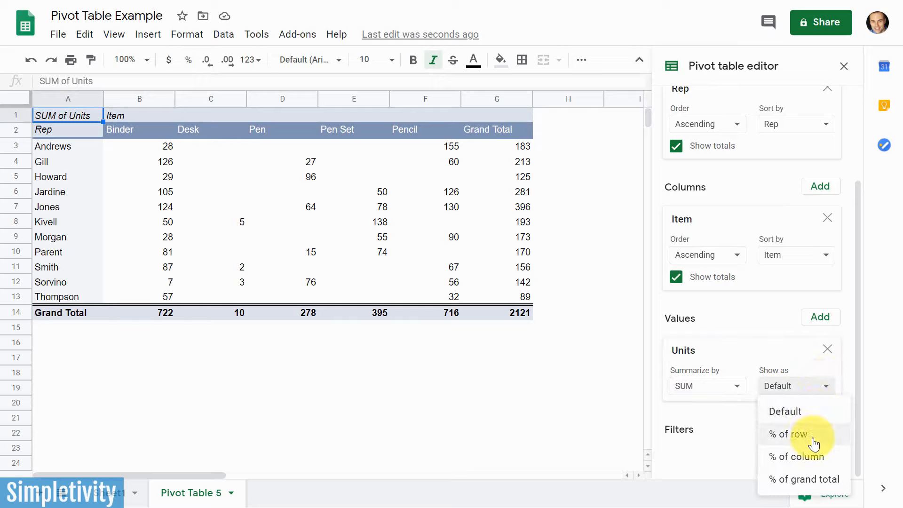
pyautogui.moveTo(802, 438)
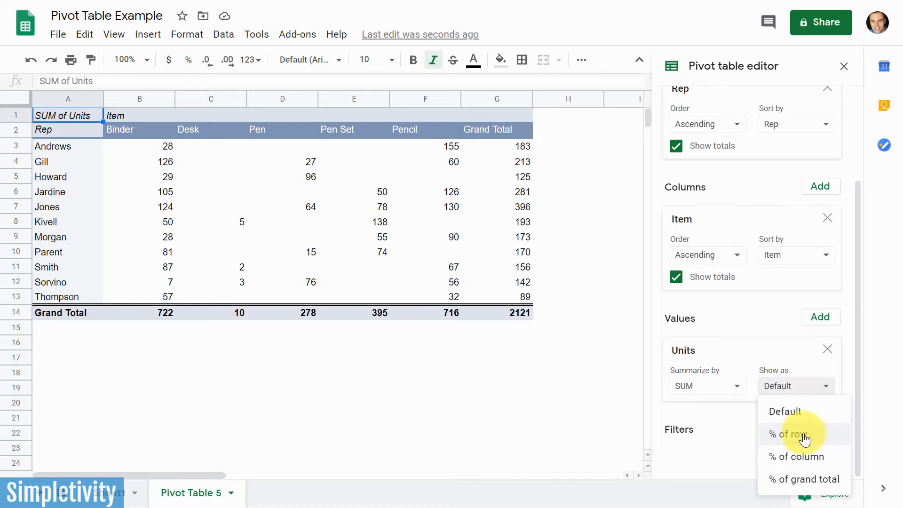
pyautogui.click(788, 433)
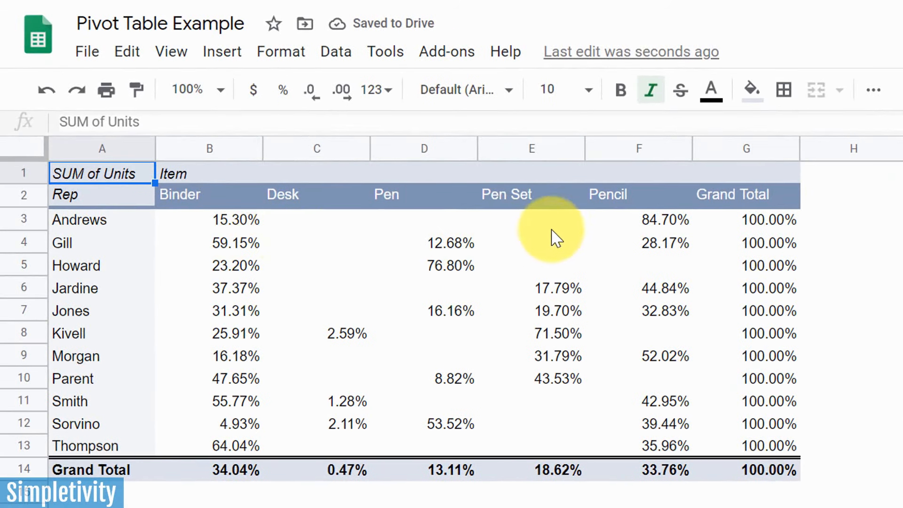
pyautogui.moveTo(668, 230)
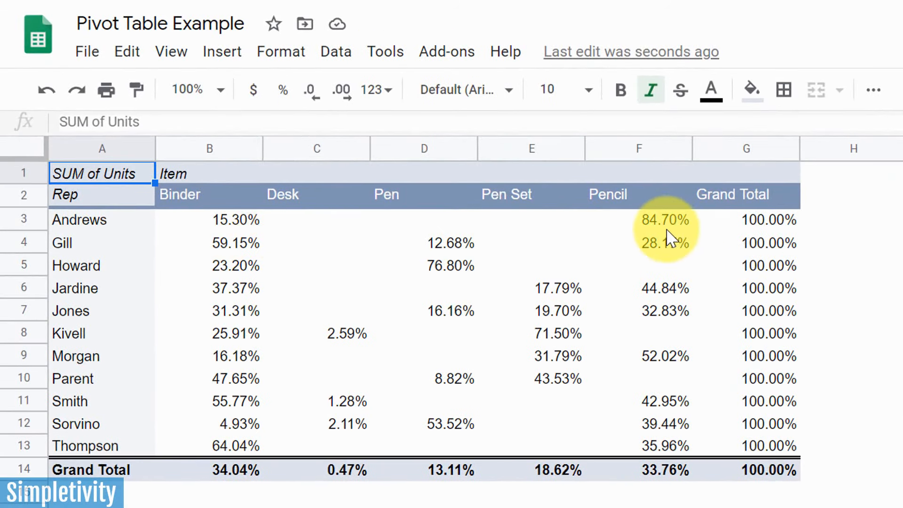
pyautogui.moveTo(659, 231)
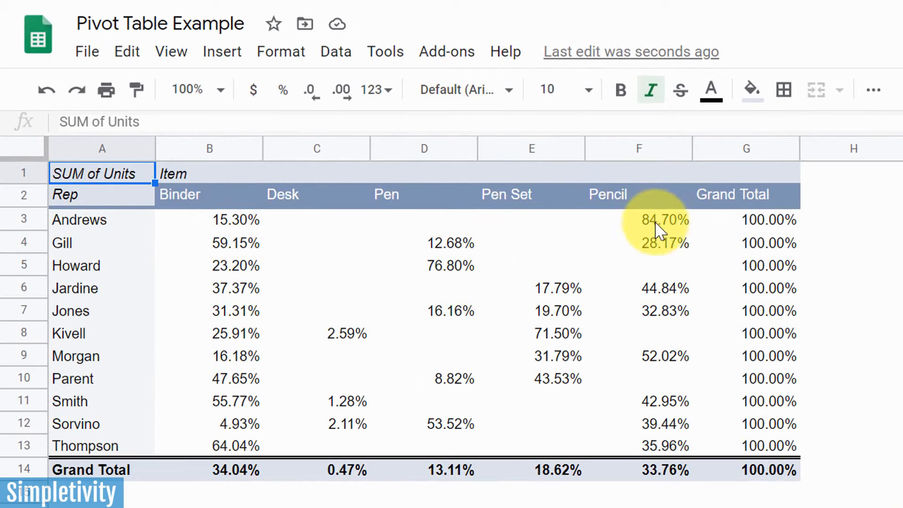
pyautogui.moveTo(679, 224)
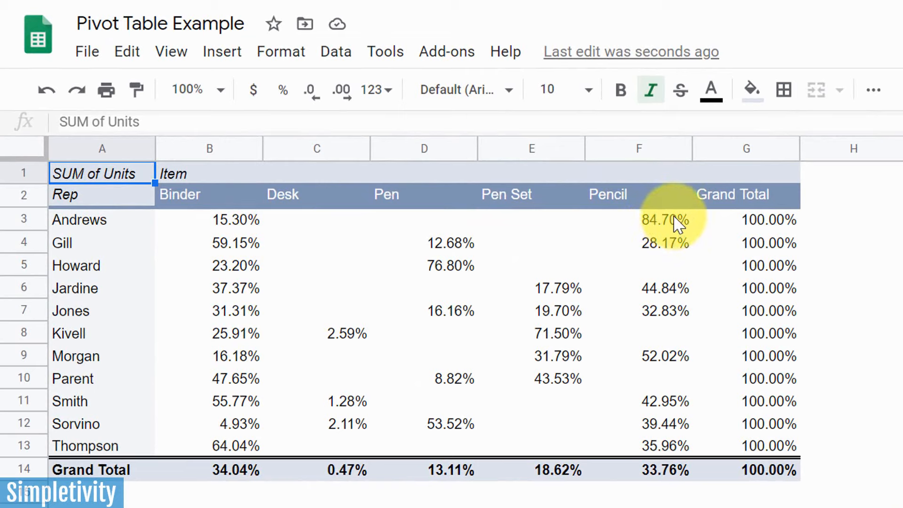
pyautogui.moveTo(446, 265)
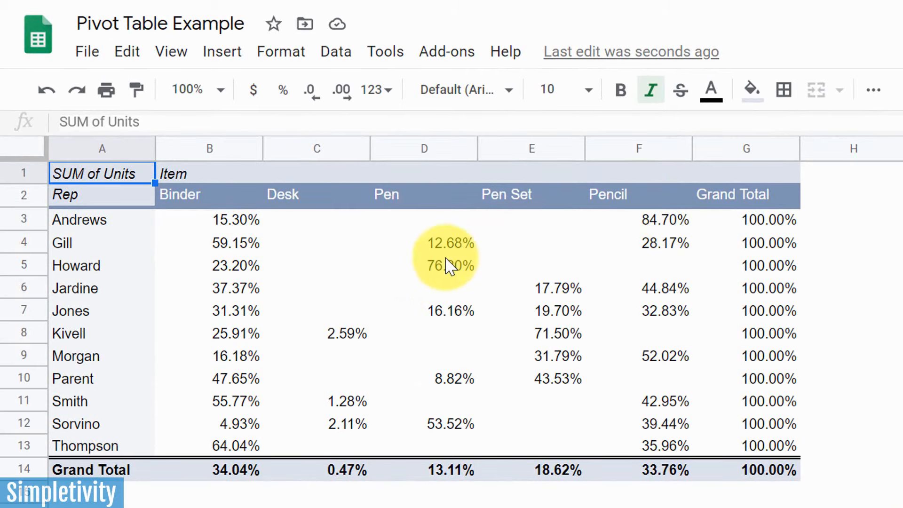
pyautogui.moveTo(360, 404)
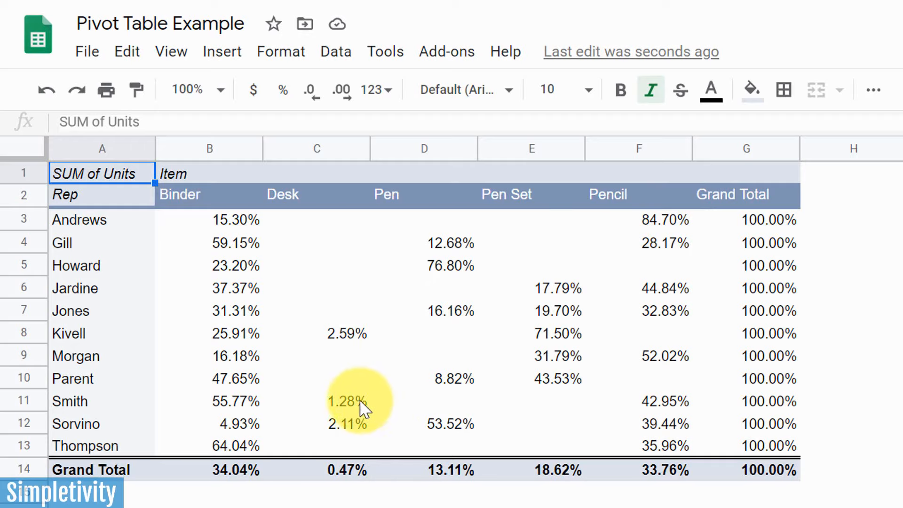
pyautogui.moveTo(343, 421)
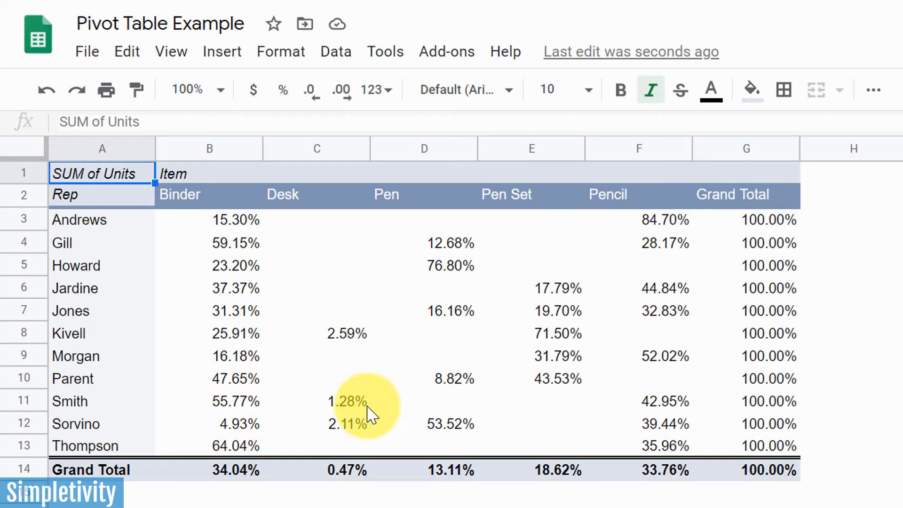
pyautogui.moveTo(350, 413)
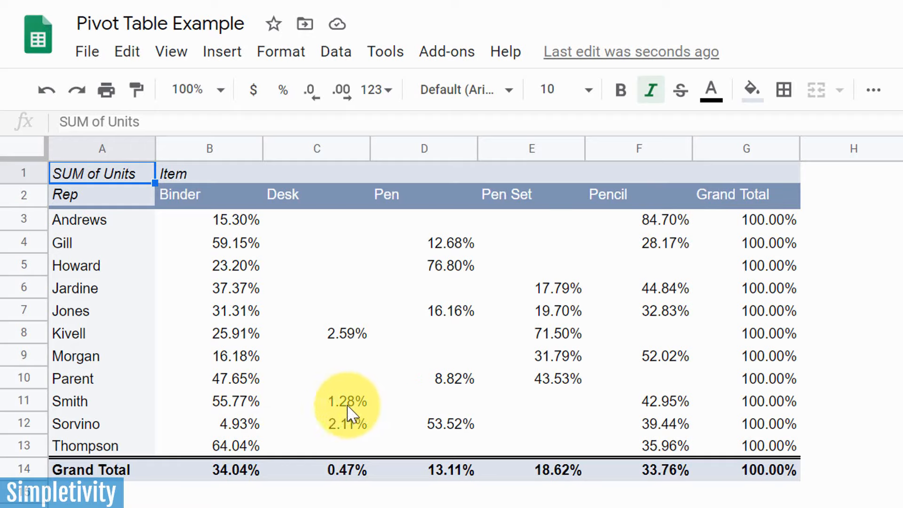
pyautogui.moveTo(838, 481)
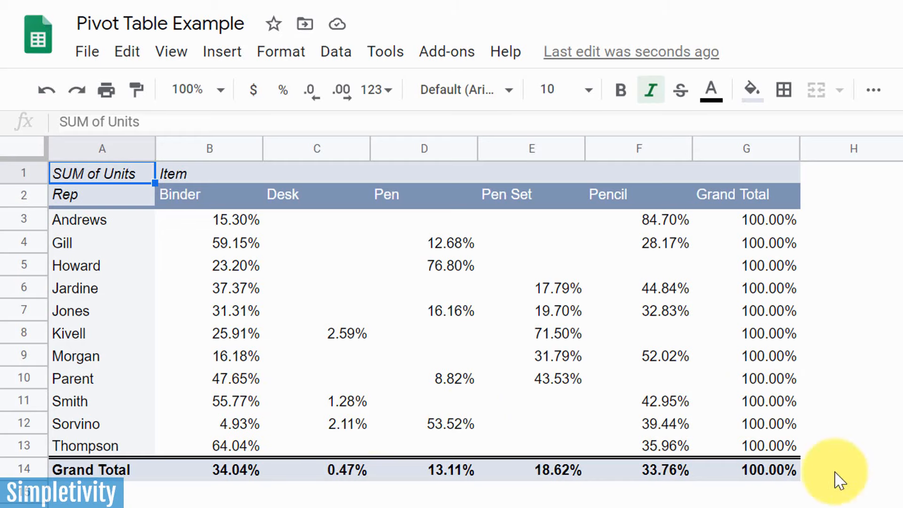
pyautogui.click(796, 385)
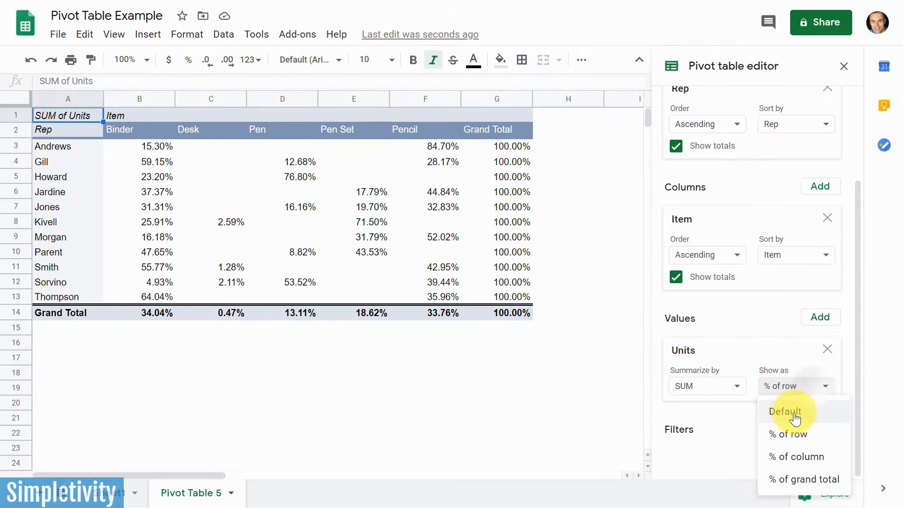
# - Return Units to Default so the pivot shows raw sums totaling 2121 again
pyautogui.click(783, 411)
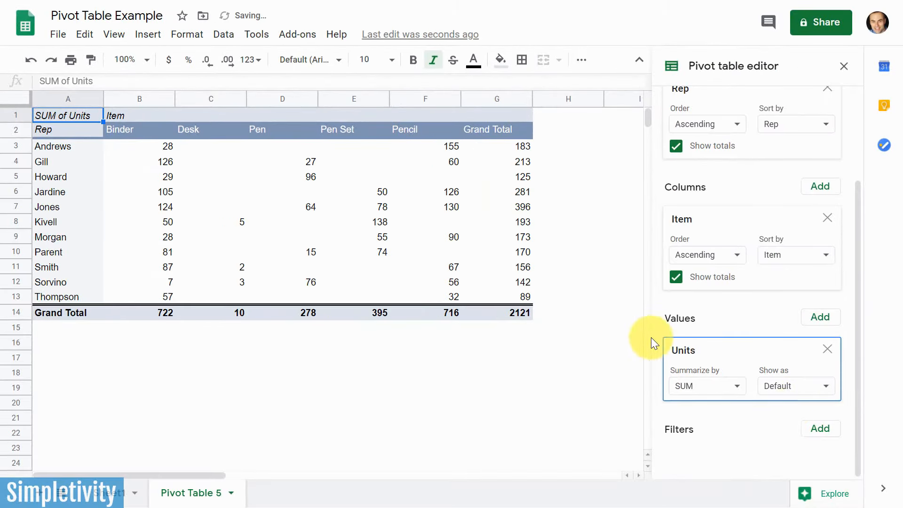
pyautogui.moveTo(751, 141)
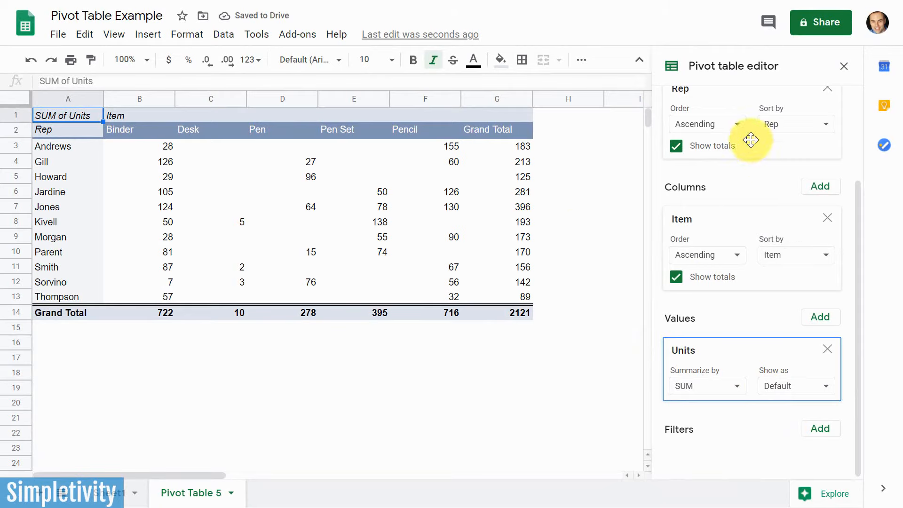
pyautogui.moveTo(558, 163)
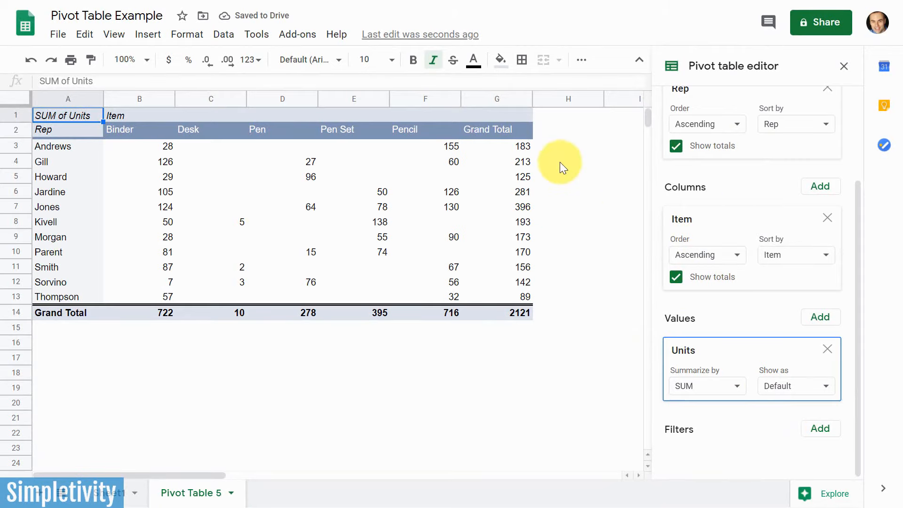
pyautogui.moveTo(497, 166)
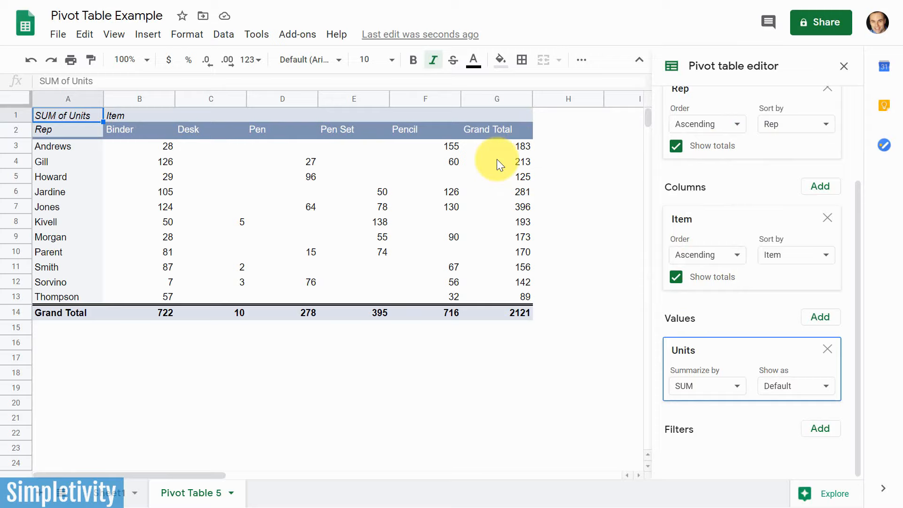
pyautogui.moveTo(556, 273)
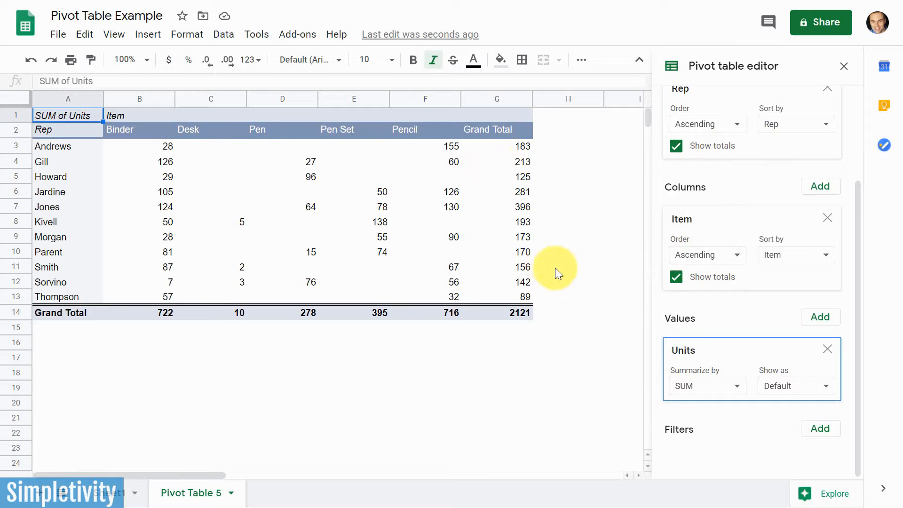
pyautogui.moveTo(347, 336)
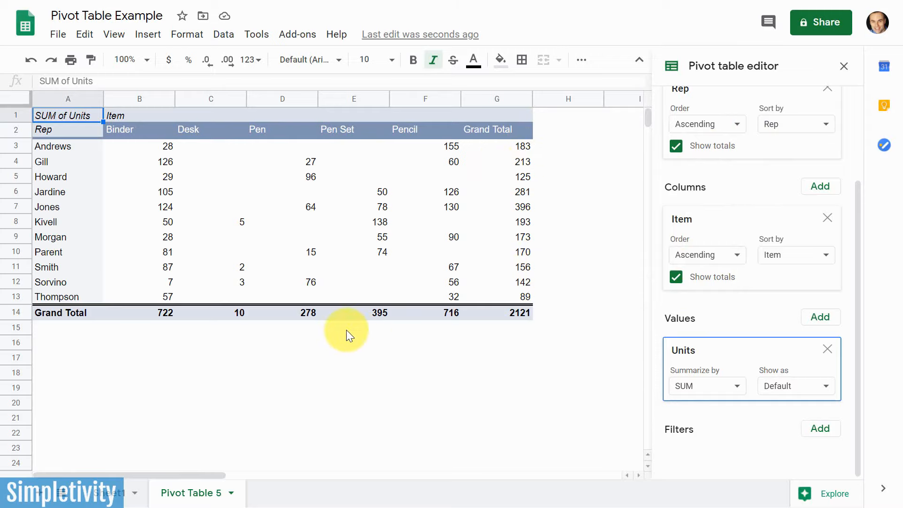
pyautogui.moveTo(528, 209)
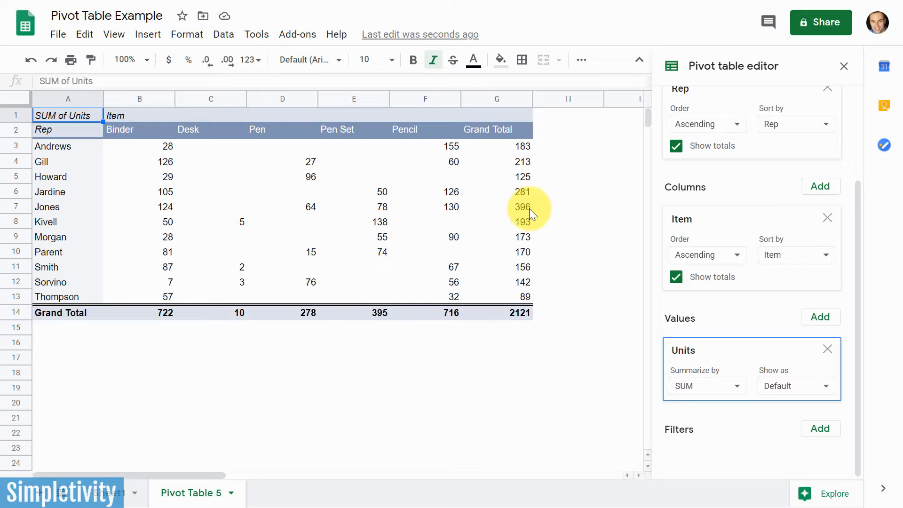
pyautogui.moveTo(322, 214)
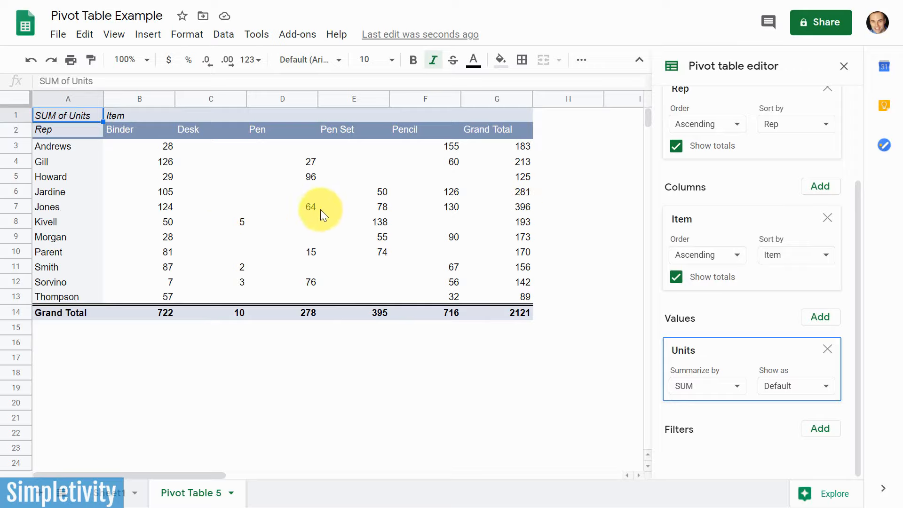
pyautogui.moveTo(279, 207)
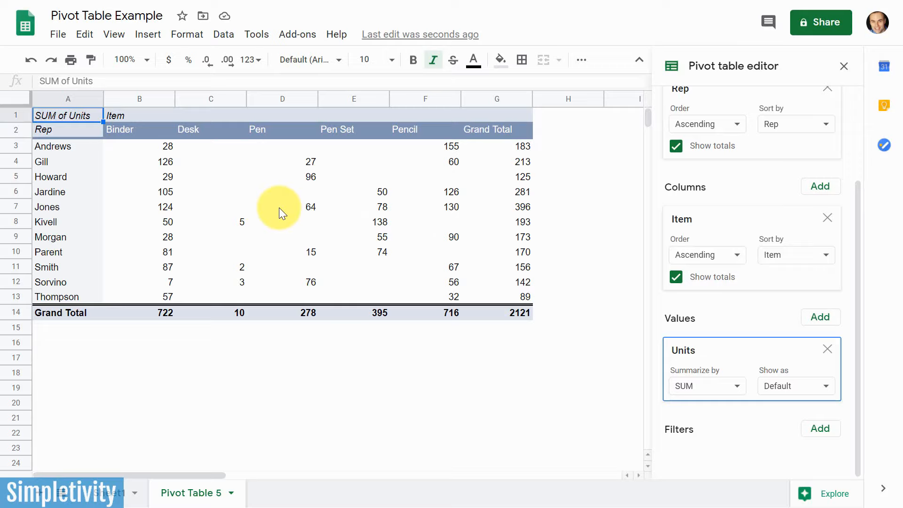
pyautogui.moveTo(529, 298)
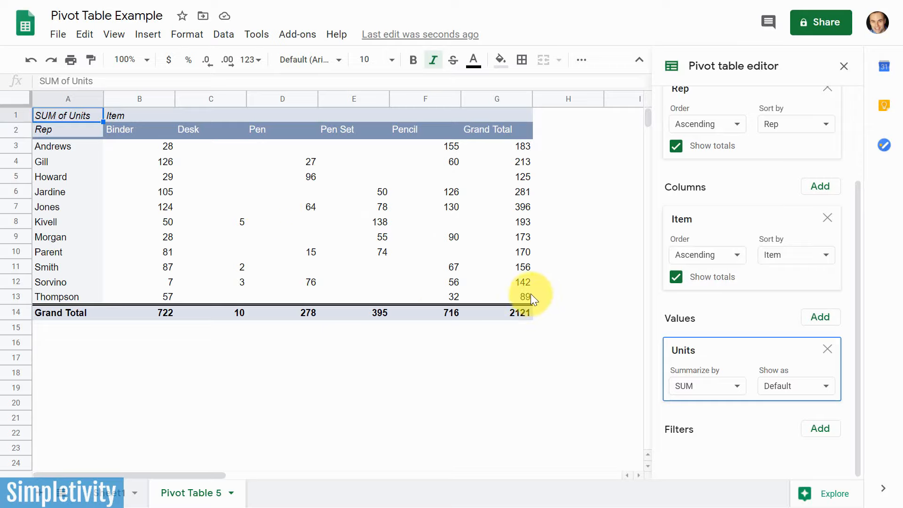
pyautogui.moveTo(525, 304)
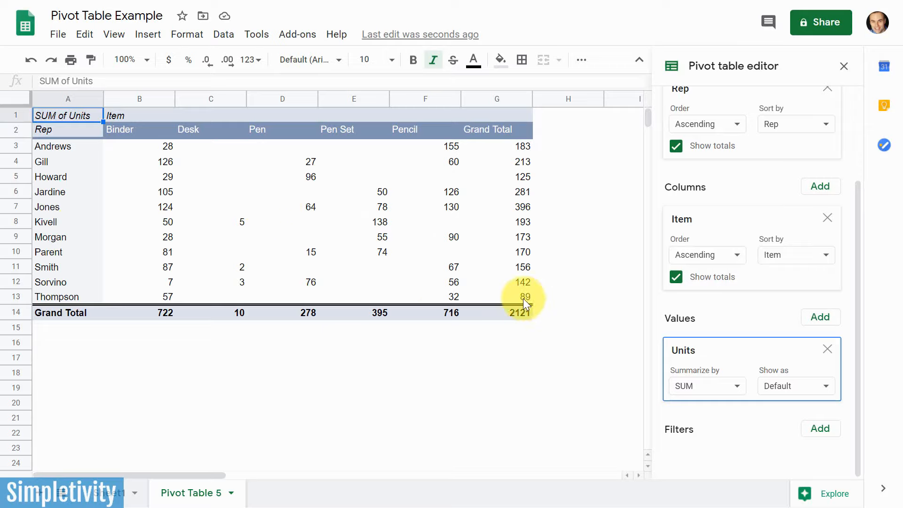
pyautogui.moveTo(535, 296)
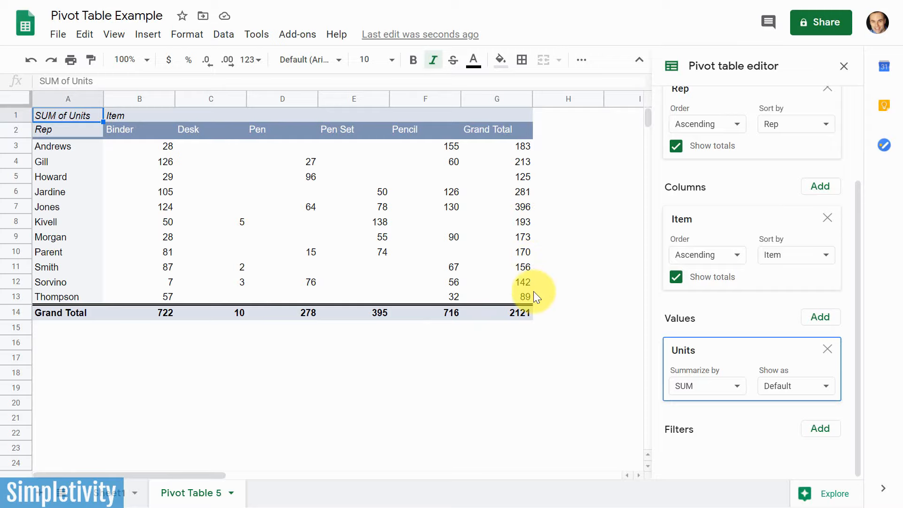
pyautogui.moveTo(428, 329)
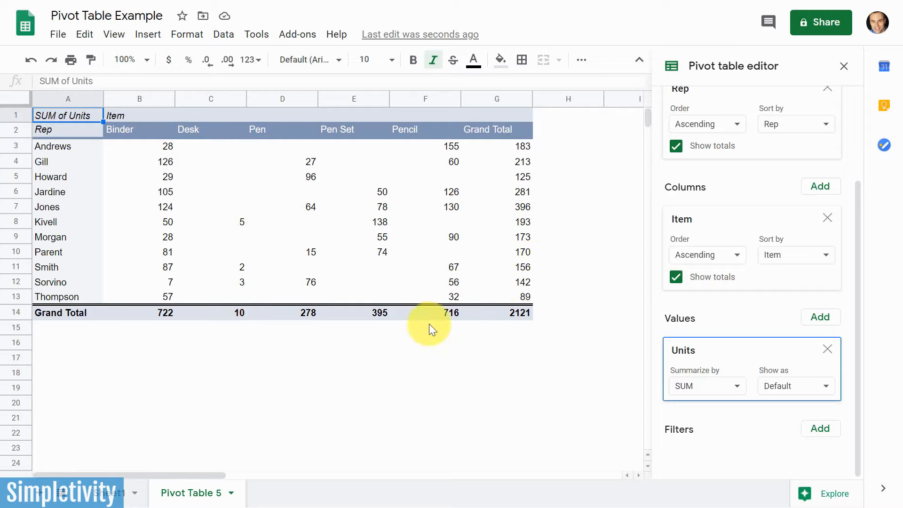
pyautogui.moveTo(732, 418)
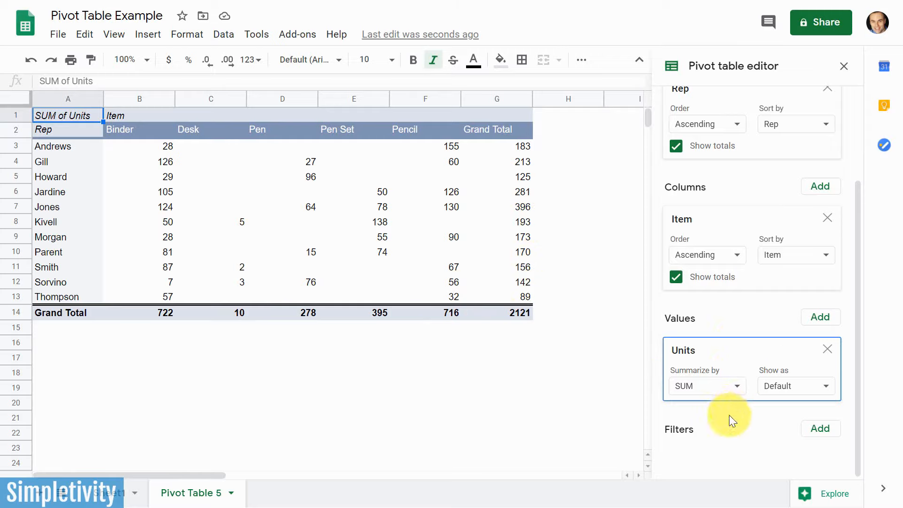
pyautogui.moveTo(743, 442)
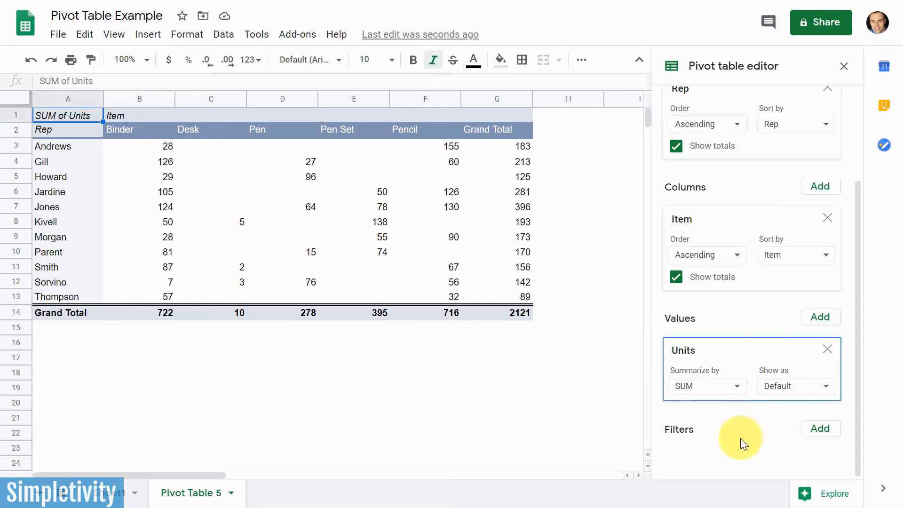
pyautogui.moveTo(673, 436)
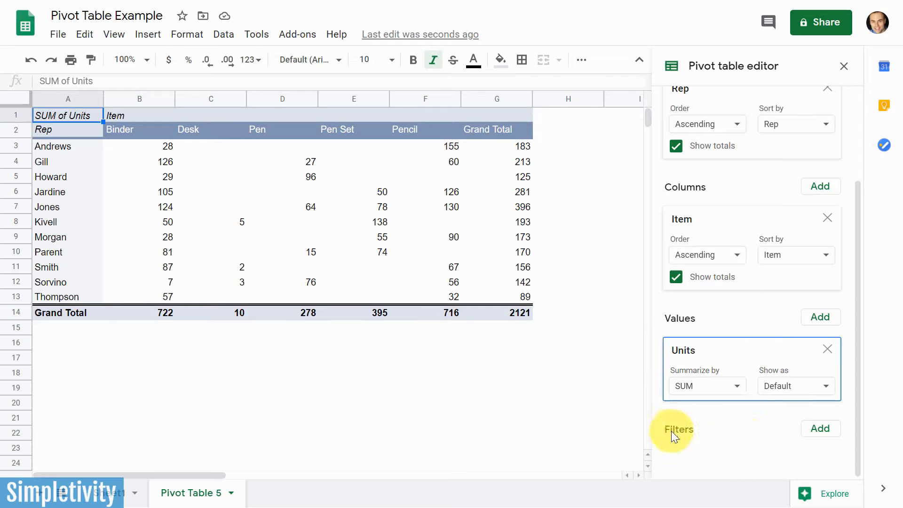
# - Add a Unit Cost pivot filter keeping $1.29, $1.99, $2.99 and $4.99, dropping Desk so the total is 1228
pyautogui.click(819, 428)
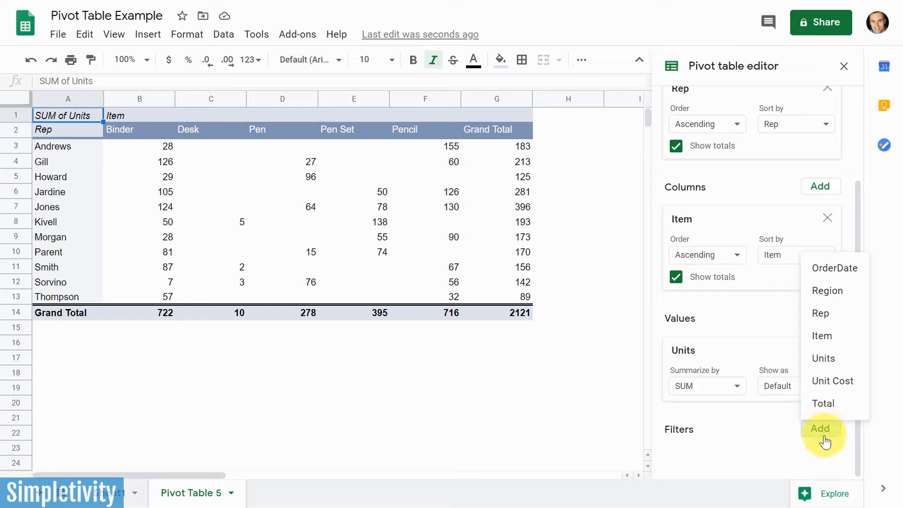
pyautogui.moveTo(825, 403)
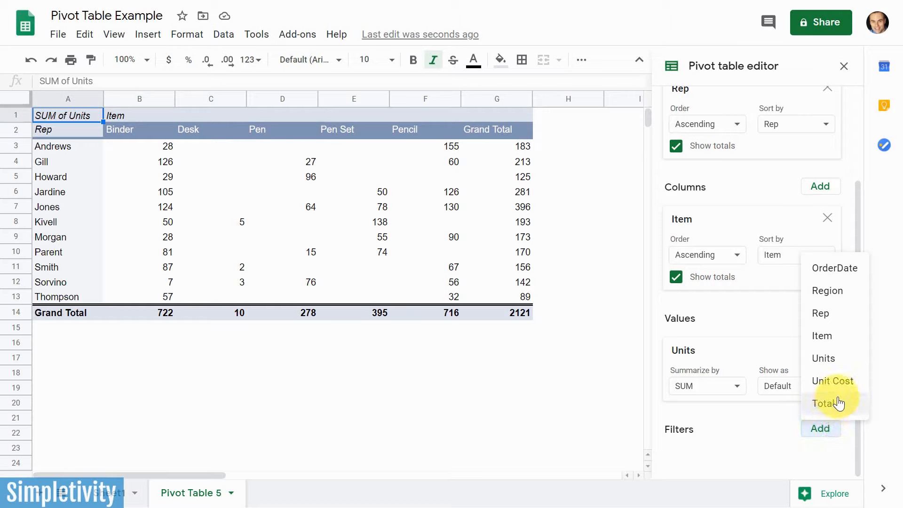
pyautogui.moveTo(832, 381)
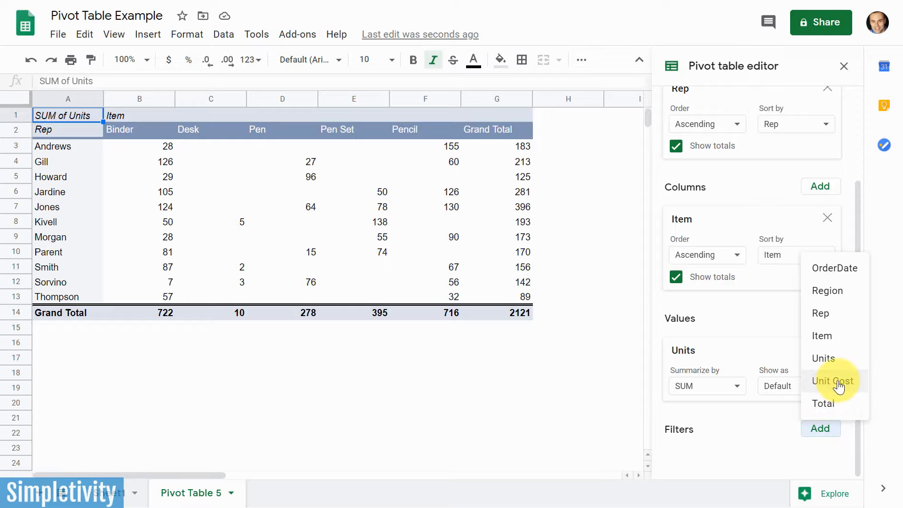
pyautogui.click(832, 381)
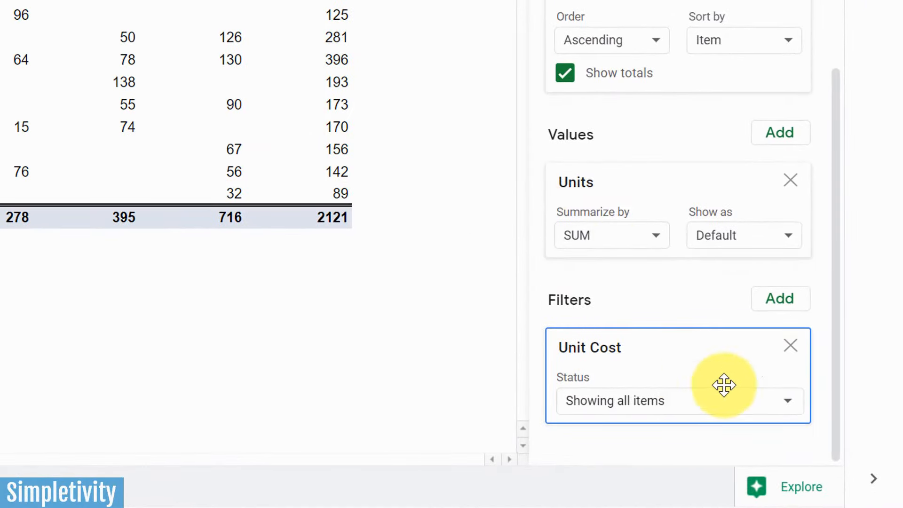
pyautogui.moveTo(752, 412)
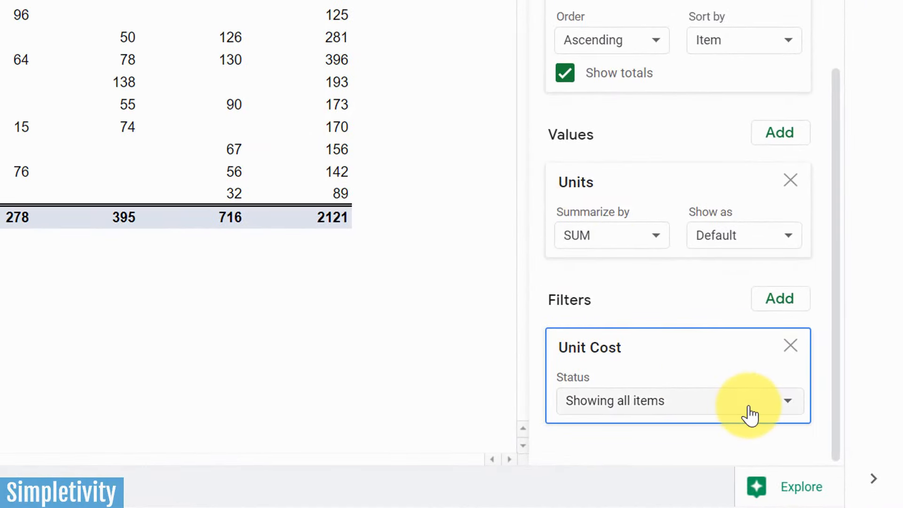
pyautogui.moveTo(650, 415)
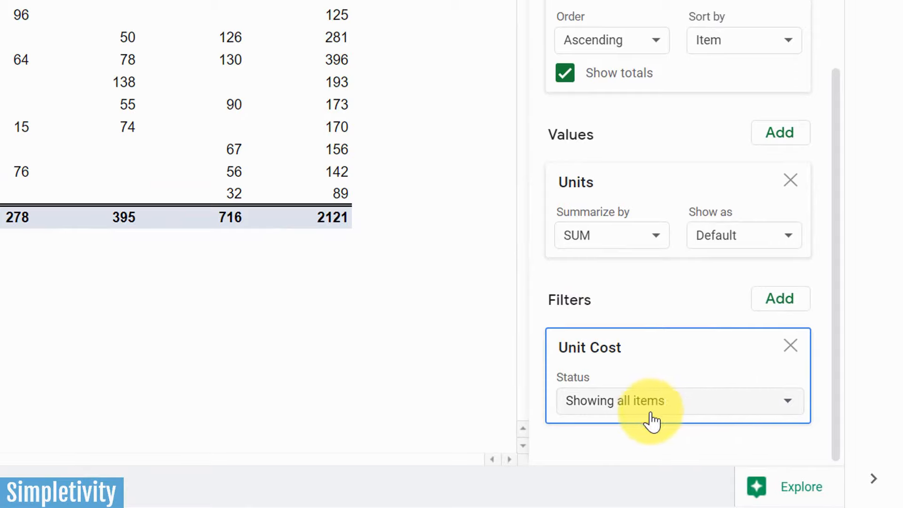
pyautogui.moveTo(728, 403)
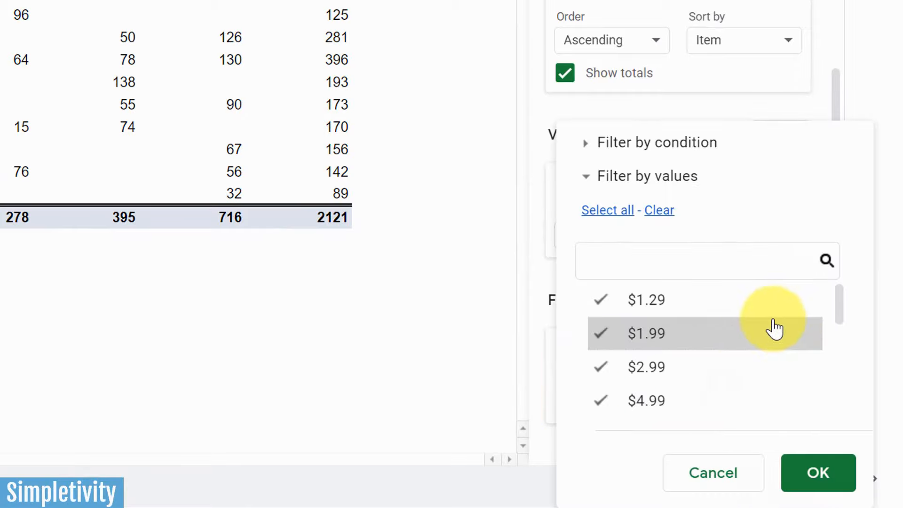
pyautogui.scroll(-3)
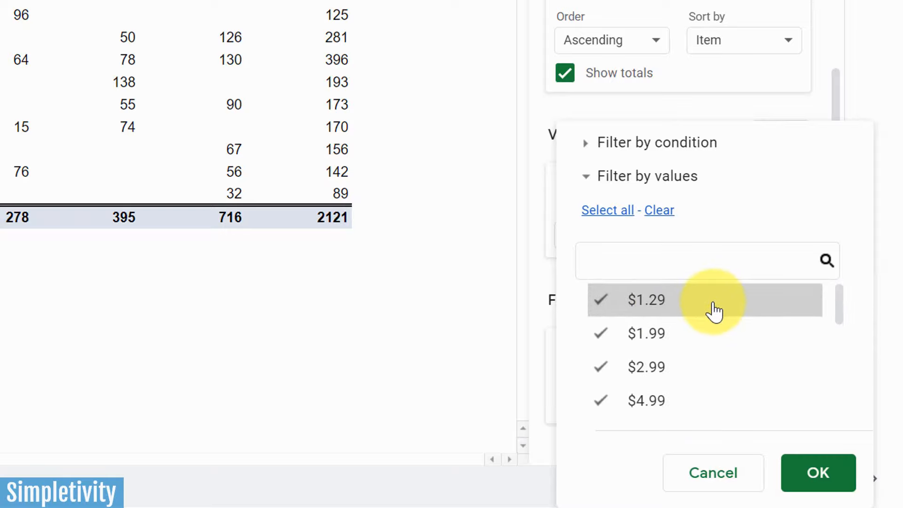
pyautogui.moveTo(683, 244)
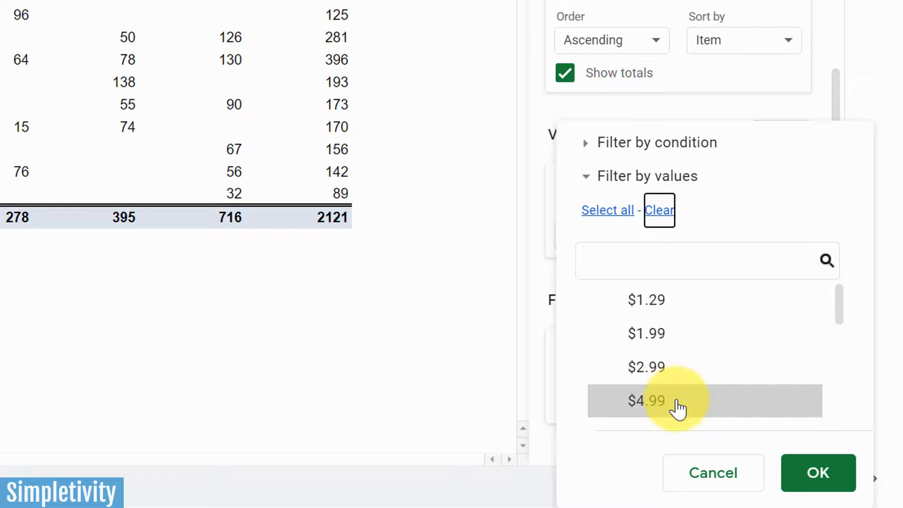
pyautogui.click(645, 401)
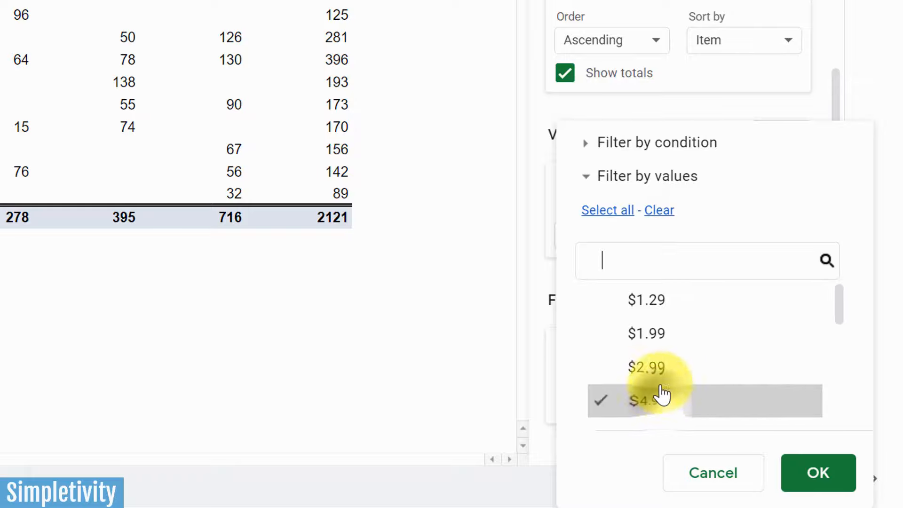
pyautogui.click(607, 209)
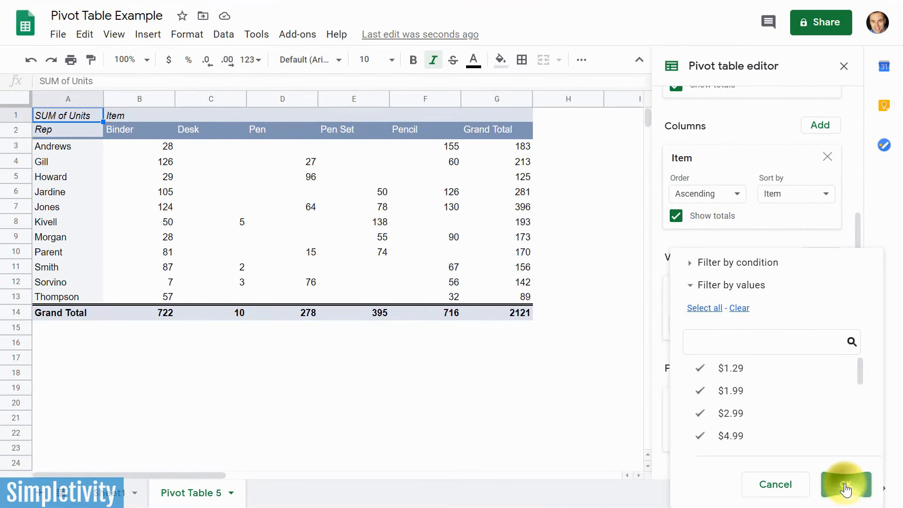
pyautogui.click(845, 483)
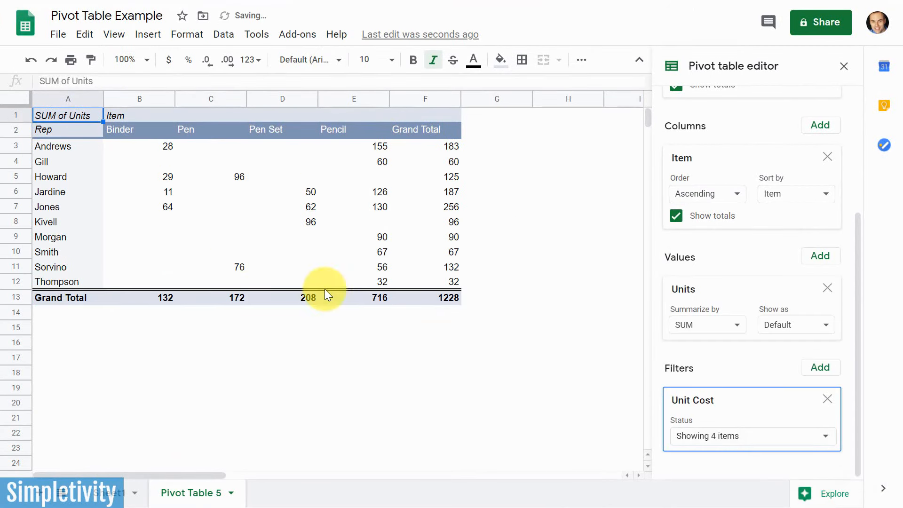
pyautogui.moveTo(282, 129)
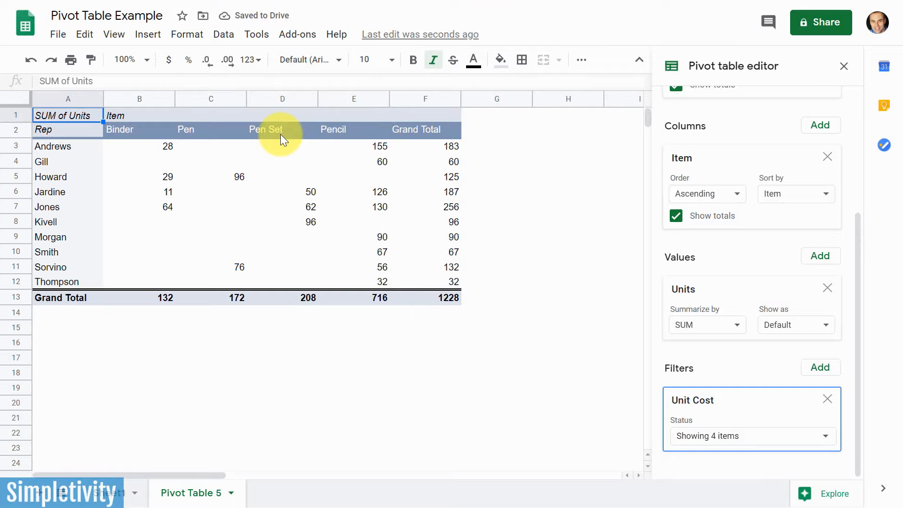
pyautogui.moveTo(145, 130)
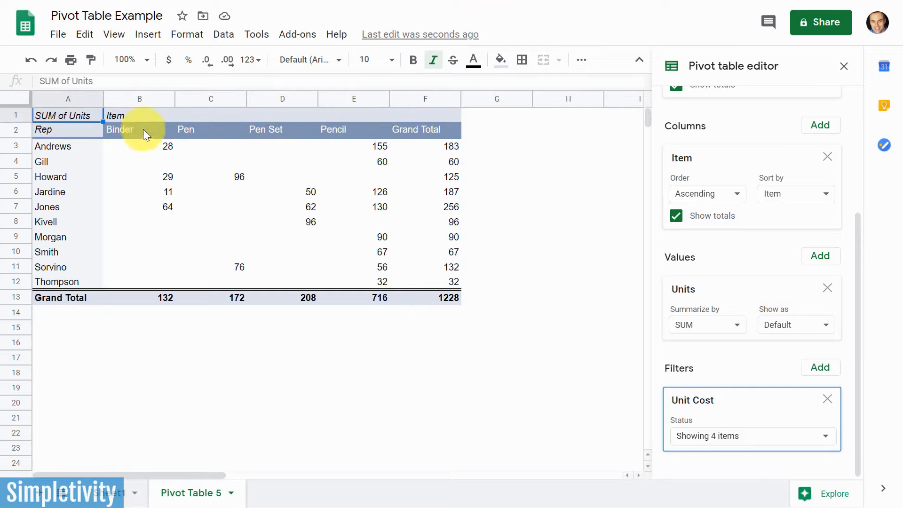
pyautogui.moveTo(278, 231)
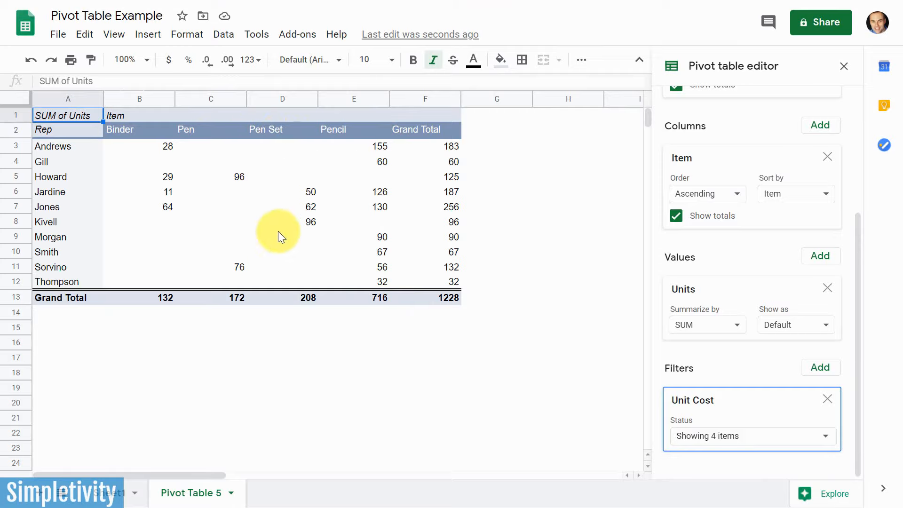
pyautogui.moveTo(167, 168)
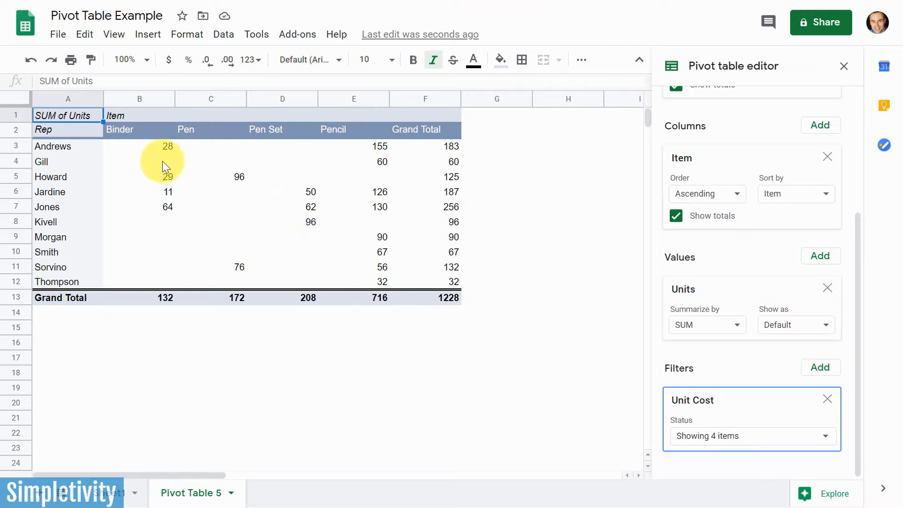
pyautogui.moveTo(388, 204)
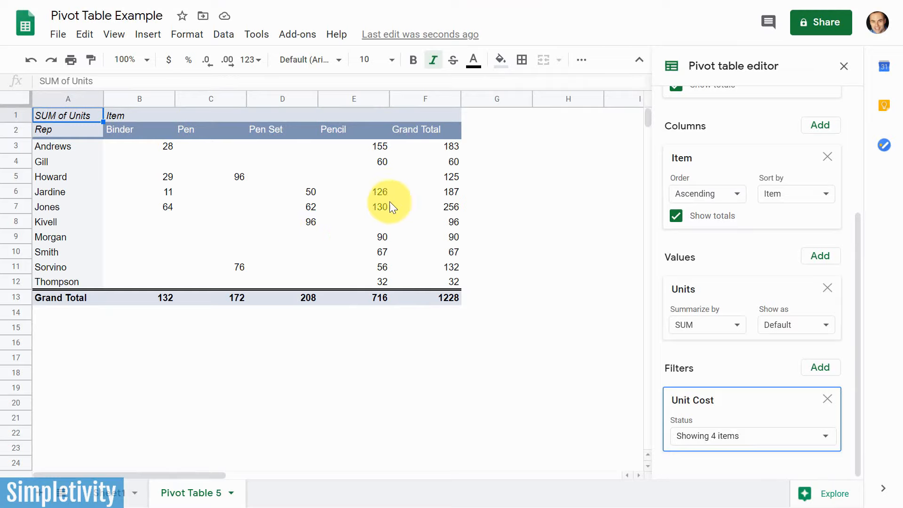
pyautogui.moveTo(460, 167)
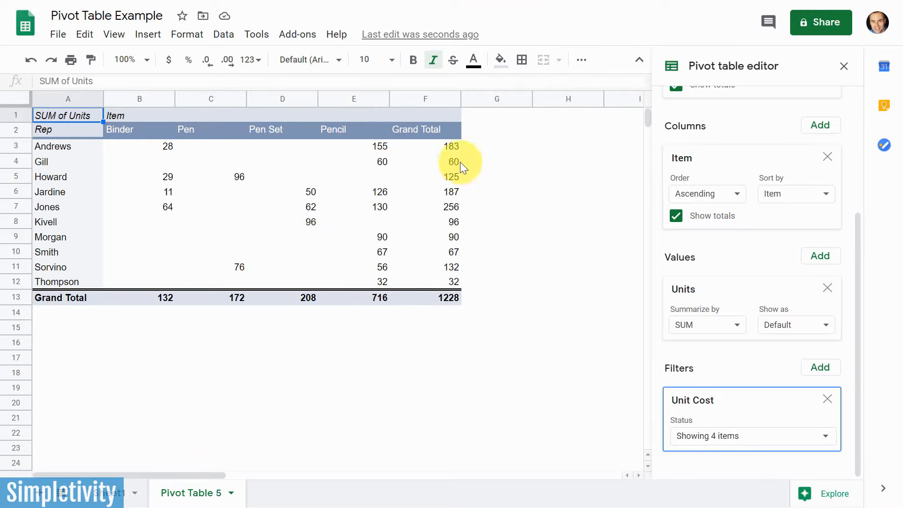
pyautogui.moveTo(265, 151)
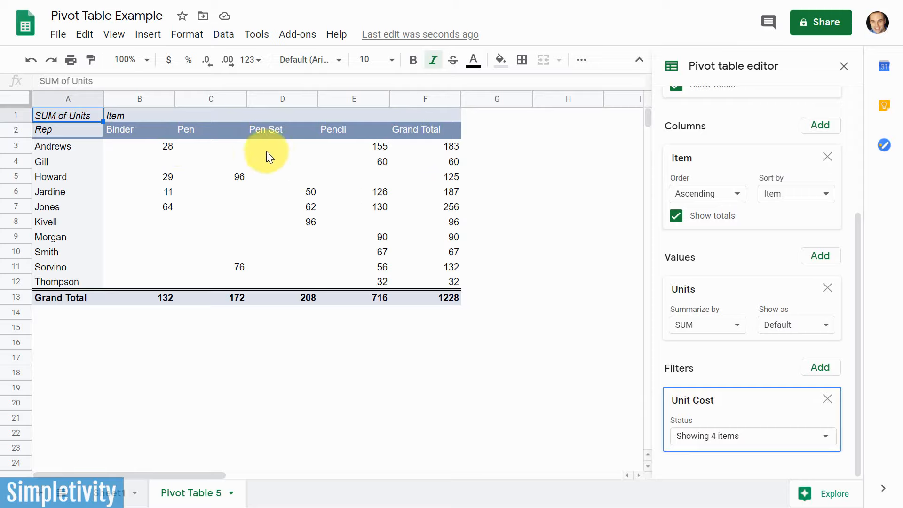
pyautogui.moveTo(175, 246)
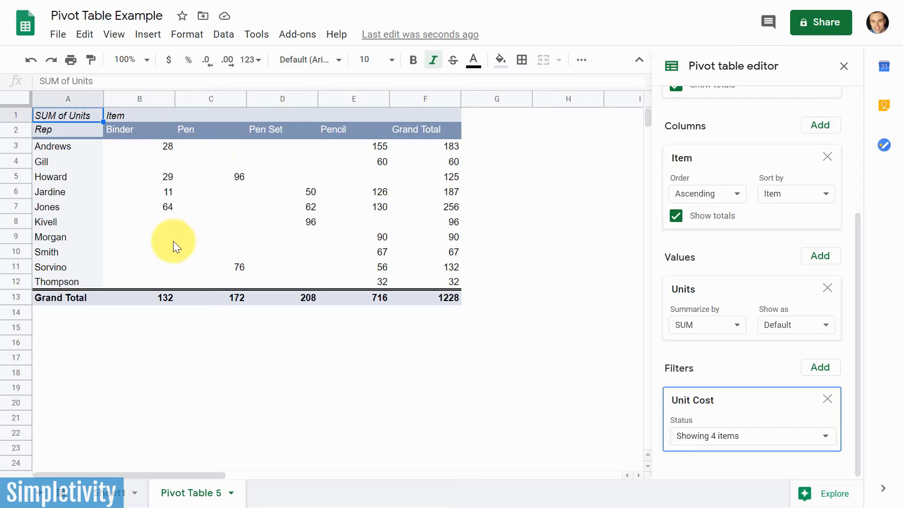
pyautogui.moveTo(290, 252)
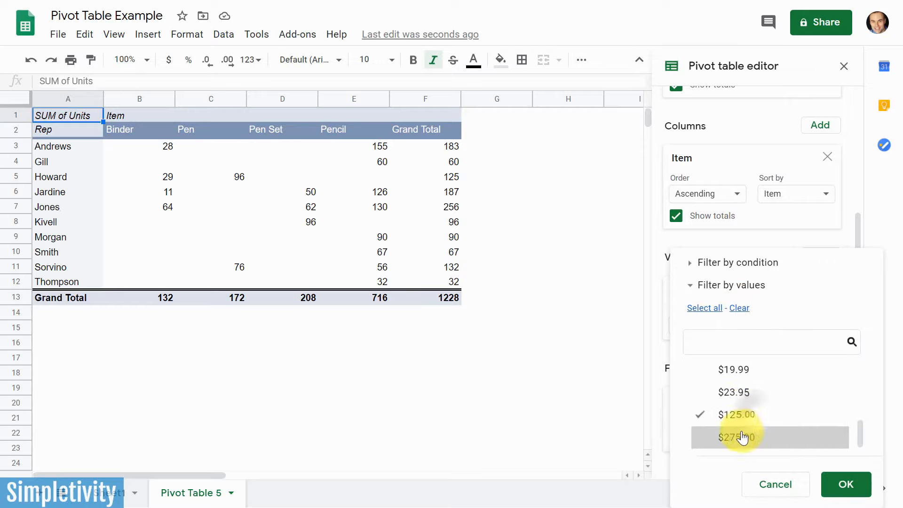
# - Filter Unit Cost to $125.00 and $275.00 only, leaving Desk with 10 units
pyautogui.click(743, 437)
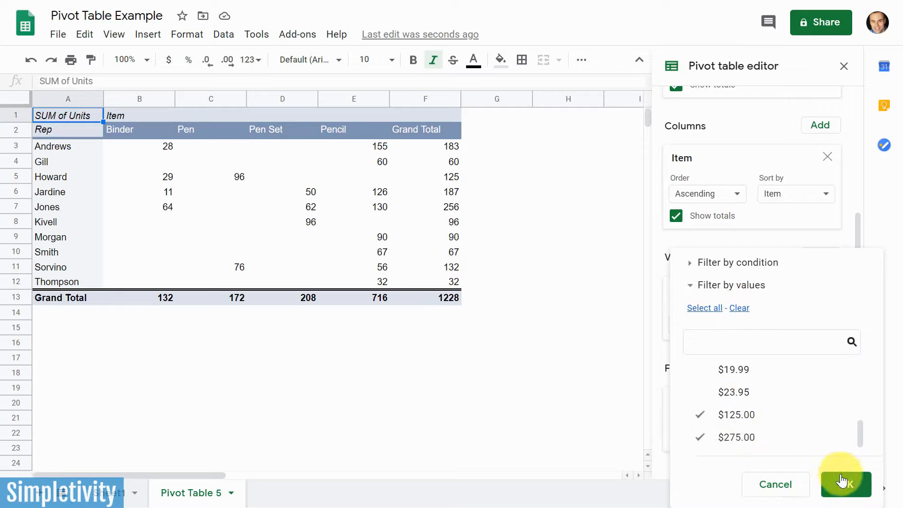
pyautogui.click(845, 485)
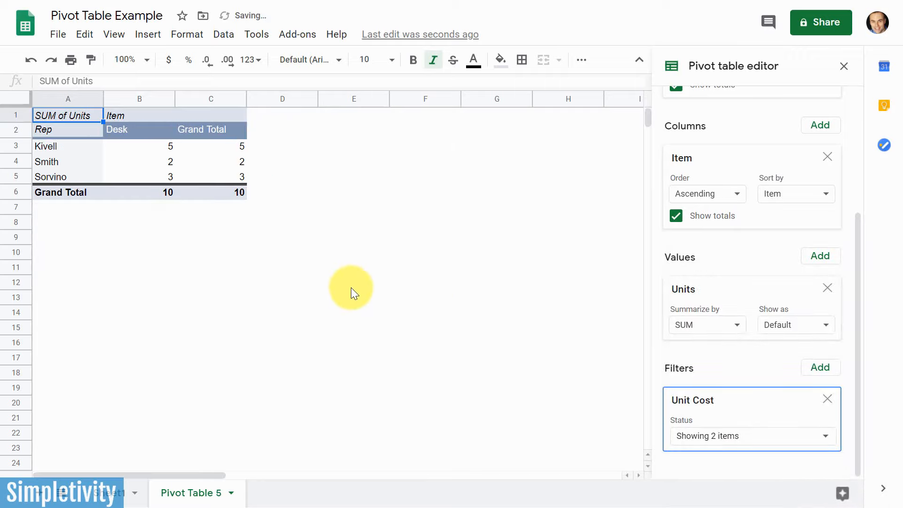
pyautogui.moveTo(147, 130)
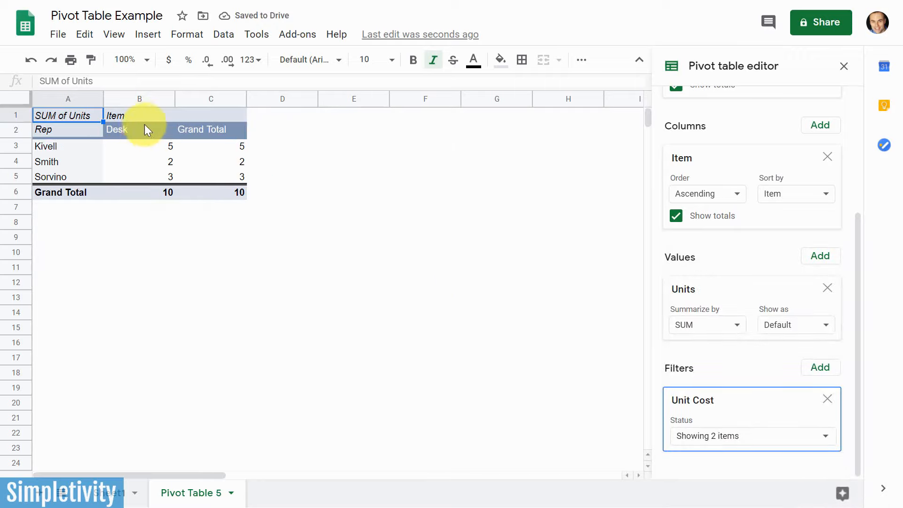
pyautogui.moveTo(144, 190)
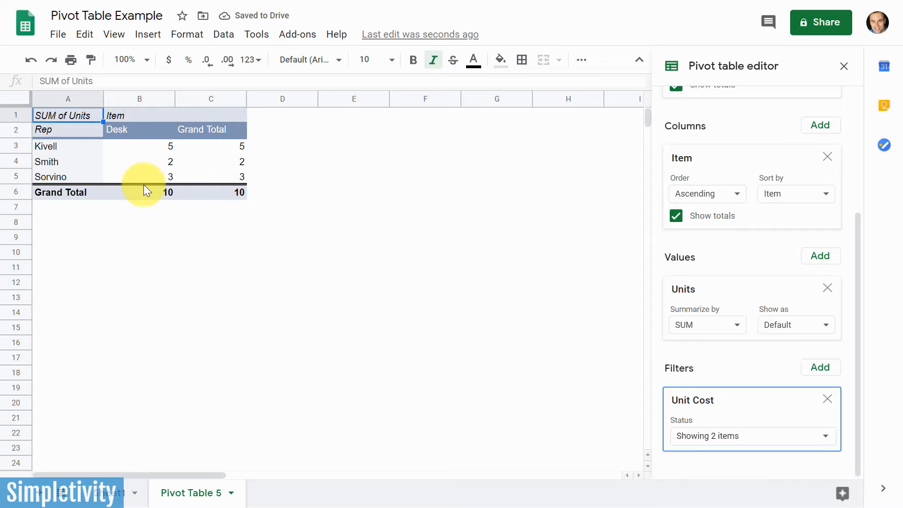
pyautogui.moveTo(145, 135)
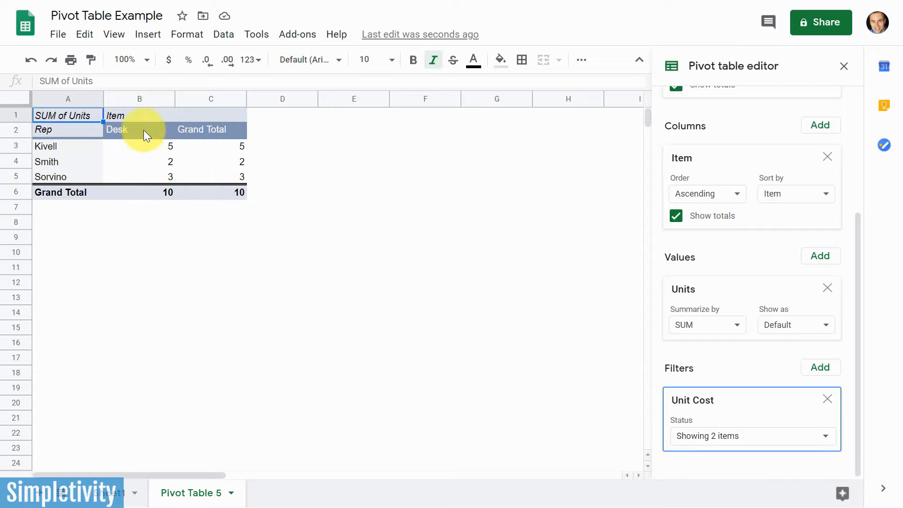
pyautogui.moveTo(539, 317)
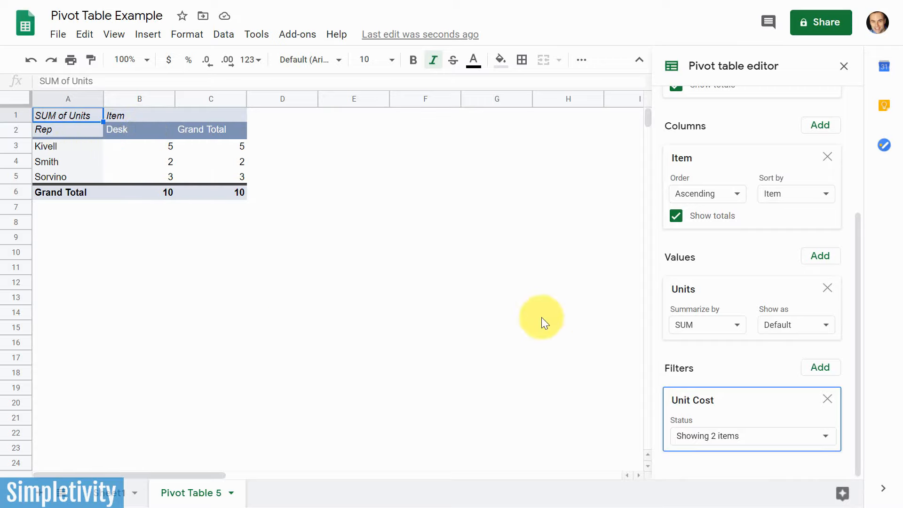
pyautogui.moveTo(786, 433)
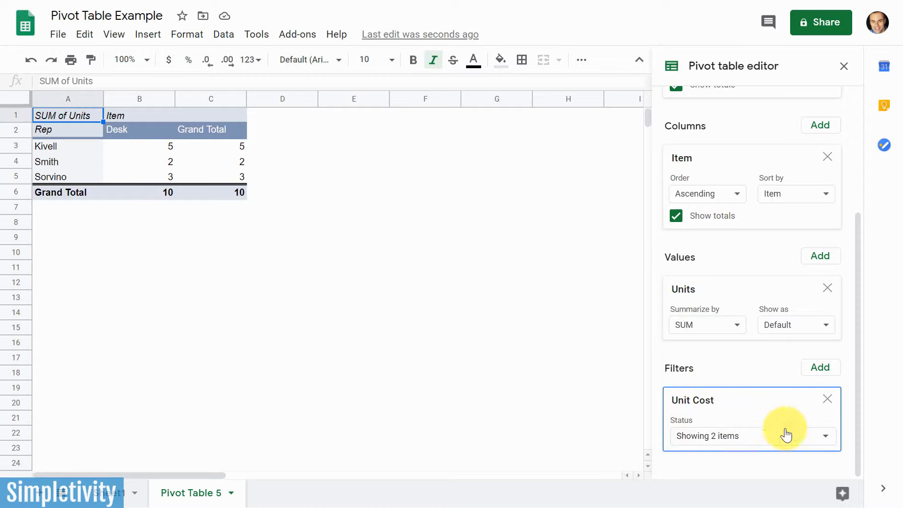
# - Select all Unit Cost values again so every item shows per rep, totalling 2121 units
pyautogui.click(752, 435)
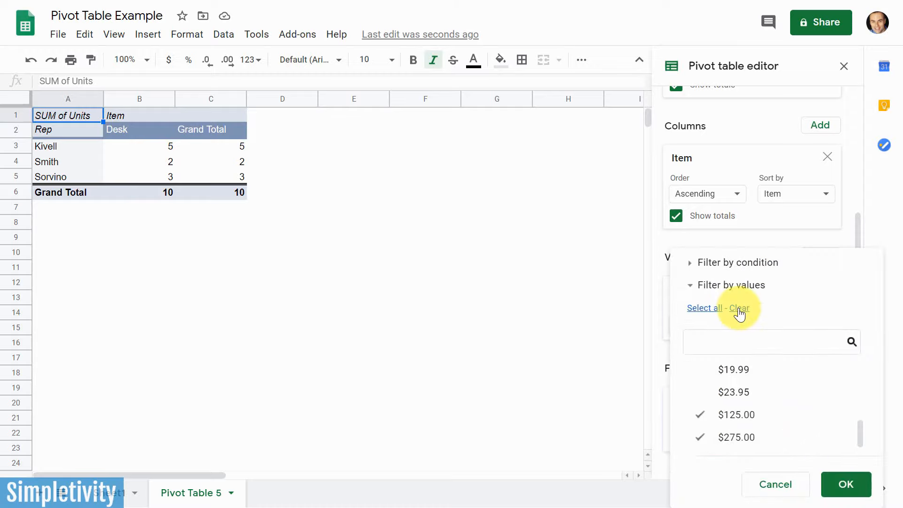
pyautogui.click(703, 308)
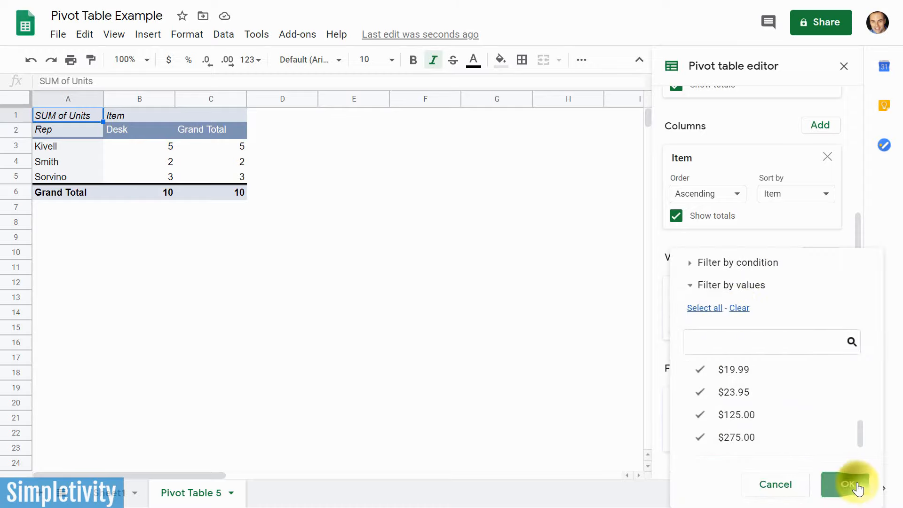
pyautogui.click(847, 483)
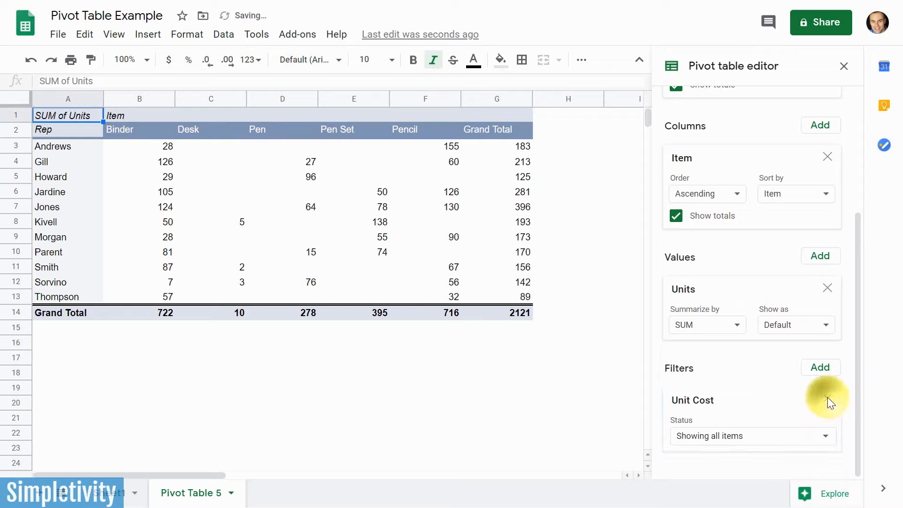
pyautogui.scroll(3)
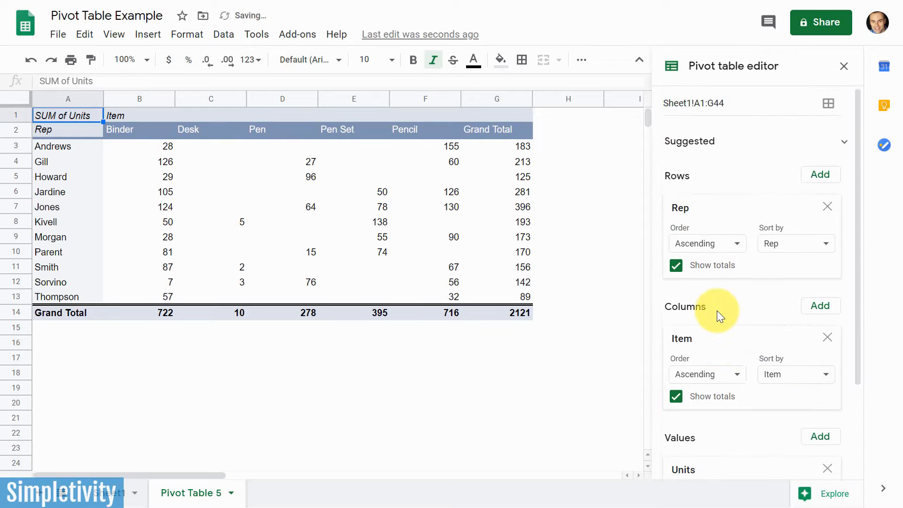
pyautogui.moveTo(585, 350)
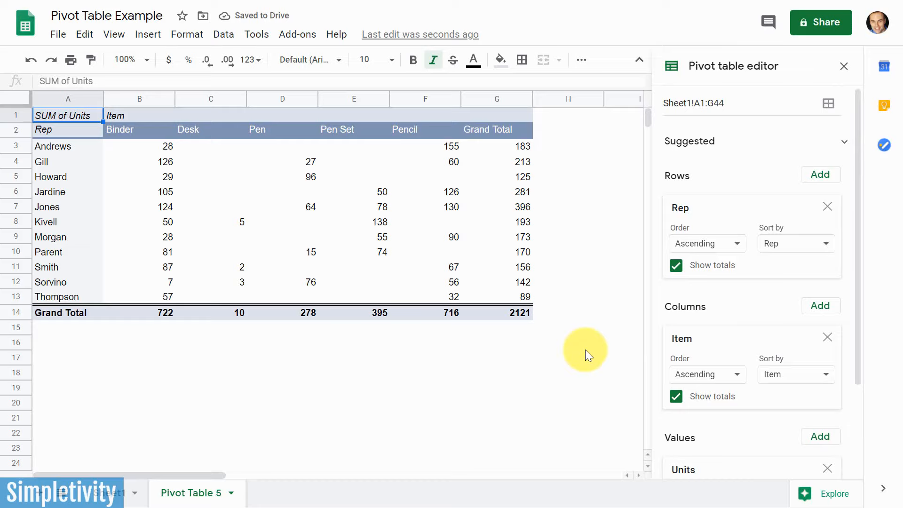
pyautogui.scroll(-3)
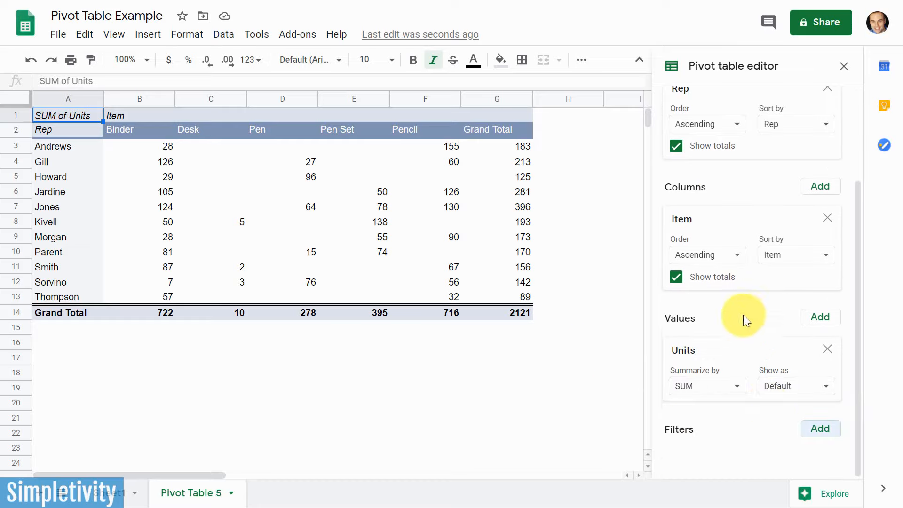
pyautogui.moveTo(732, 446)
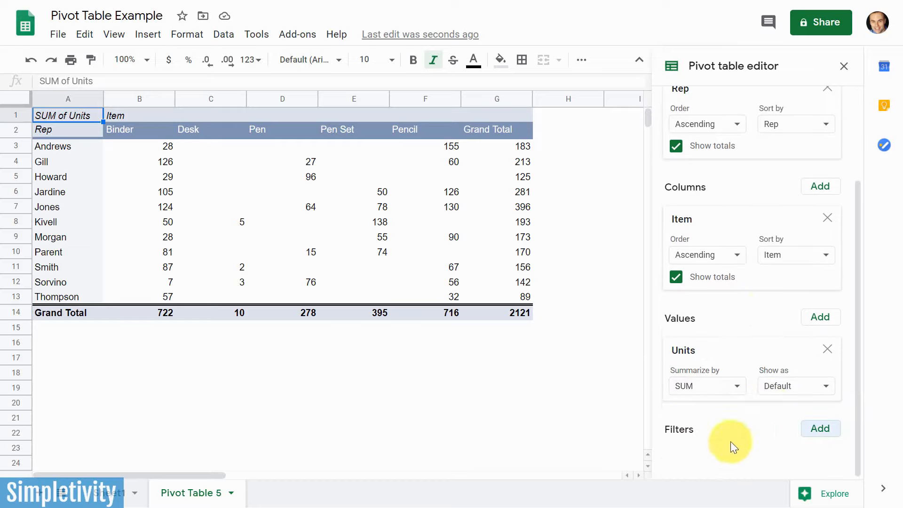
pyautogui.scroll(3)
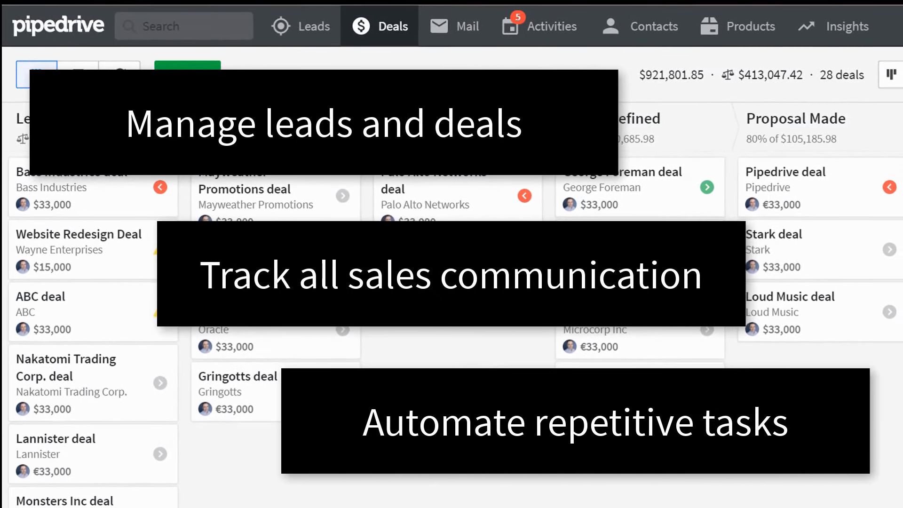
pyautogui.scroll(-3)
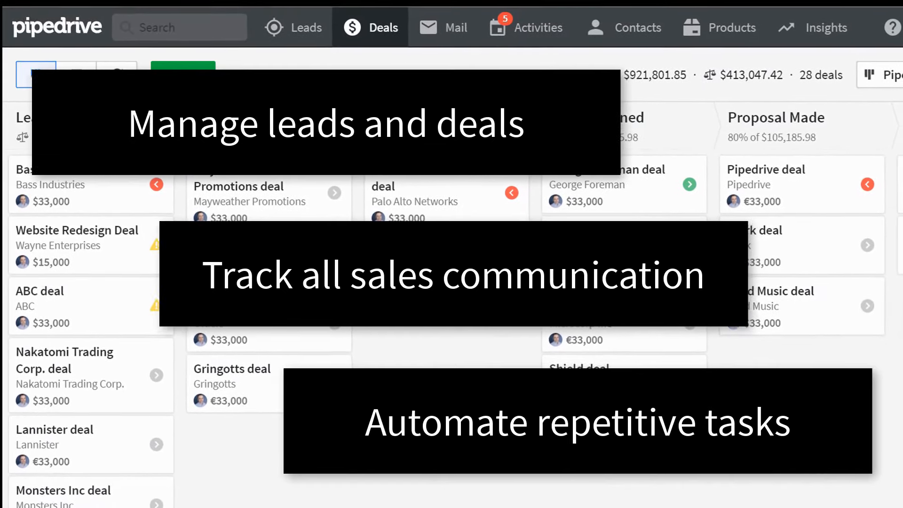